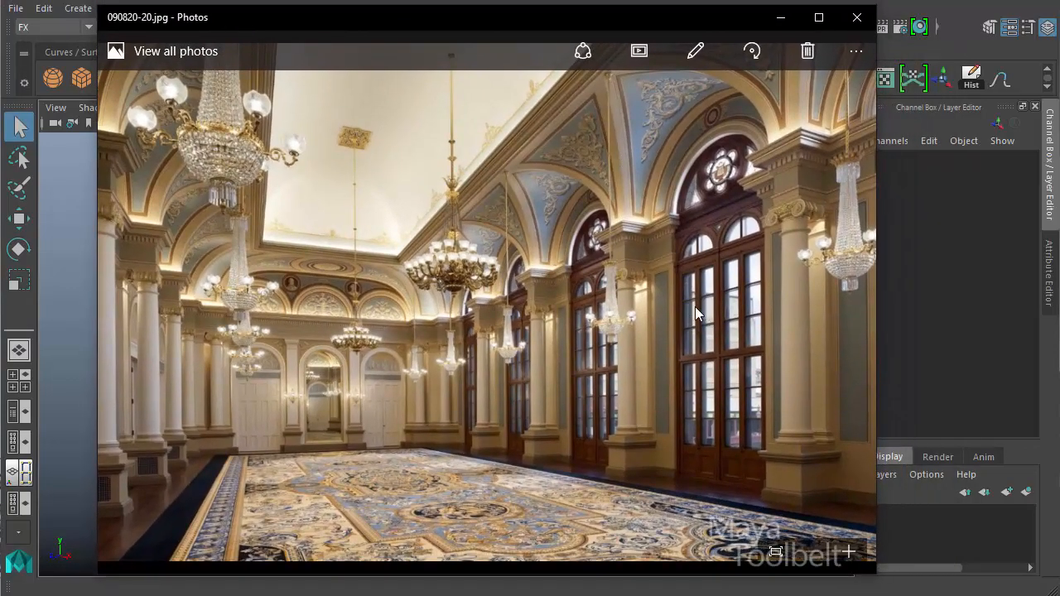
mouse_move(461, 334)
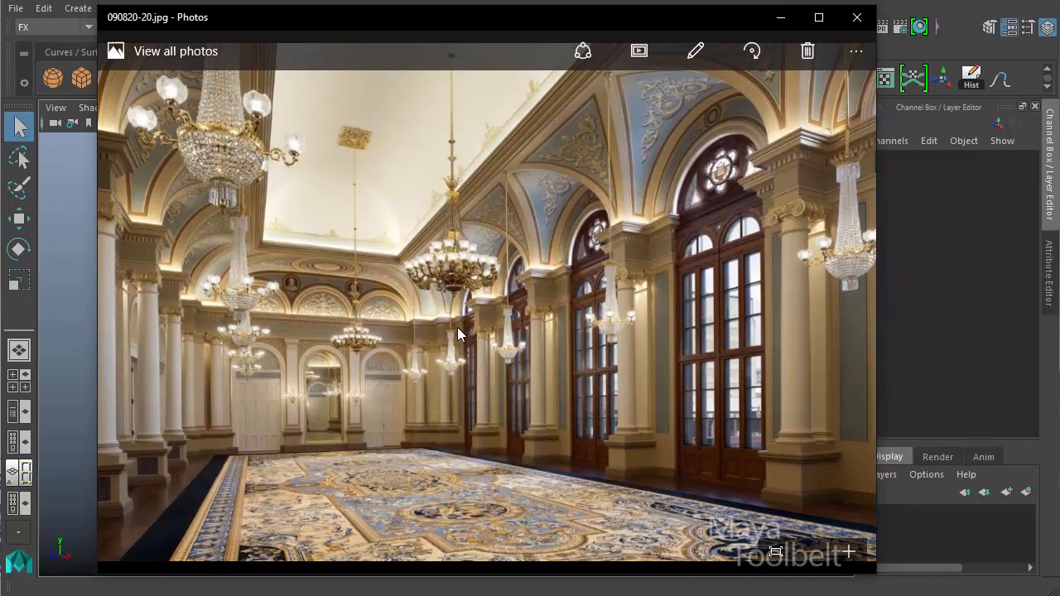
mouse_move(777, 336)
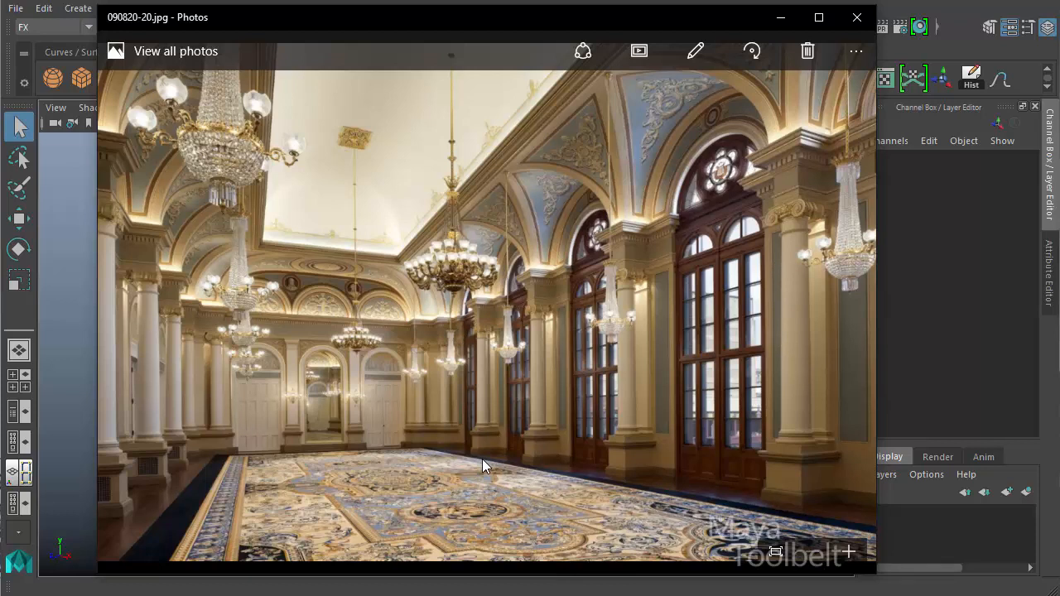
mouse_move(599, 423)
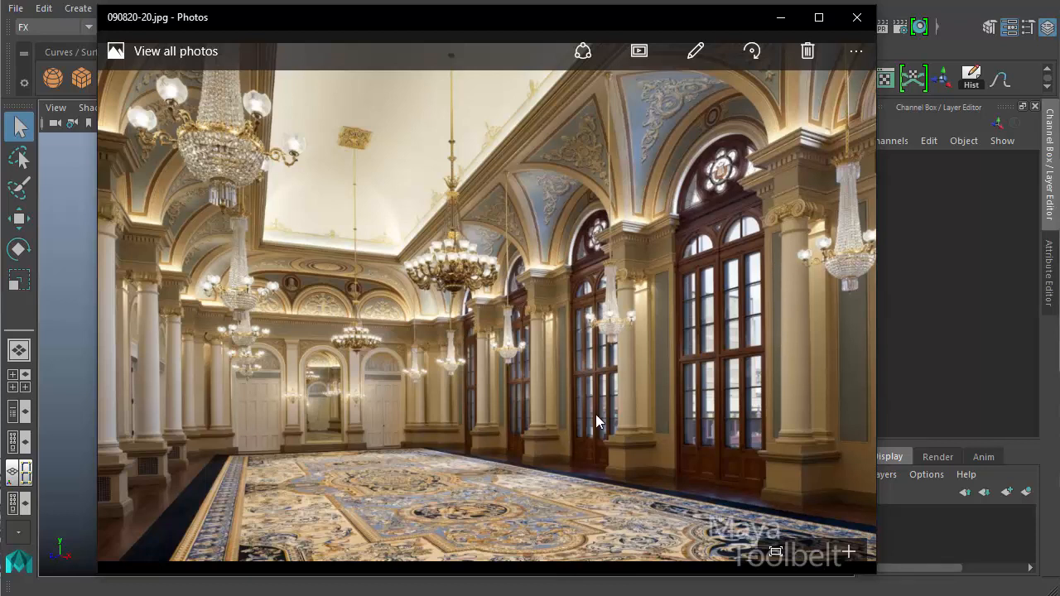
mouse_move(772, 470)
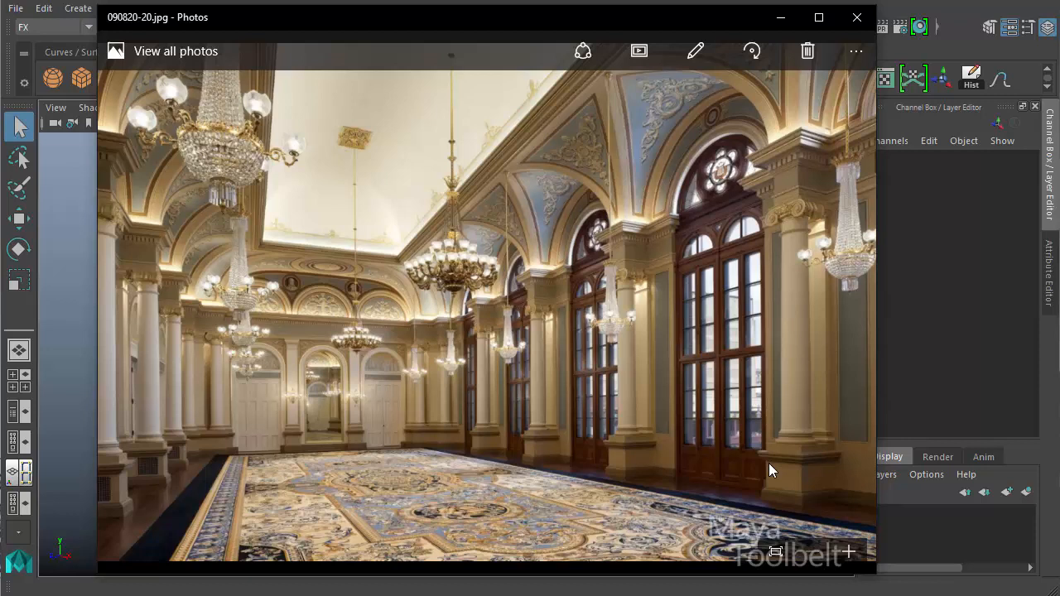
mouse_move(389, 488)
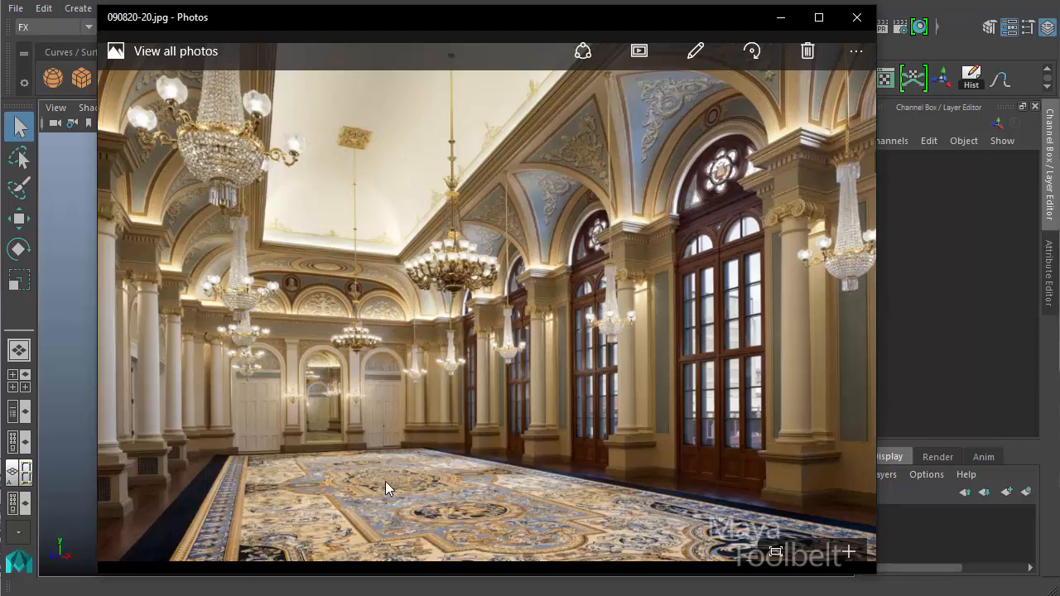
mouse_move(623, 443)
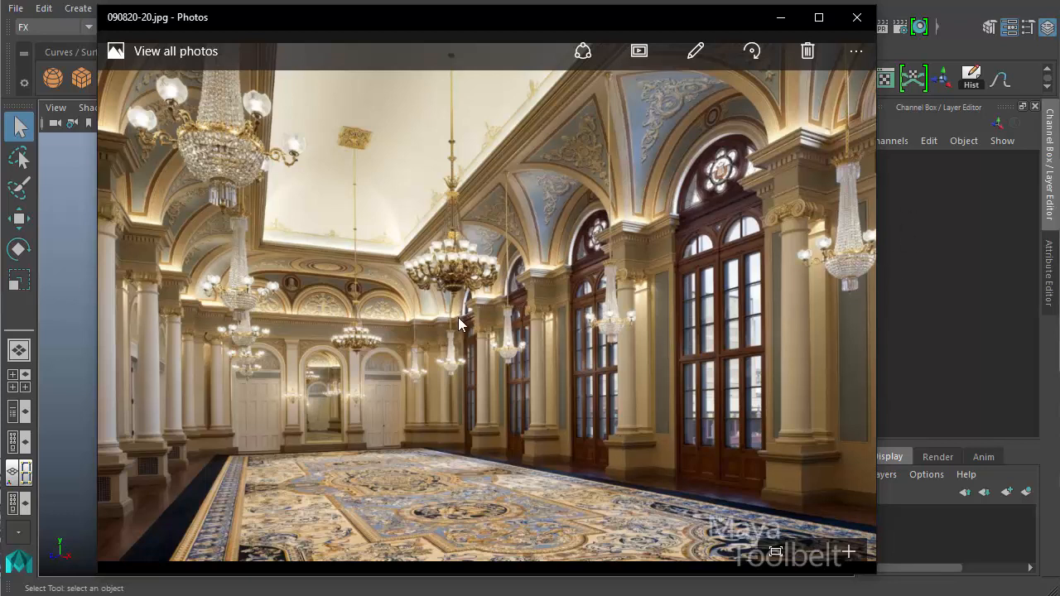
mouse_move(630, 400)
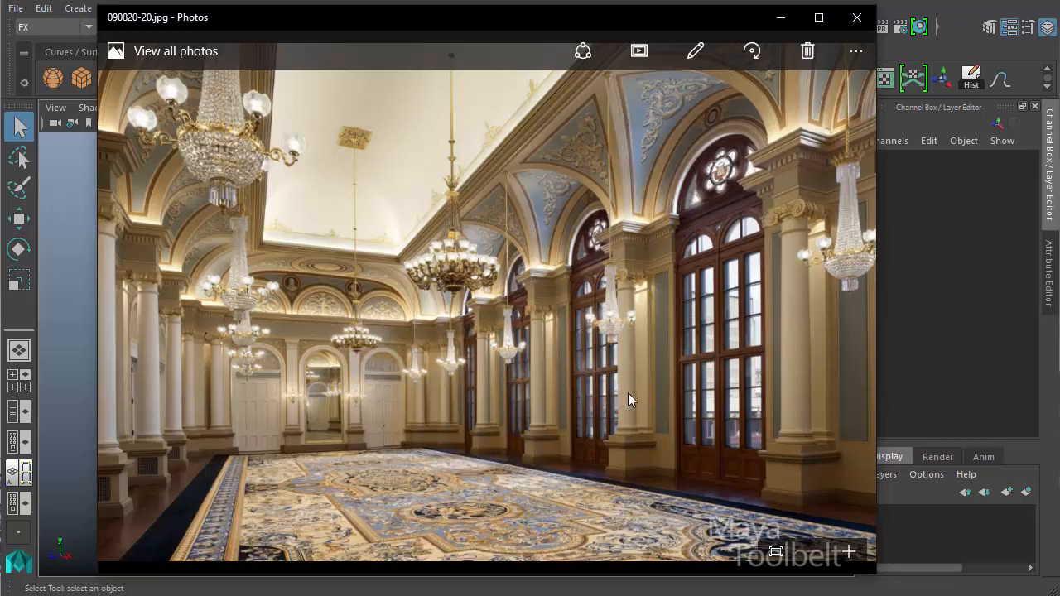
mouse_move(485, 362)
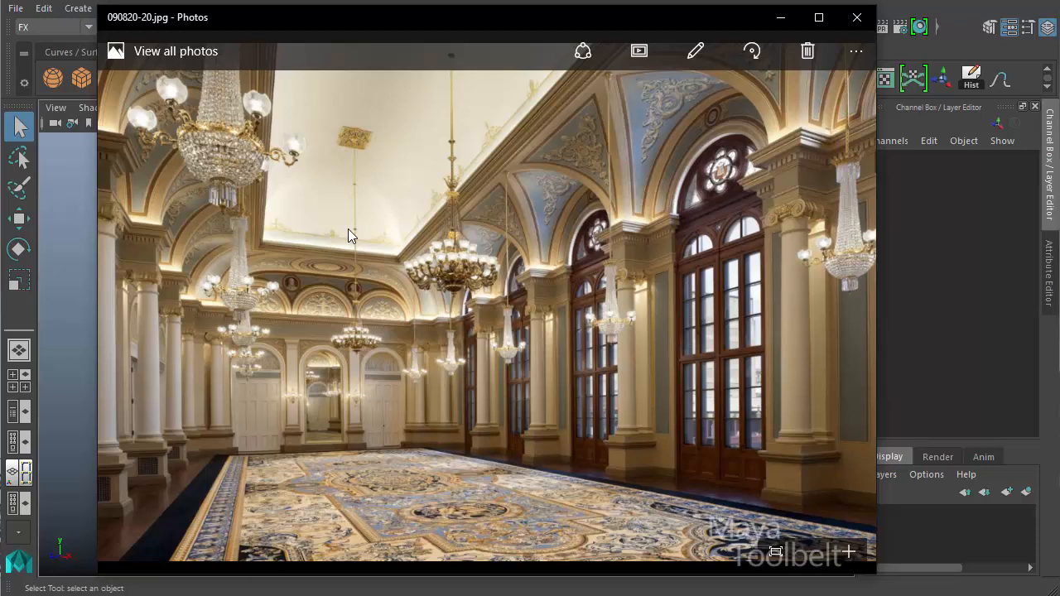
mouse_move(495, 251)
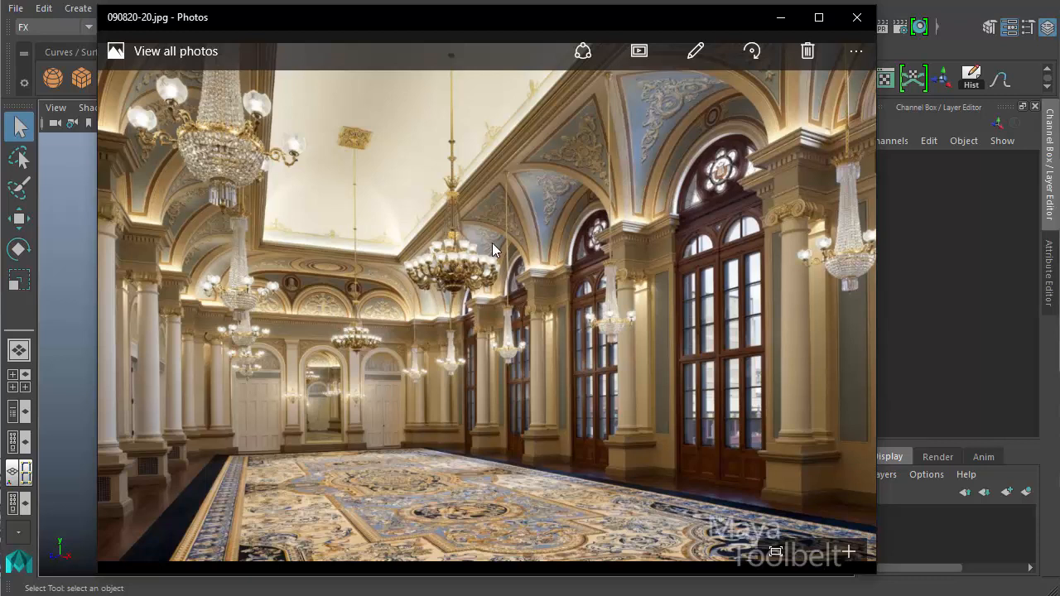
mouse_move(449, 136)
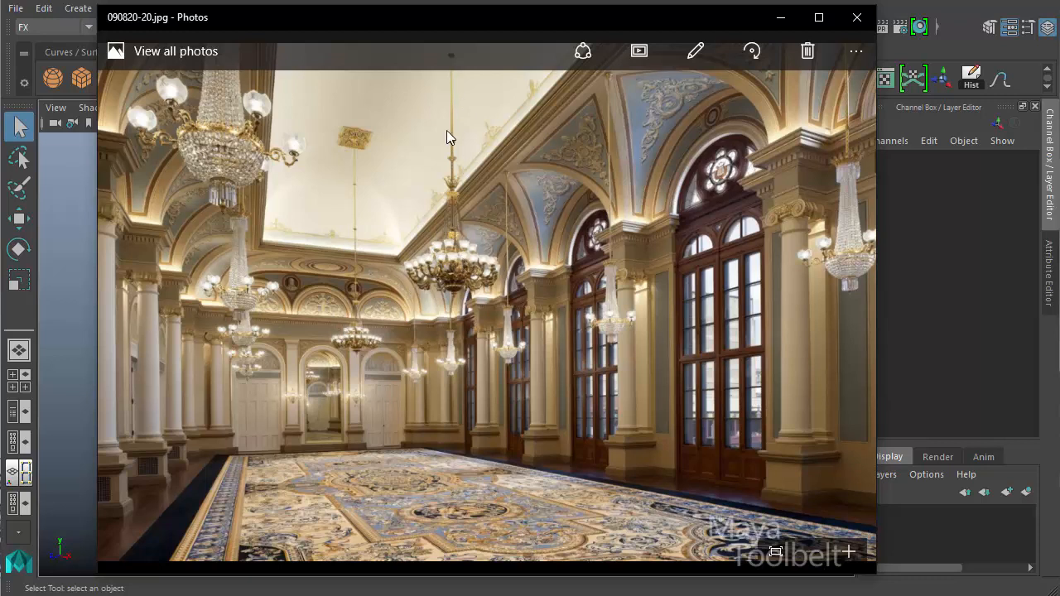
mouse_move(524, 278)
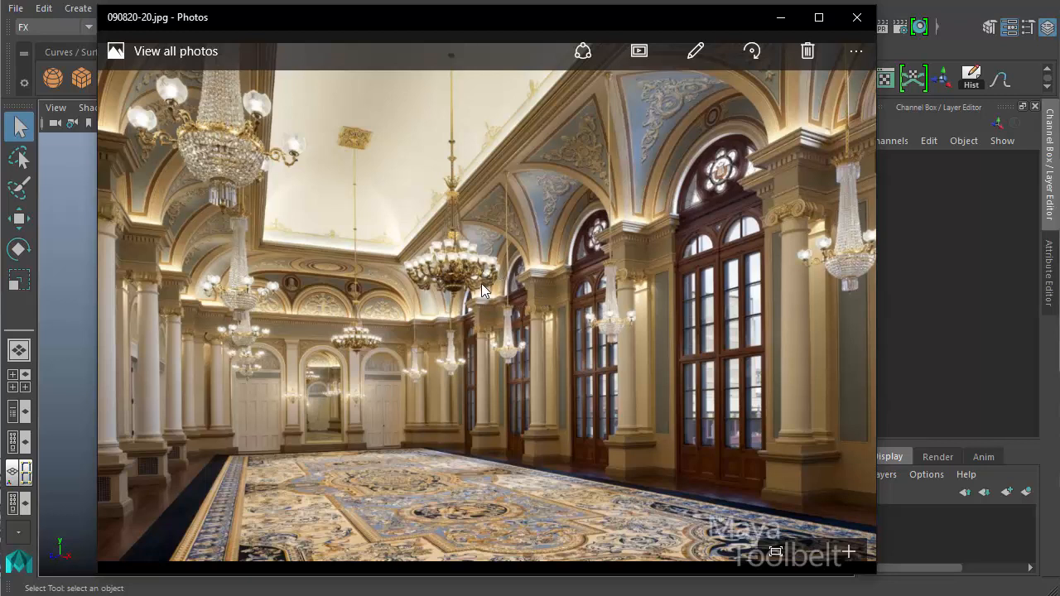
mouse_move(416, 264)
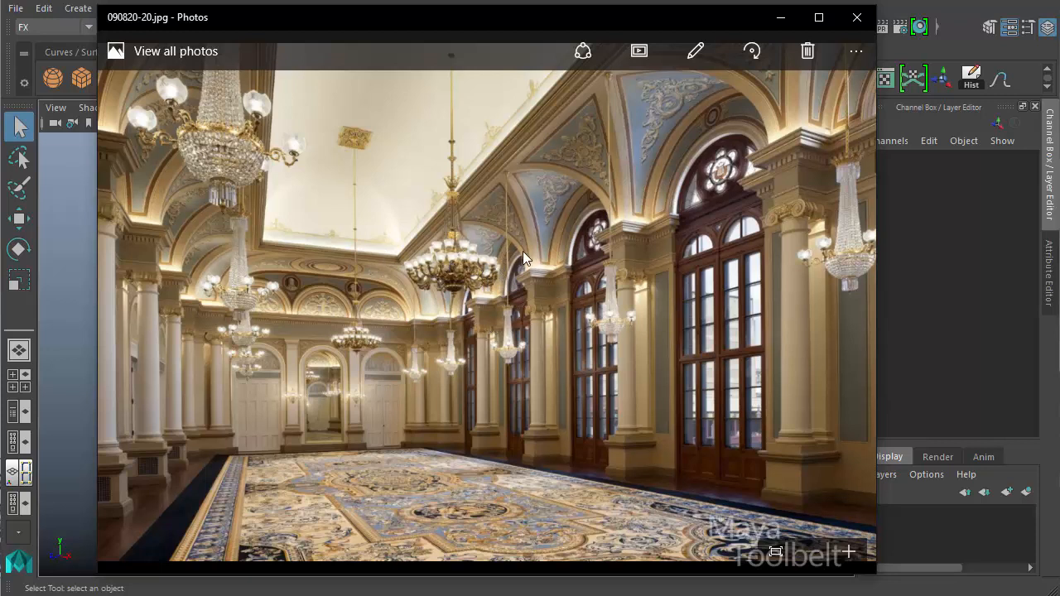
mouse_move(807, 247)
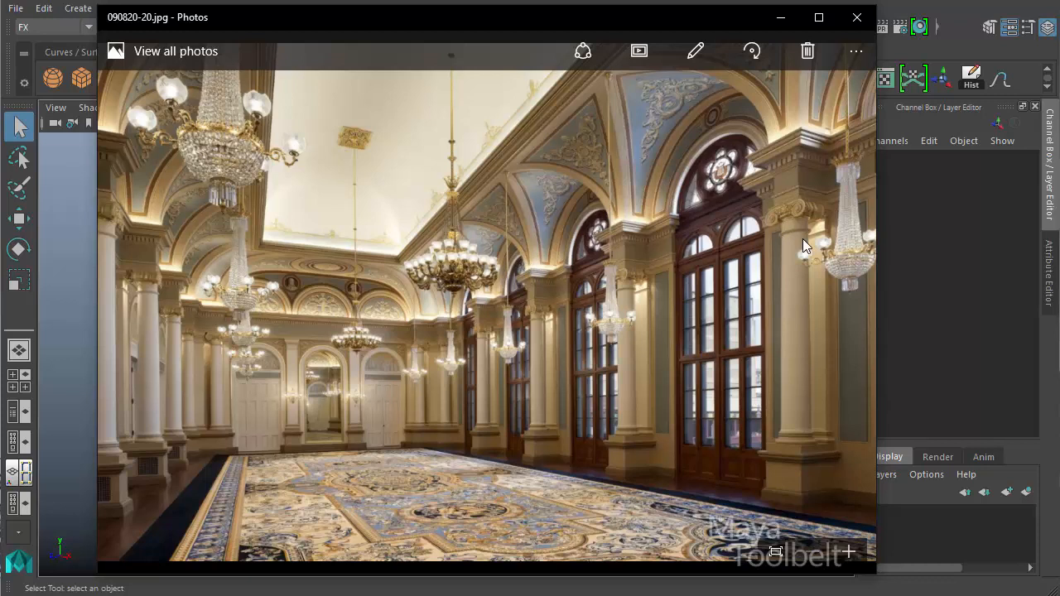
mouse_move(509, 459)
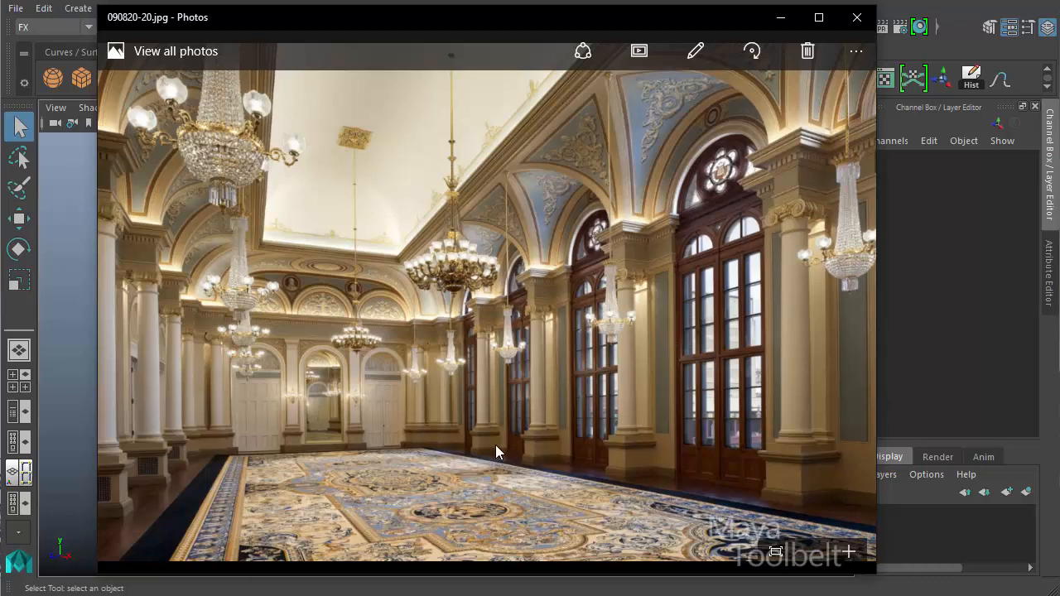
mouse_move(449, 250)
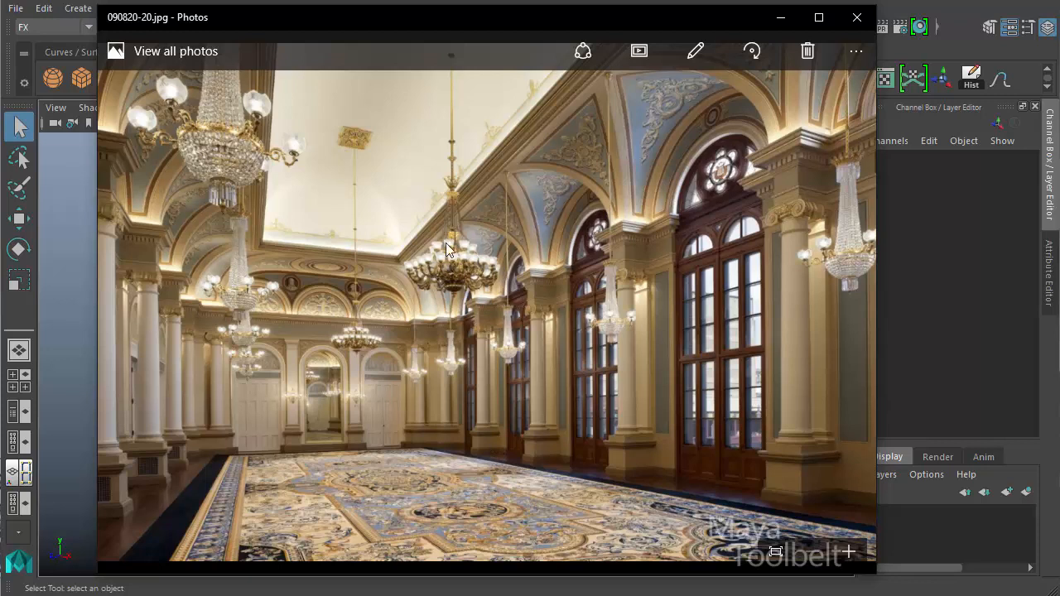
mouse_move(576, 288)
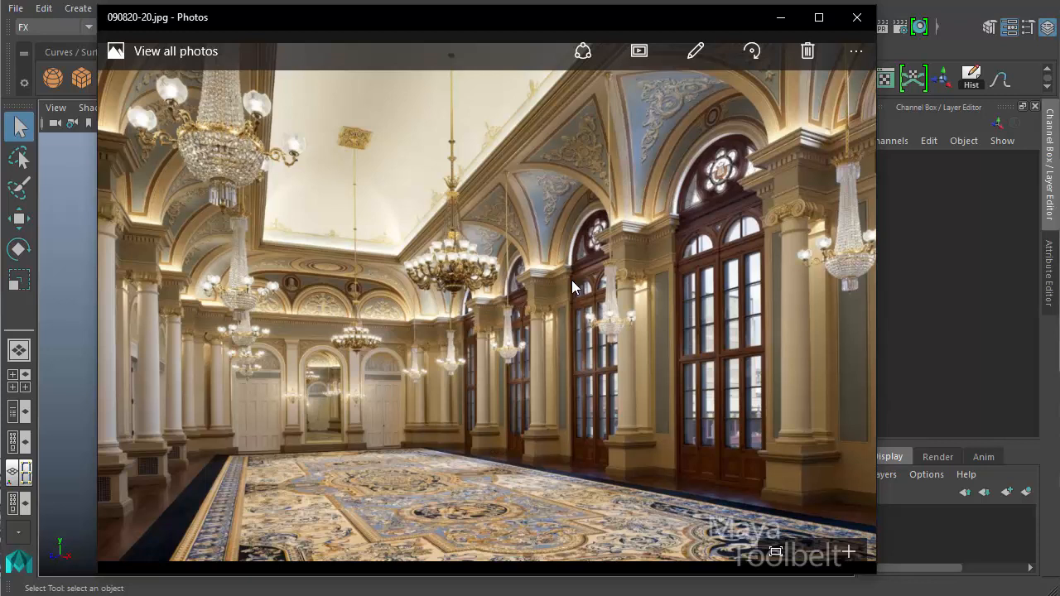
mouse_move(634, 428)
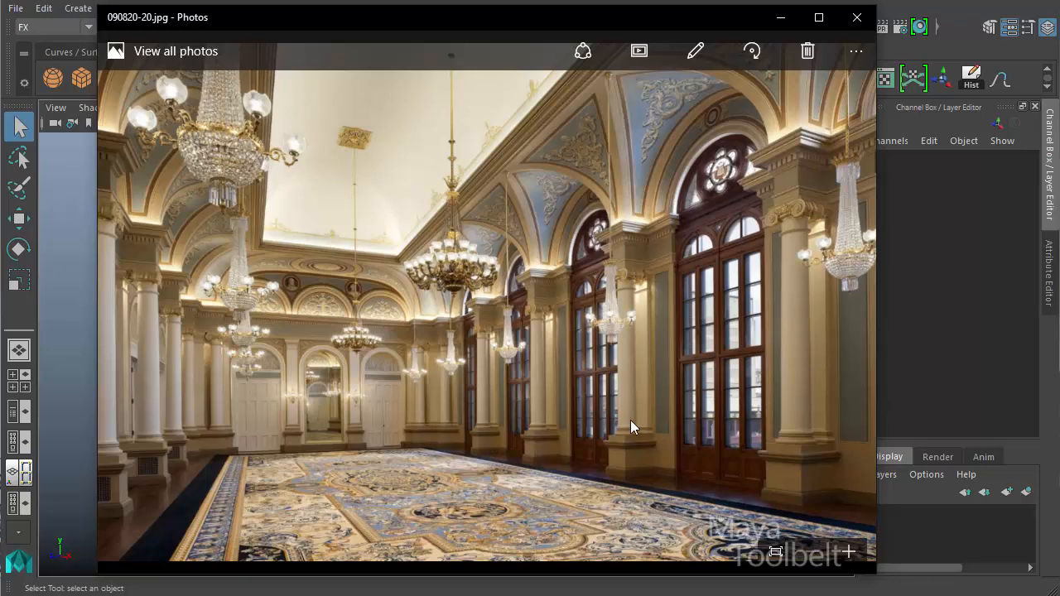
mouse_move(640, 484)
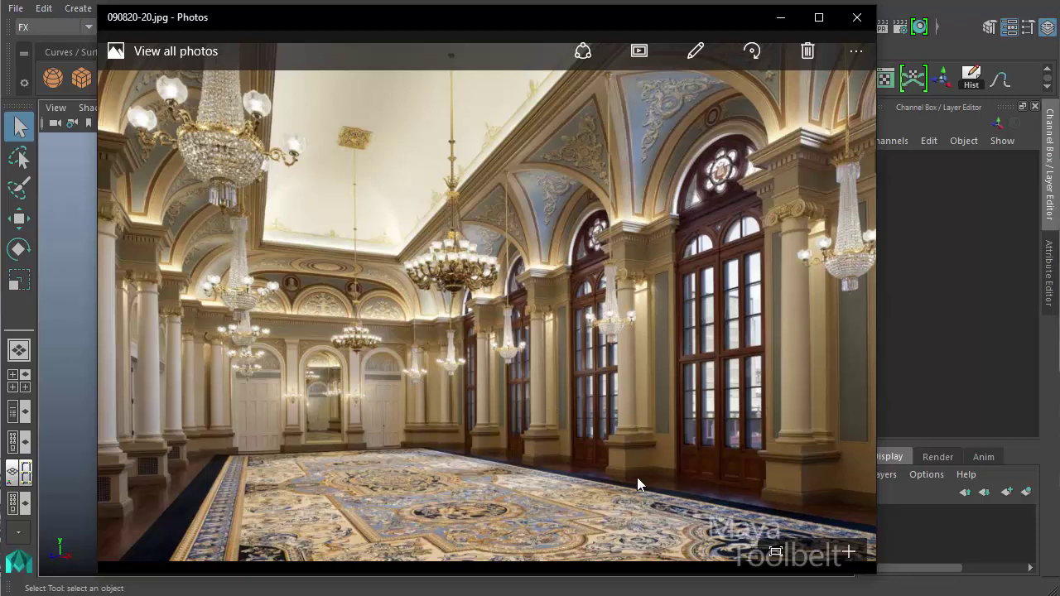
mouse_move(685, 387)
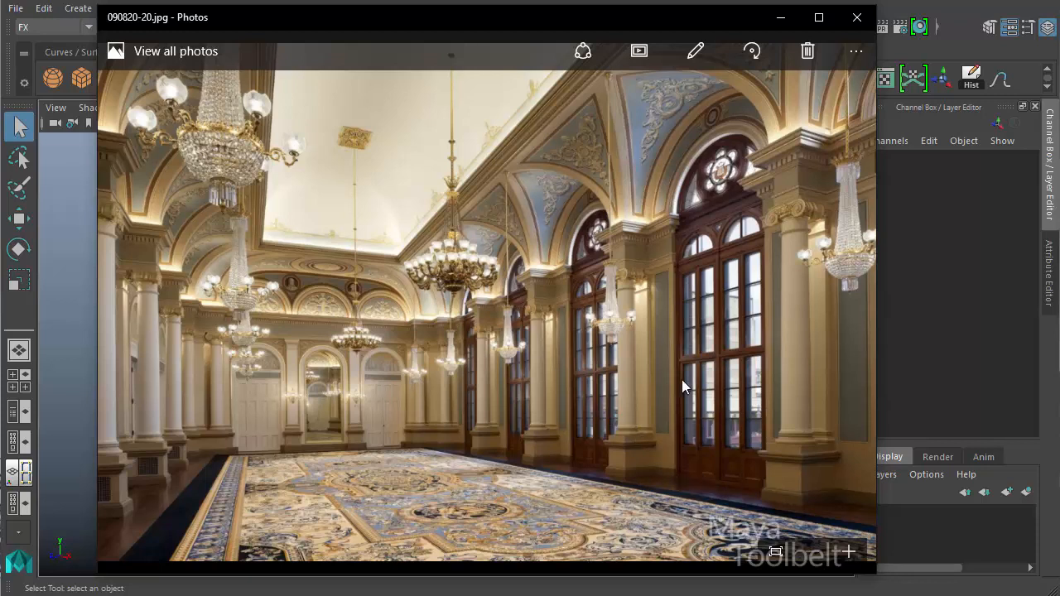
mouse_move(787, 124)
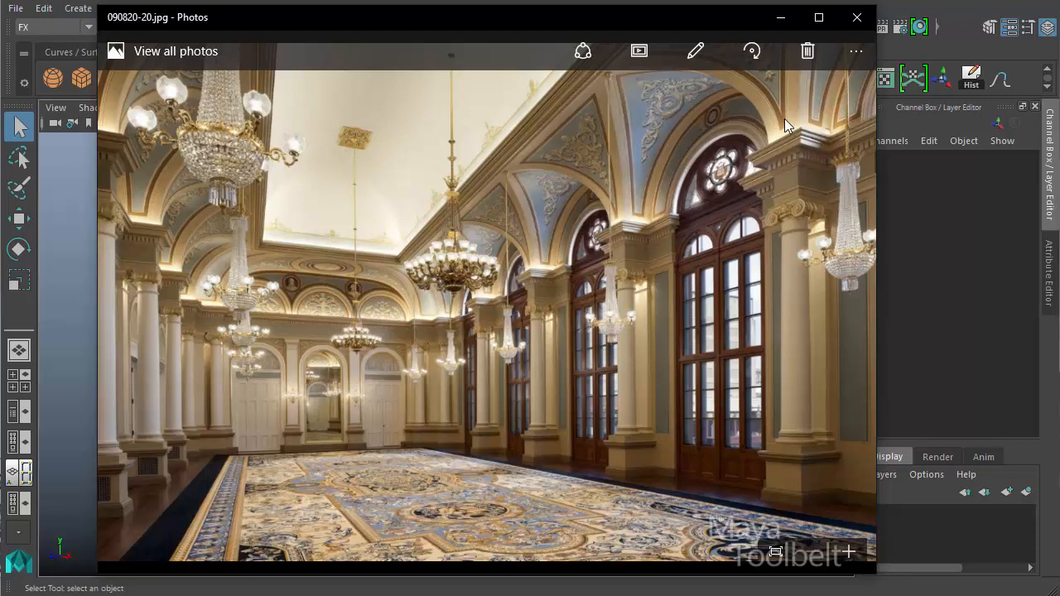
mouse_move(795, 134)
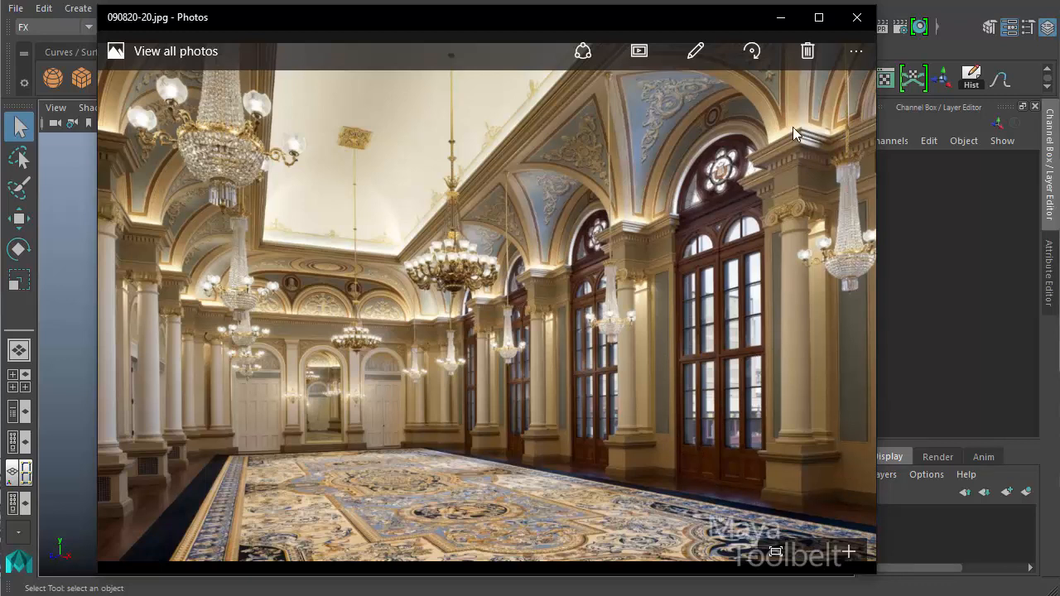
mouse_move(848, 277)
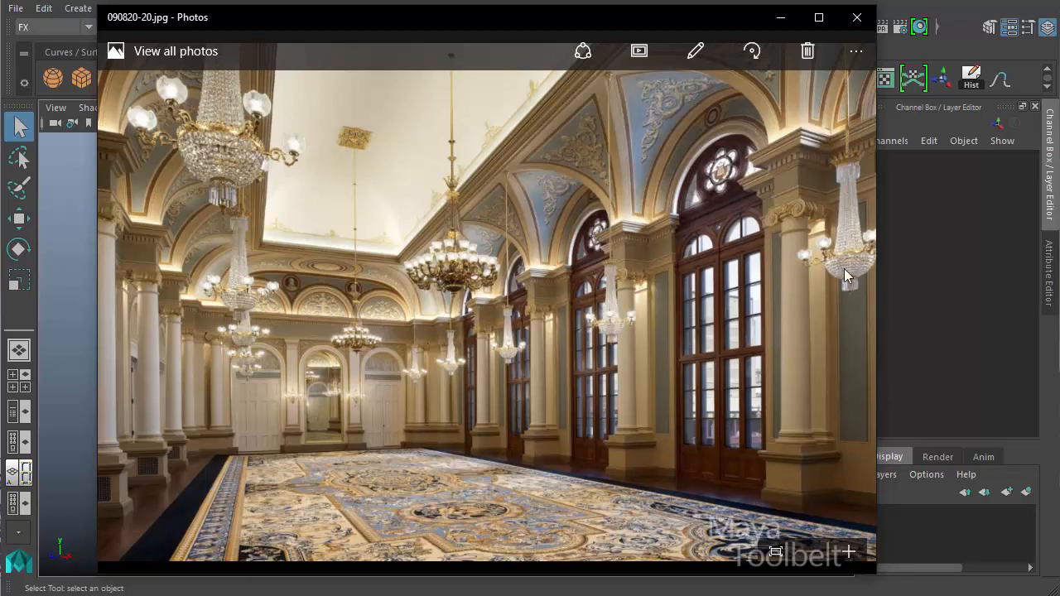
mouse_move(145, 515)
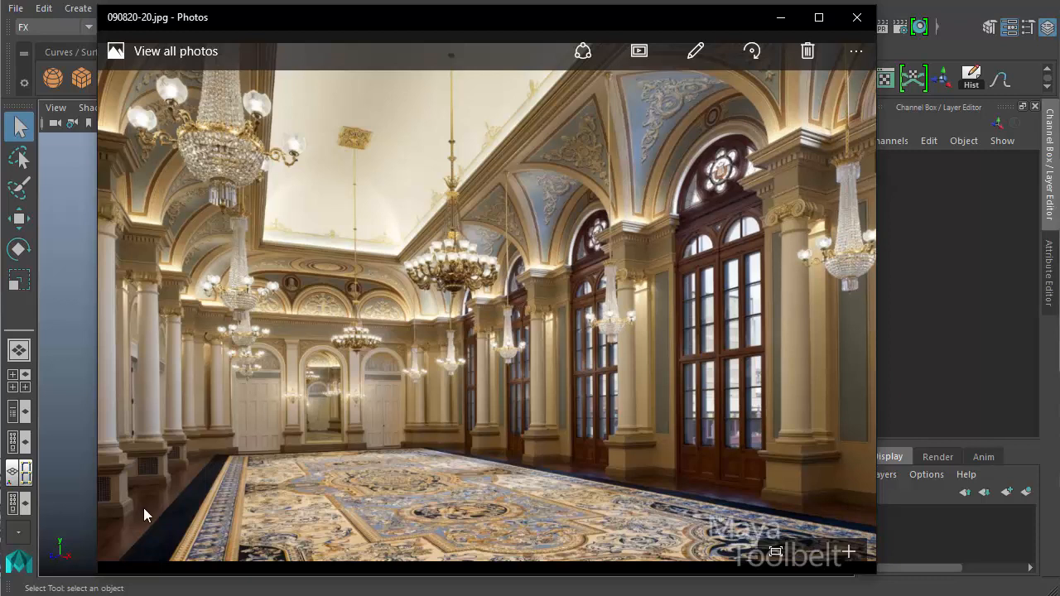
mouse_move(814, 143)
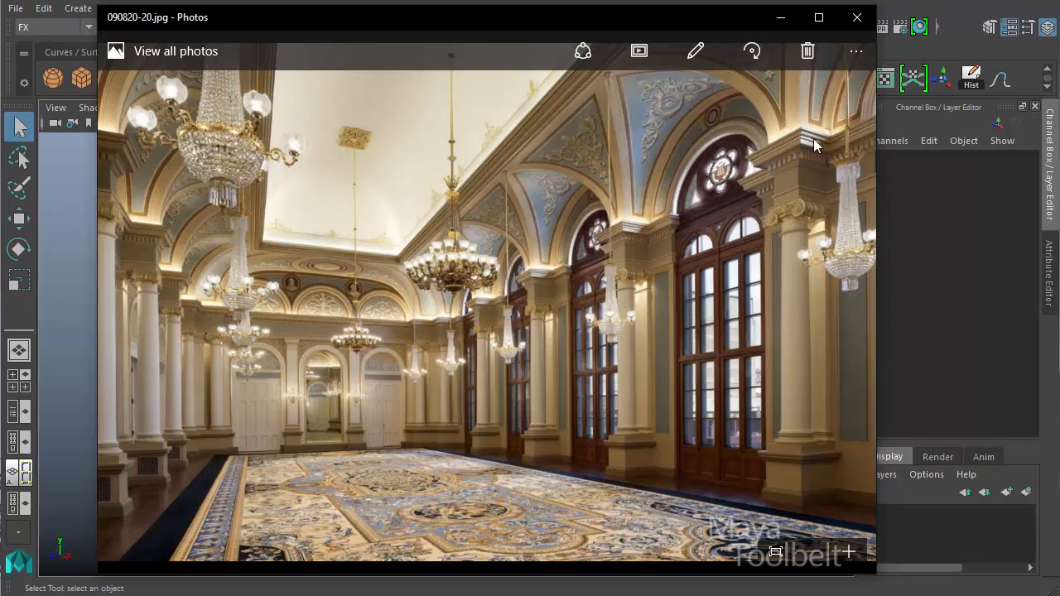
mouse_move(777, 214)
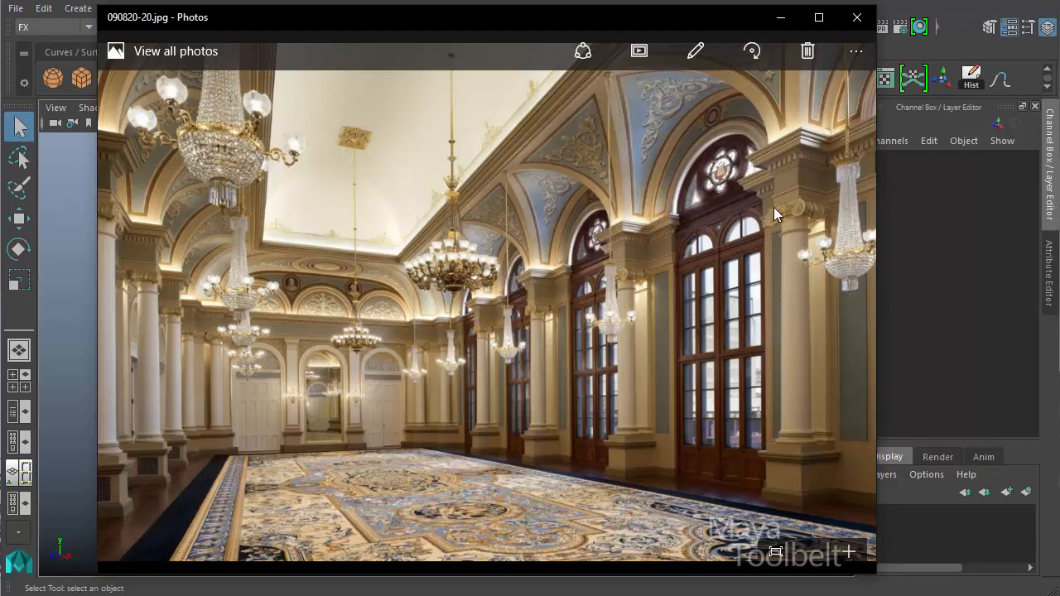
mouse_move(809, 328)
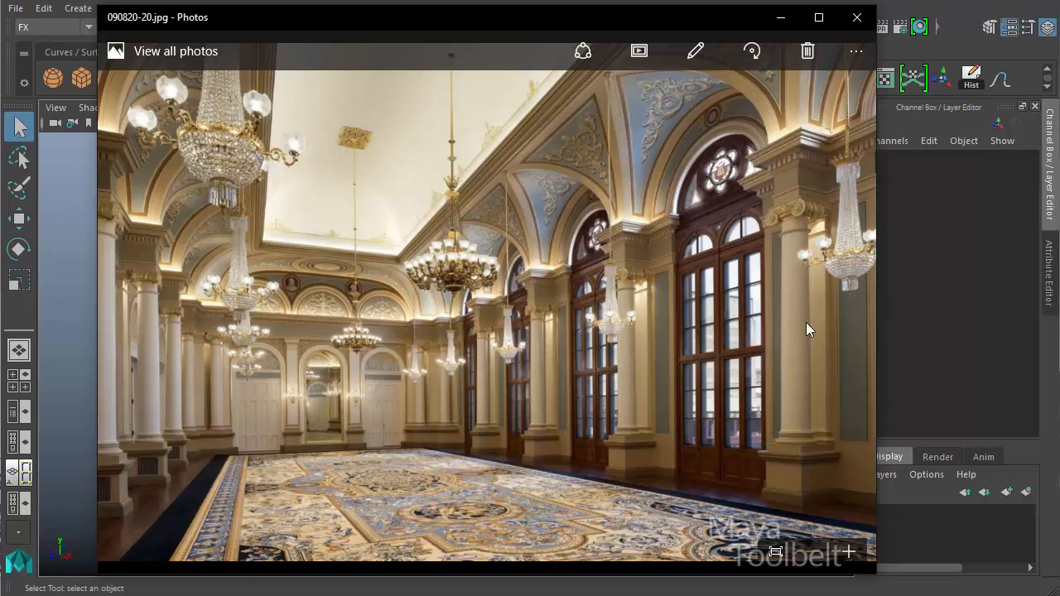
mouse_move(784, 176)
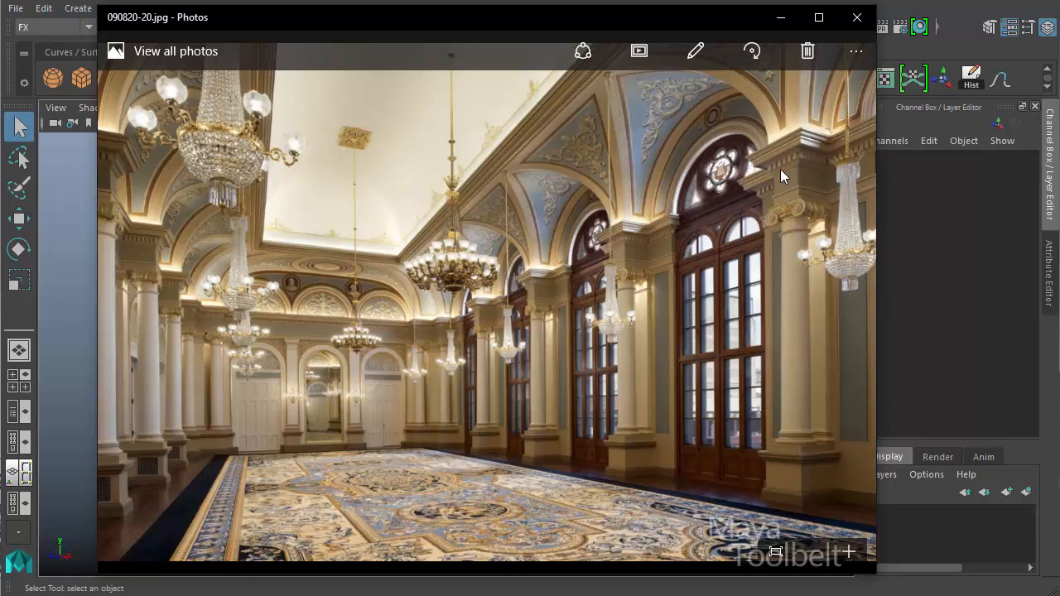
mouse_move(727, 115)
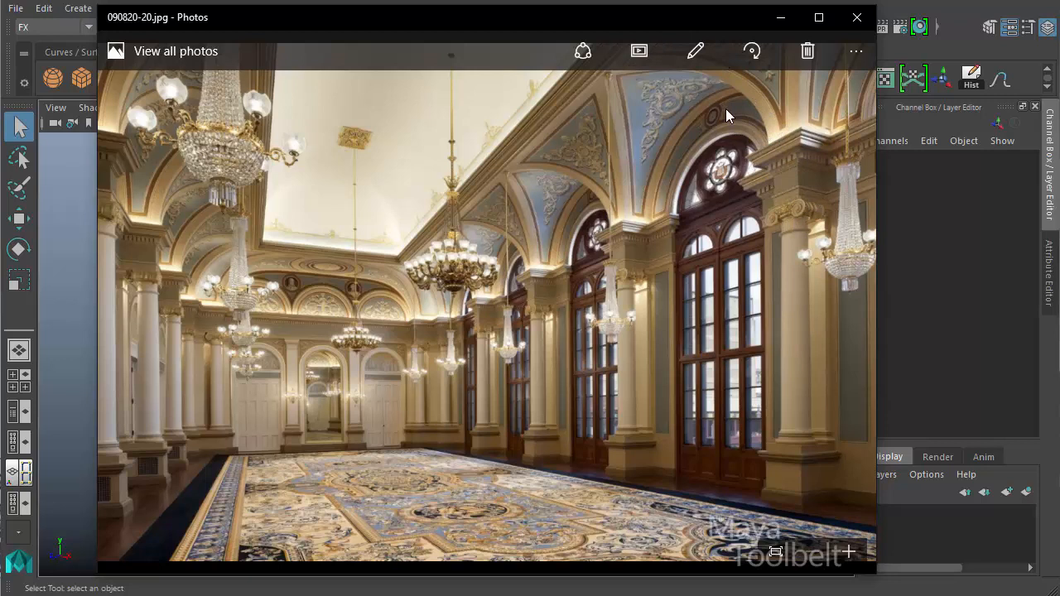
mouse_move(672, 65)
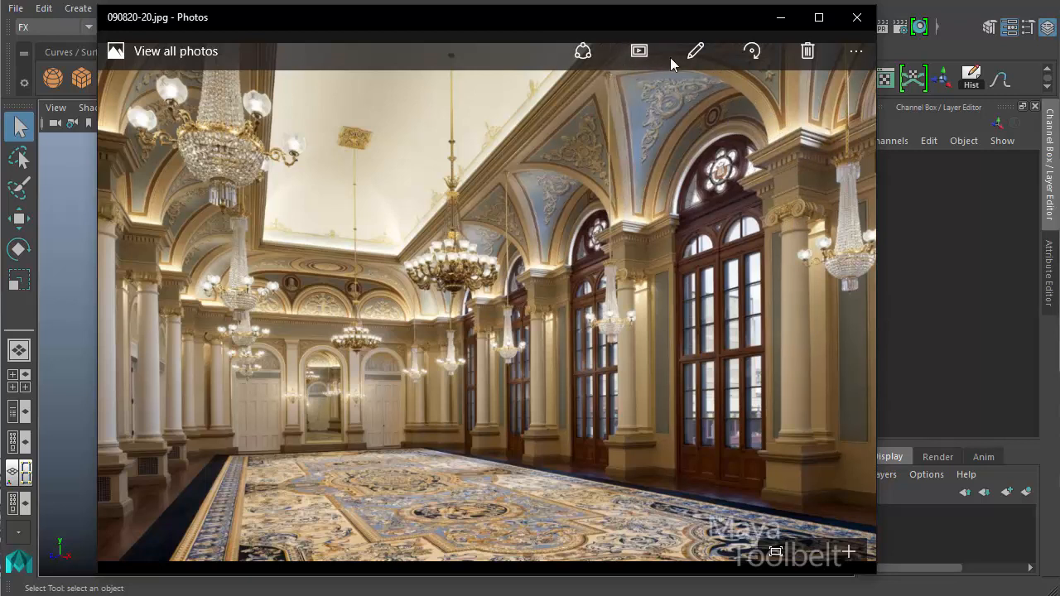
mouse_move(656, 205)
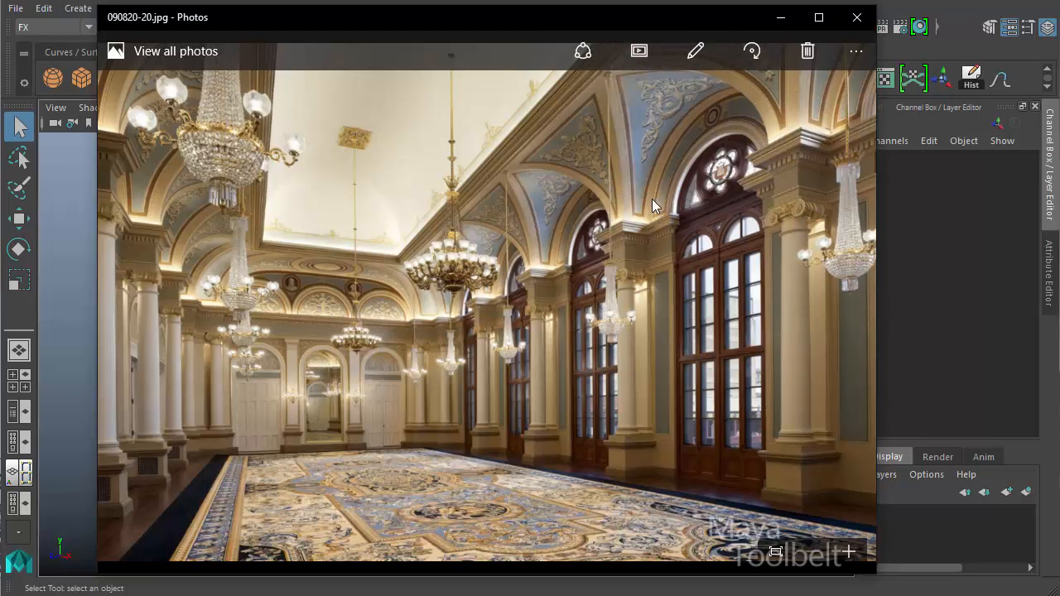
mouse_move(811, 109)
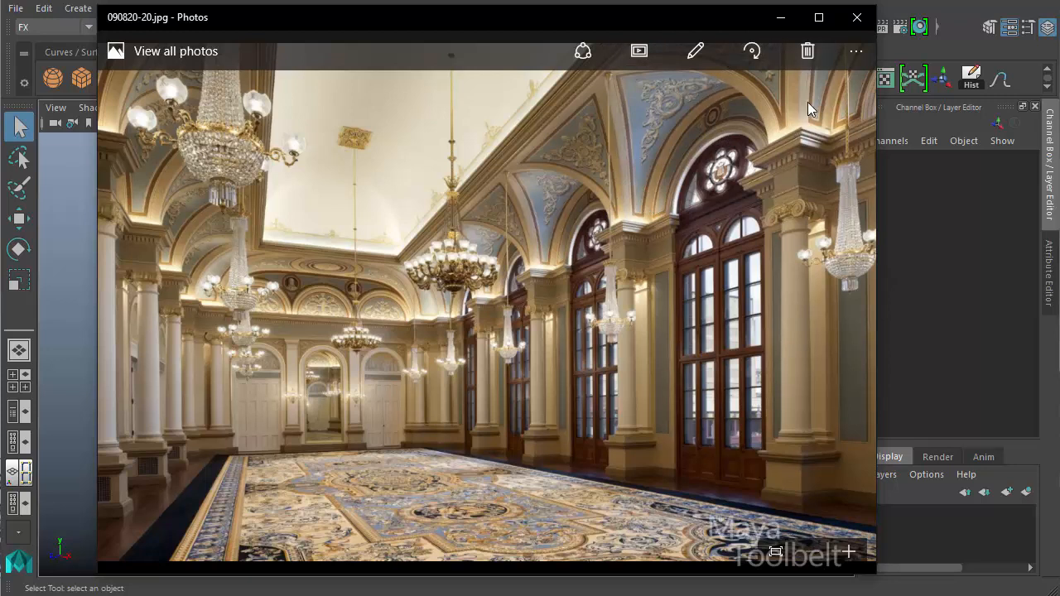
mouse_move(455, 377)
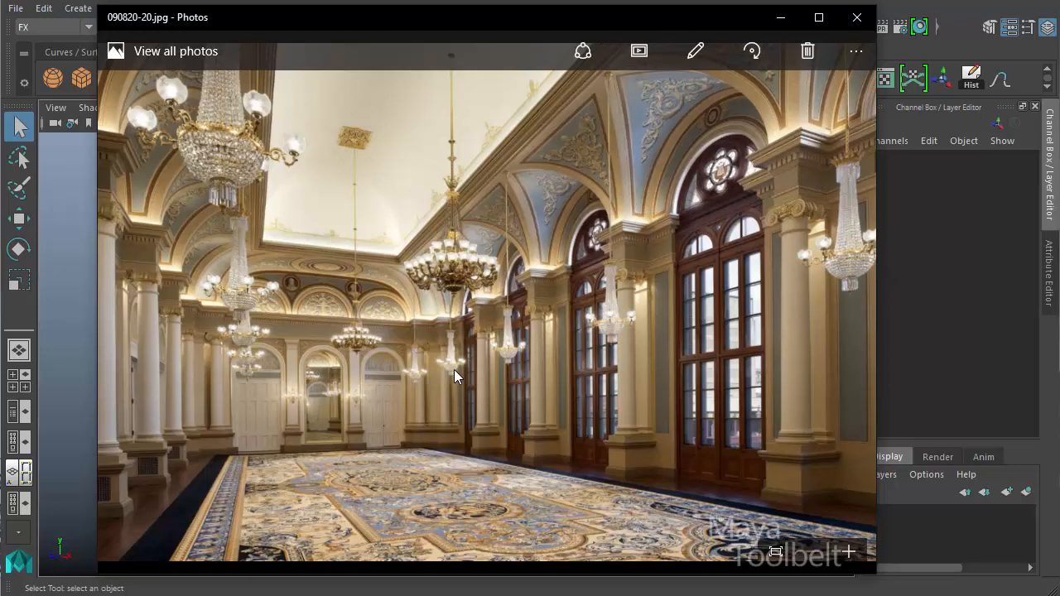
mouse_move(794, 70)
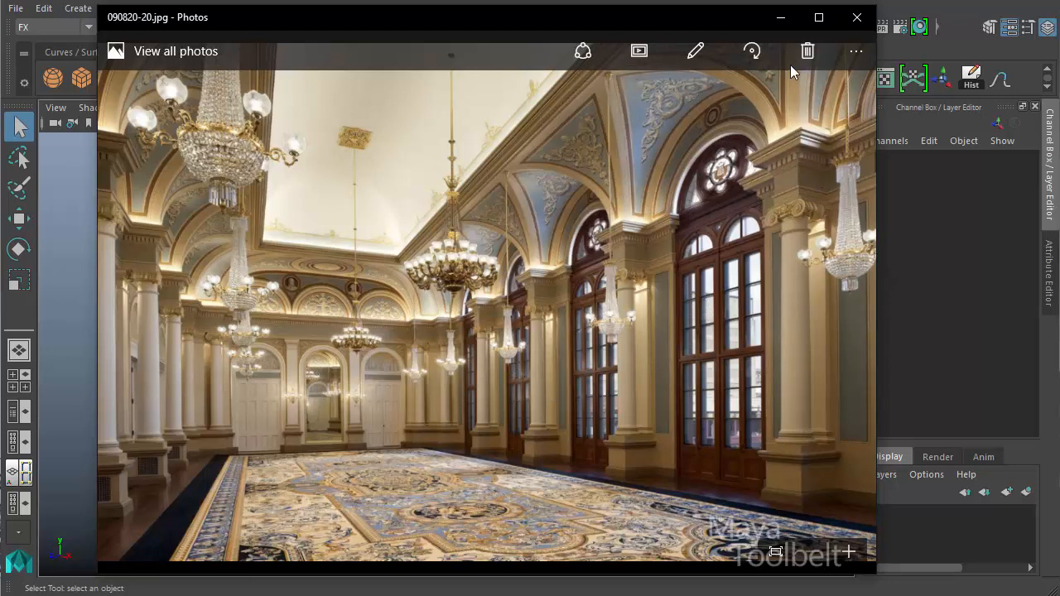
mouse_move(661, 386)
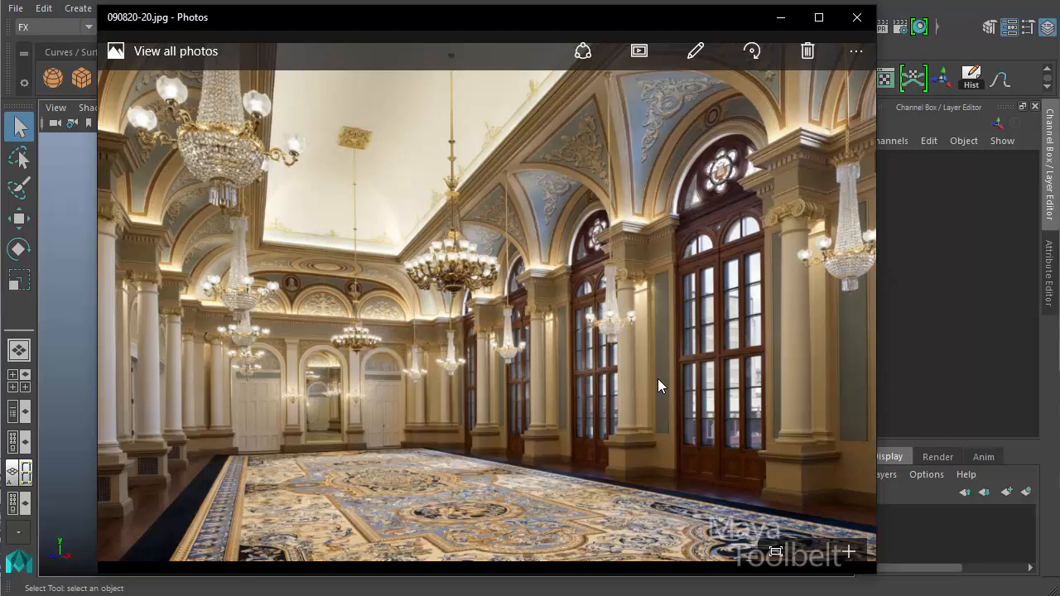
mouse_move(666, 226)
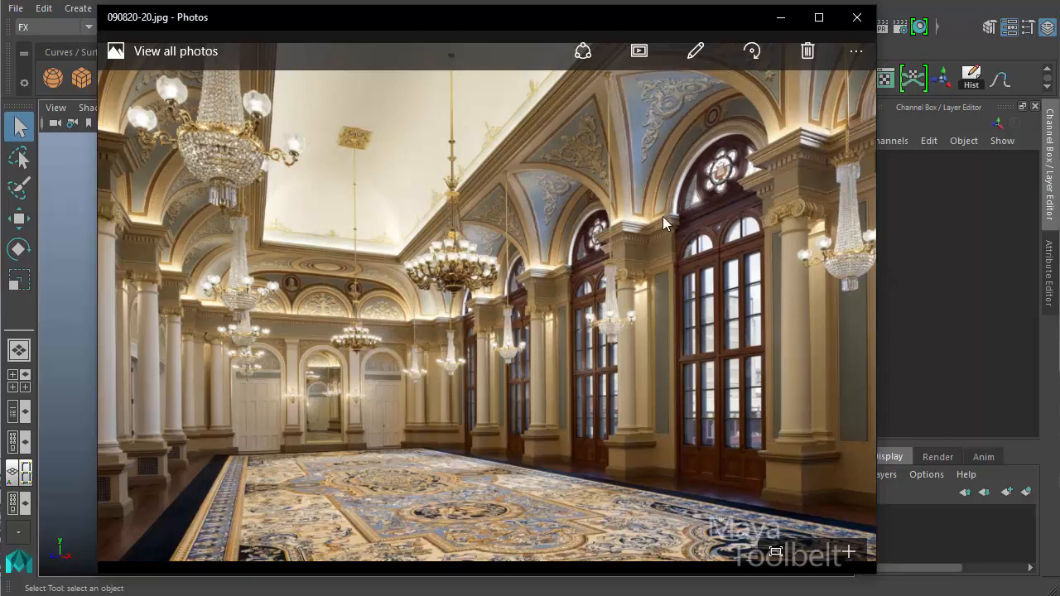
mouse_move(627, 275)
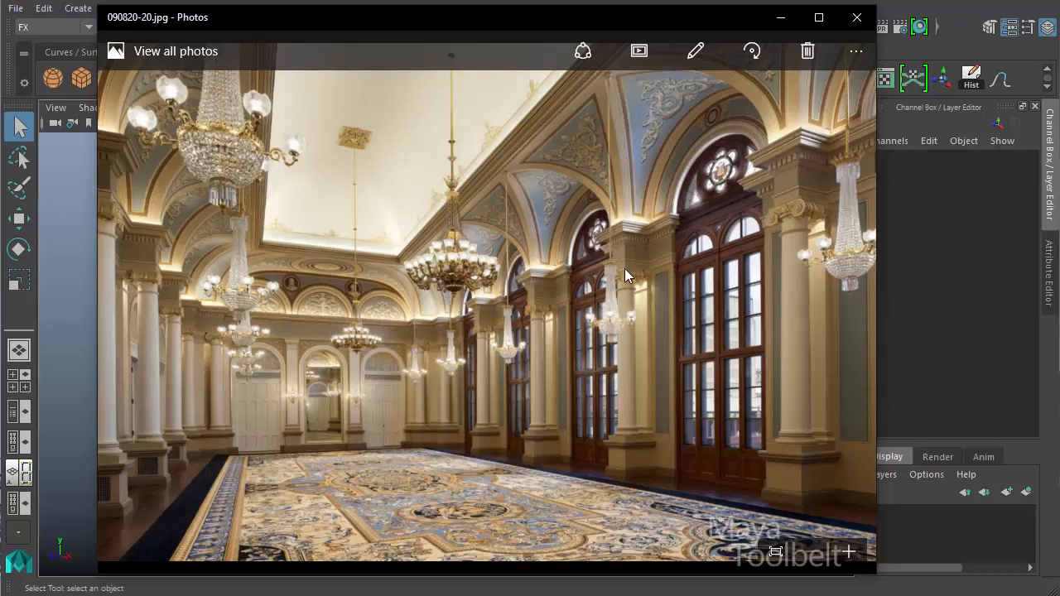
mouse_move(722, 314)
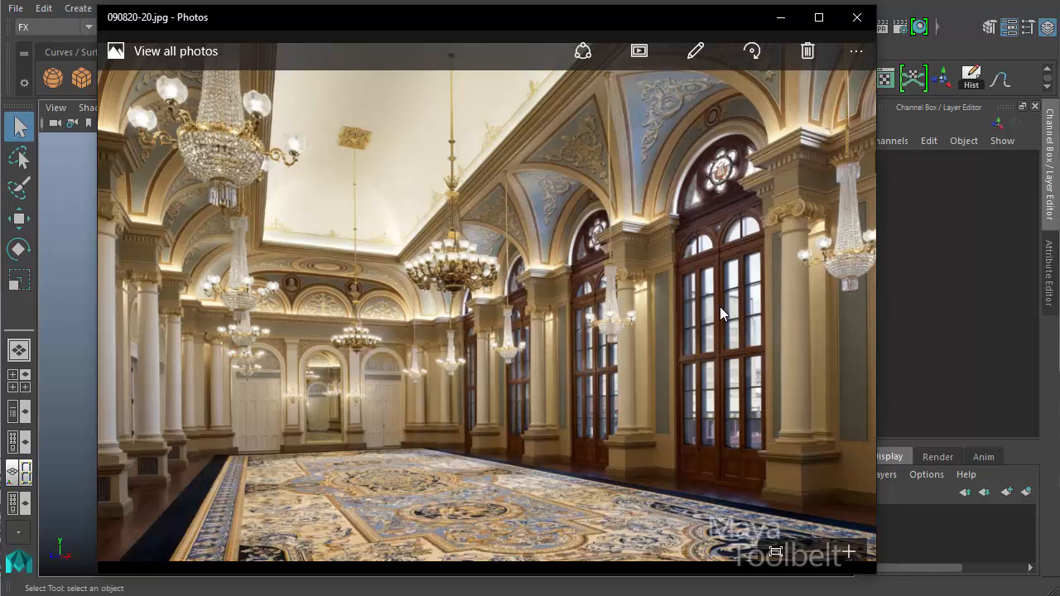
mouse_move(366, 390)
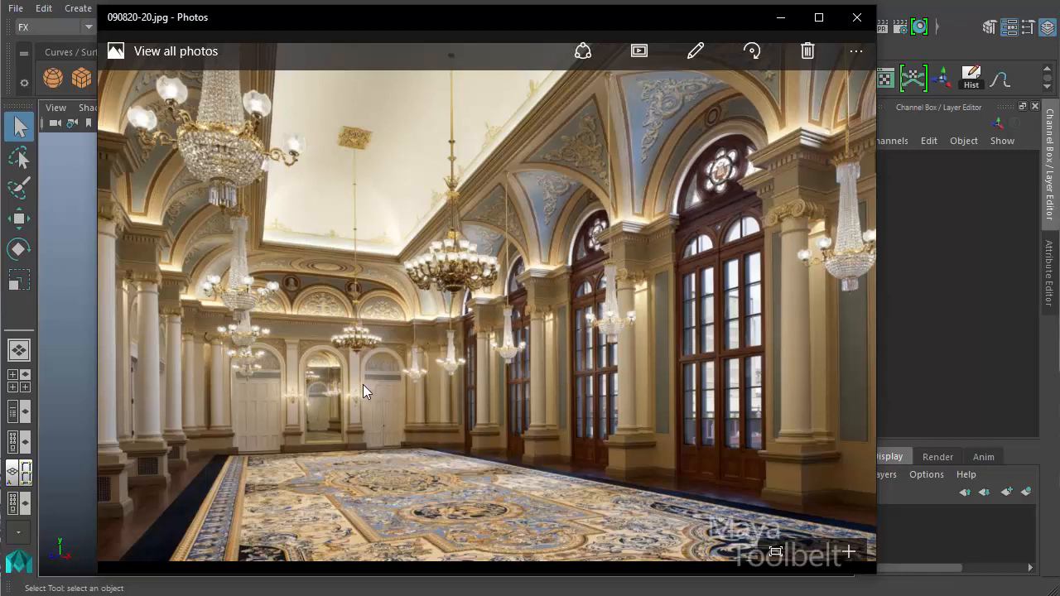
mouse_move(378, 385)
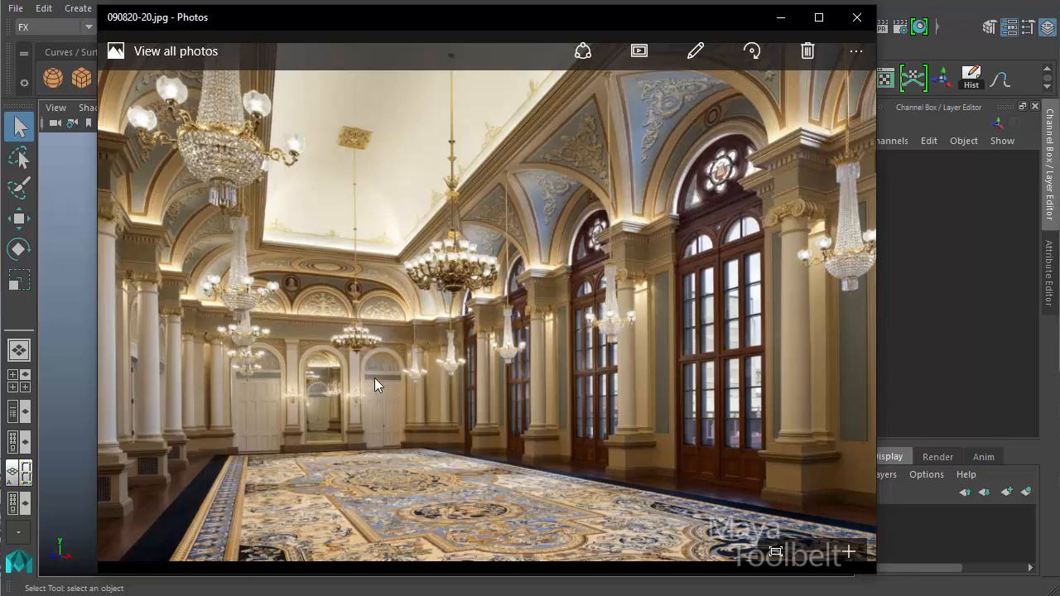
mouse_move(354, 383)
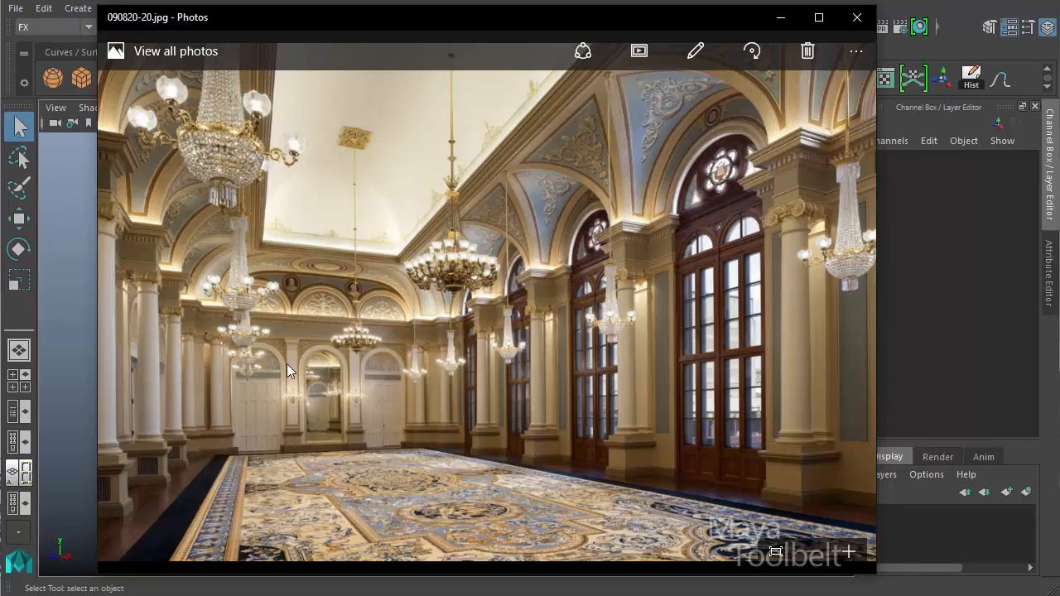
mouse_move(356, 383)
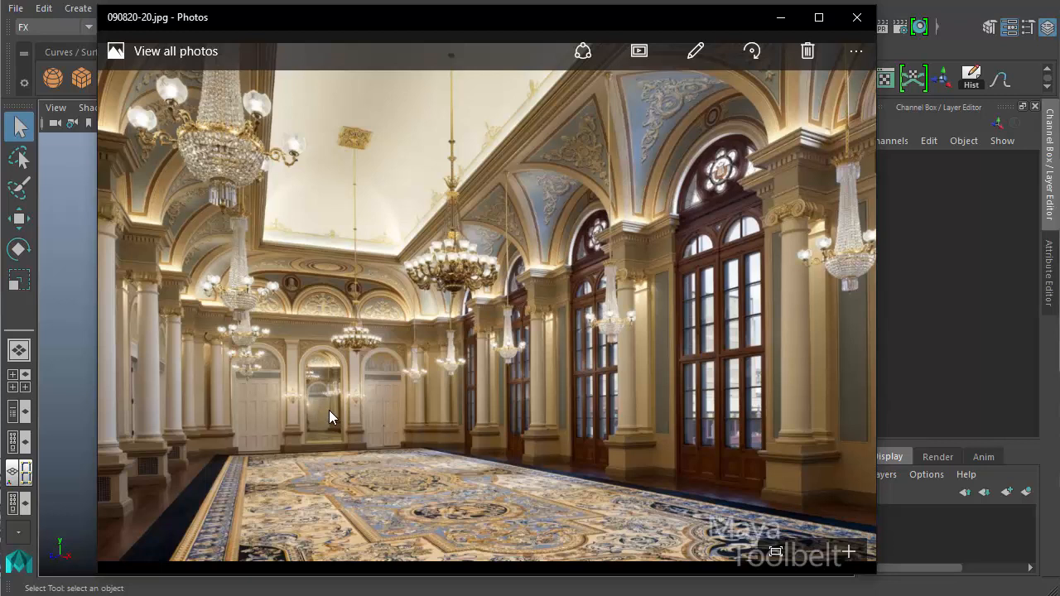
mouse_move(322, 406)
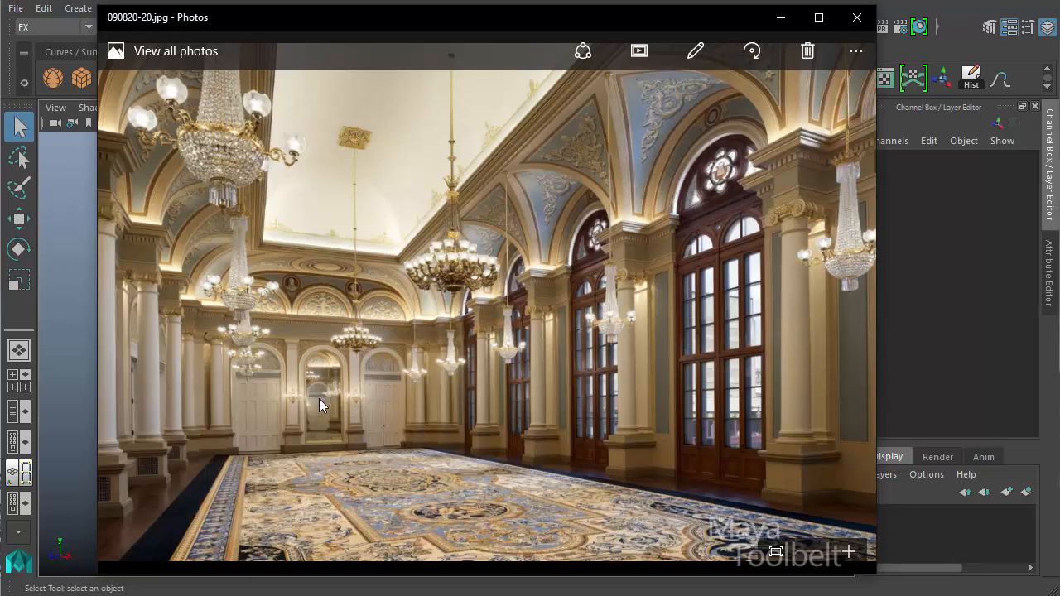
mouse_move(300, 365)
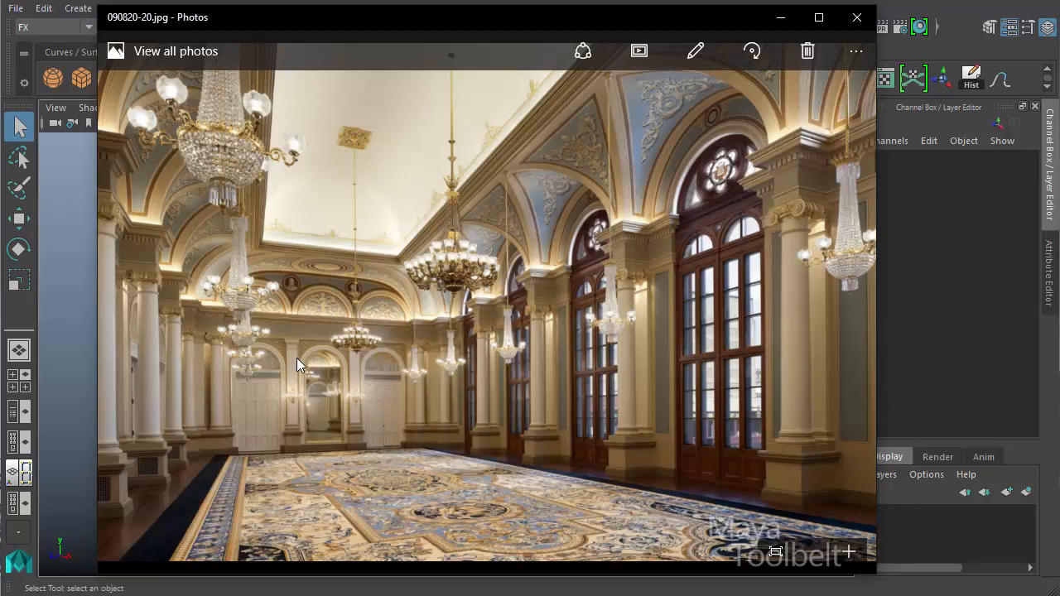
mouse_move(265, 440)
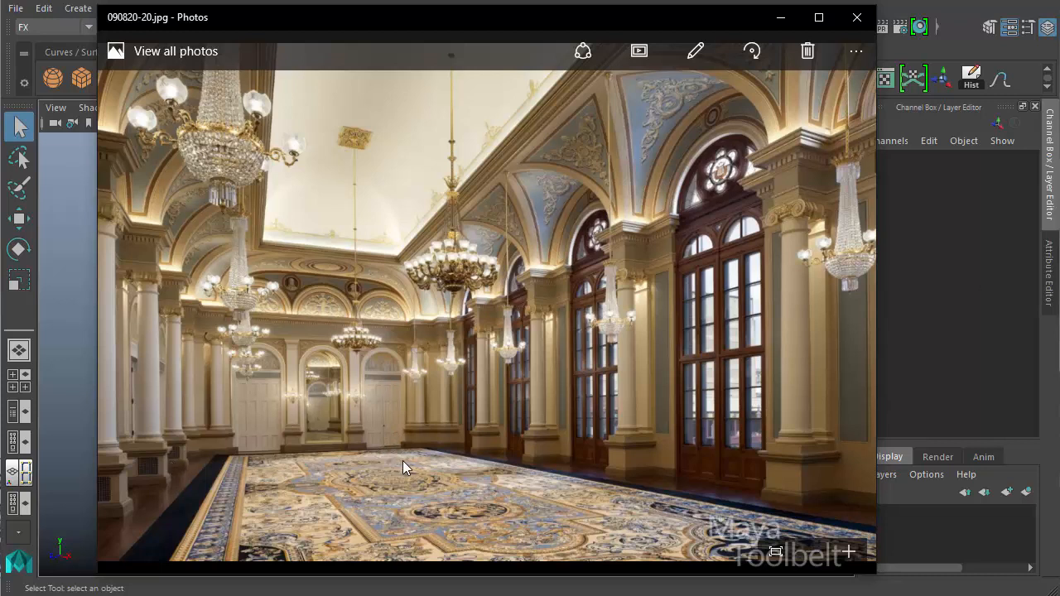
mouse_move(327, 454)
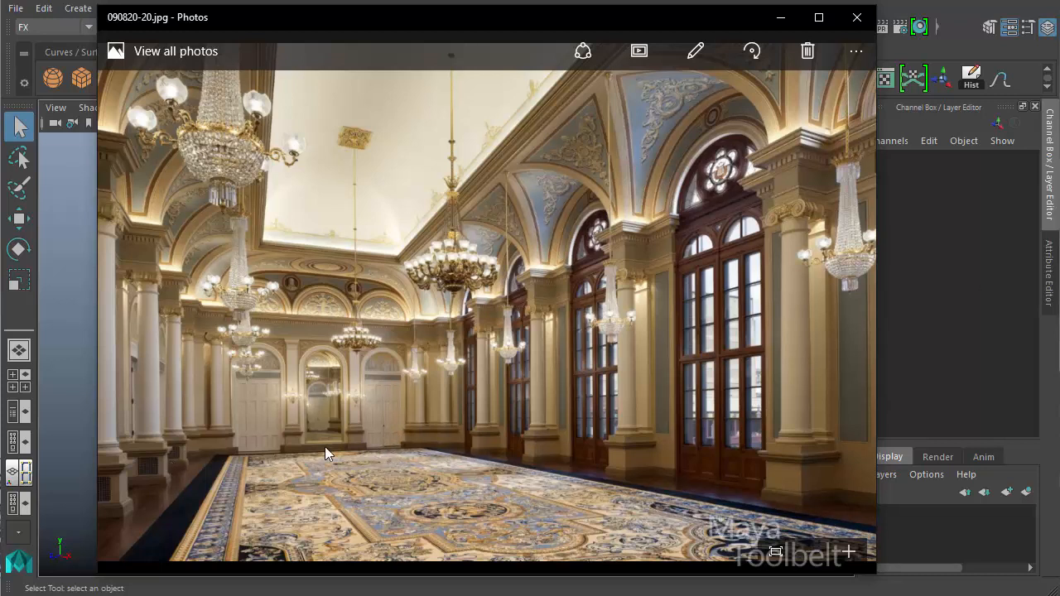
mouse_move(421, 441)
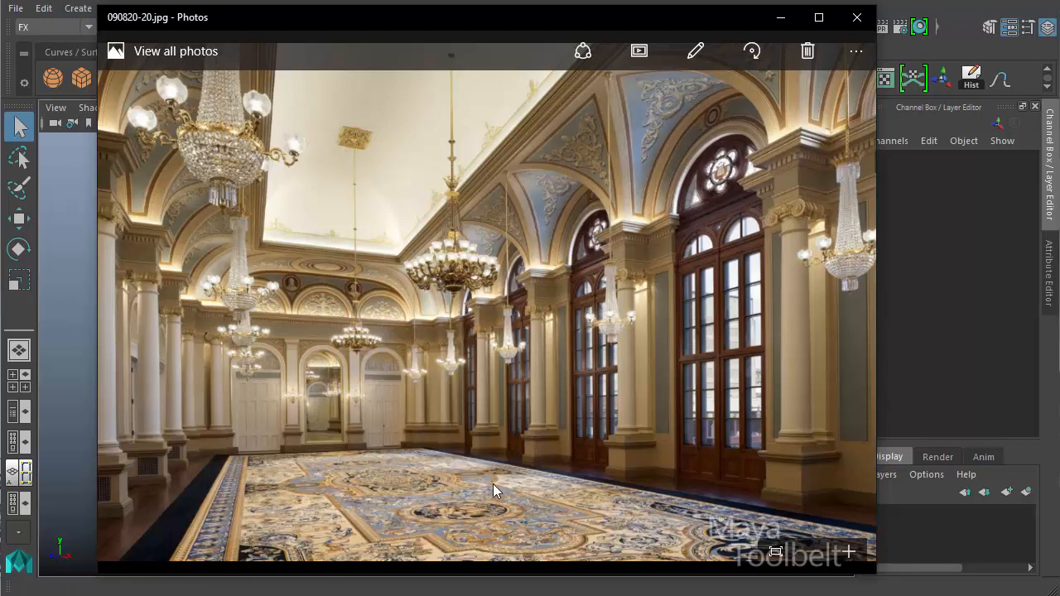
mouse_move(694, 199)
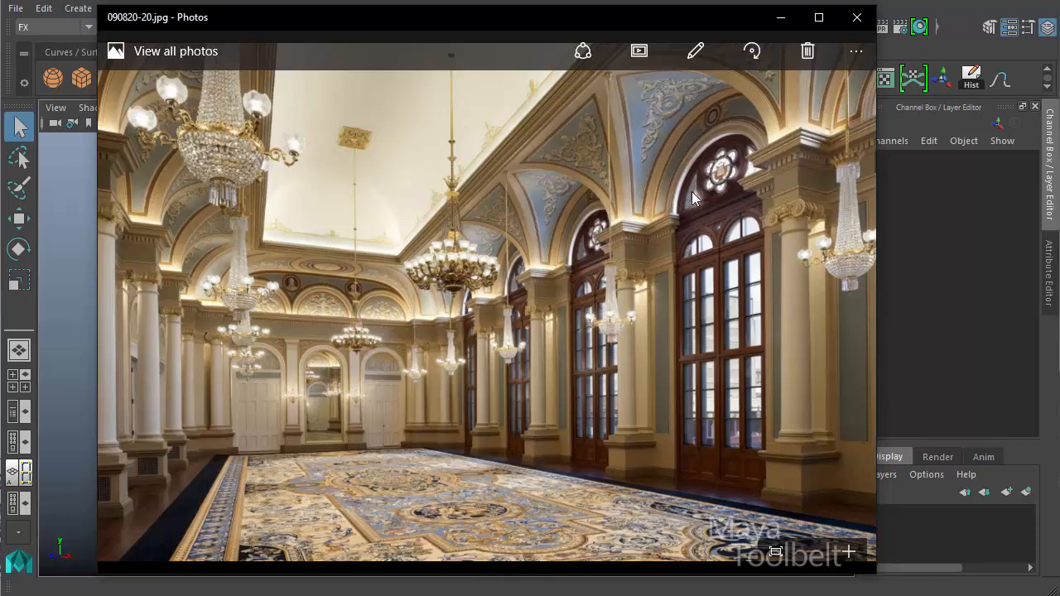
mouse_move(156, 137)
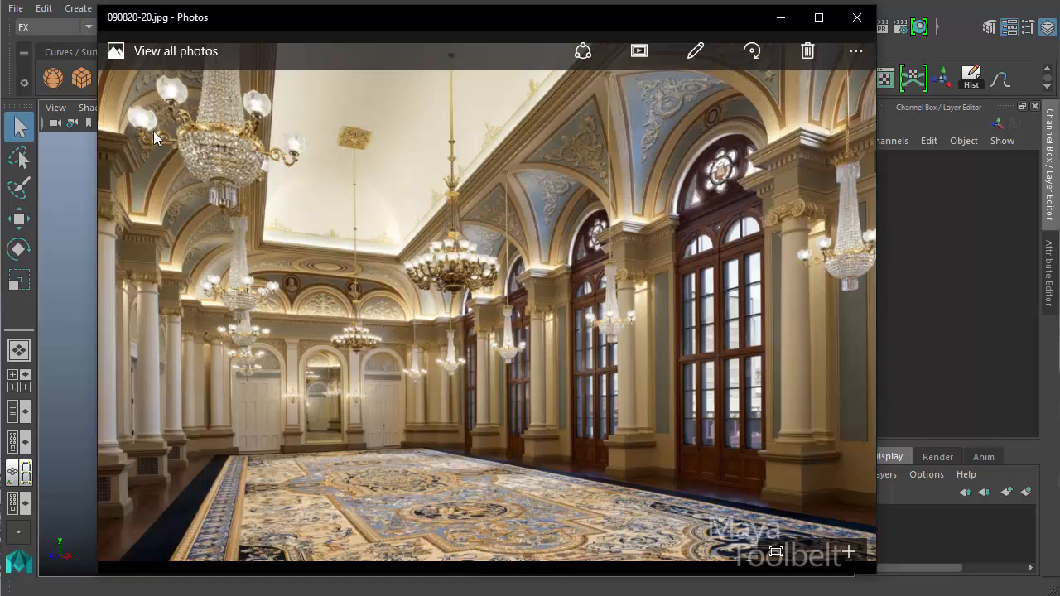
mouse_move(480, 145)
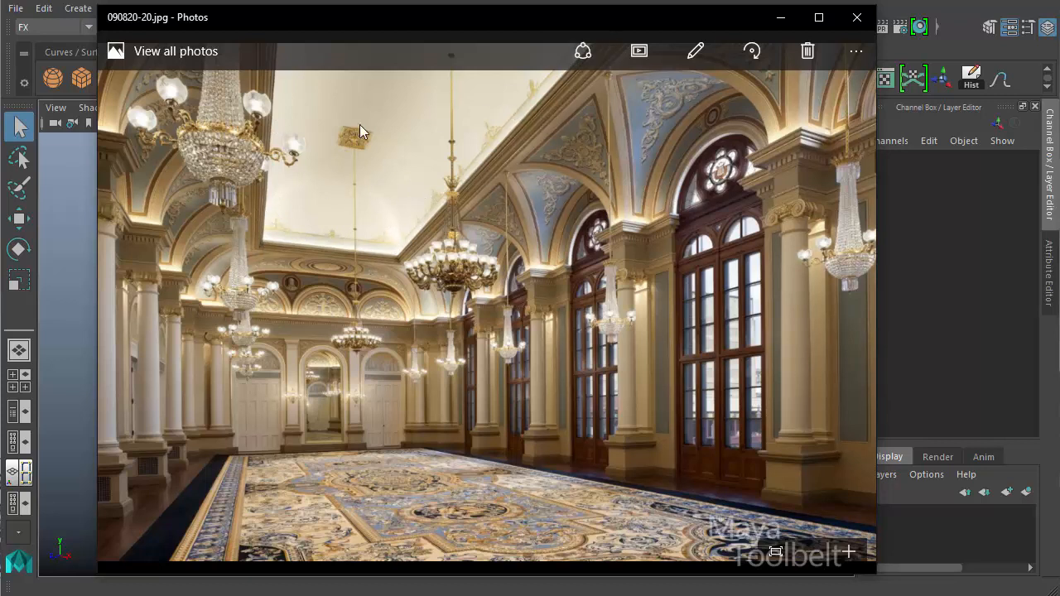
mouse_move(359, 334)
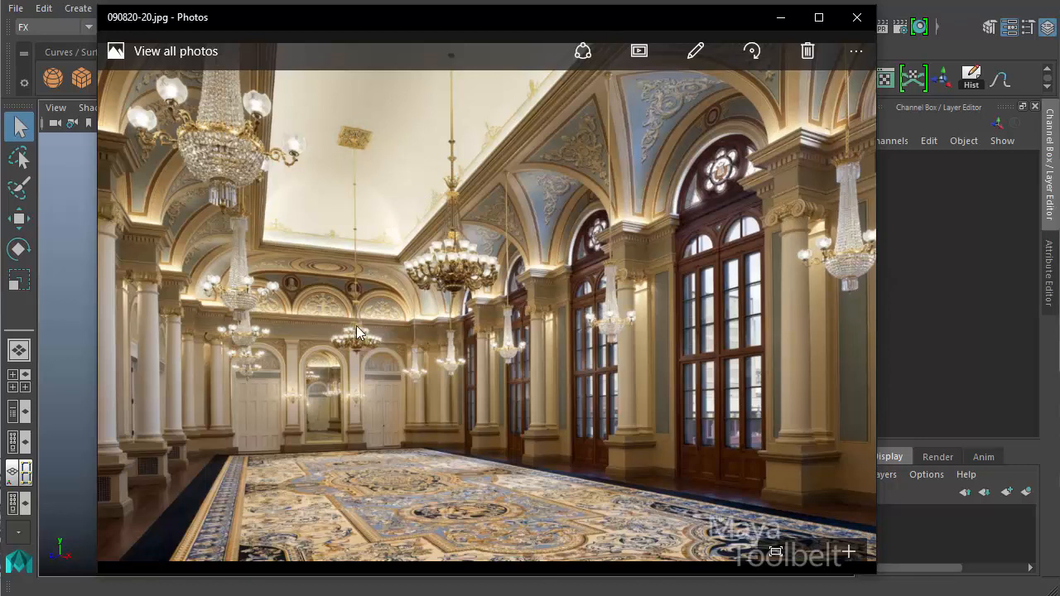
mouse_move(361, 155)
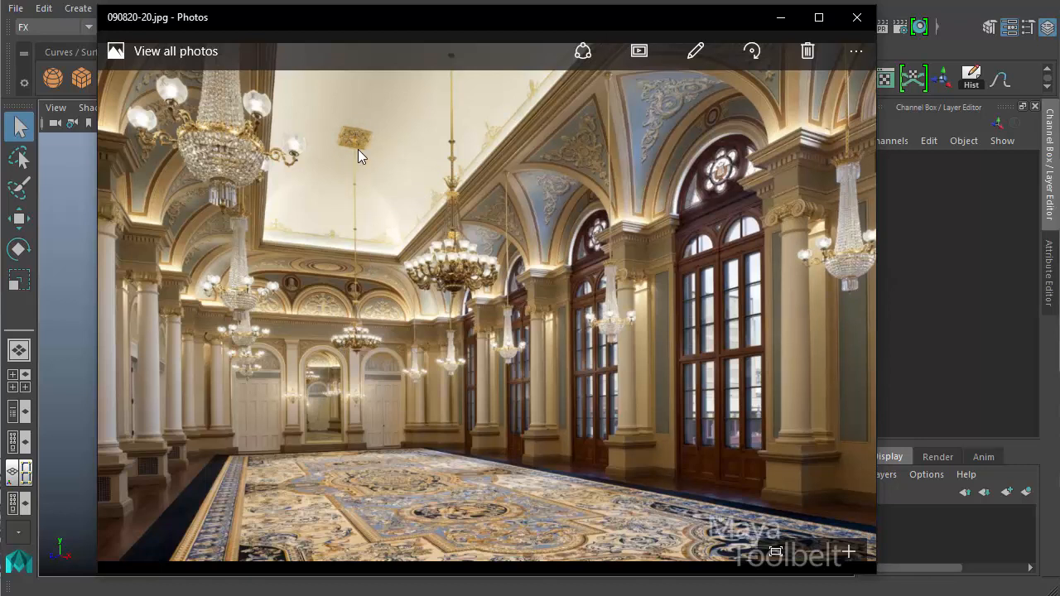
mouse_move(430, 447)
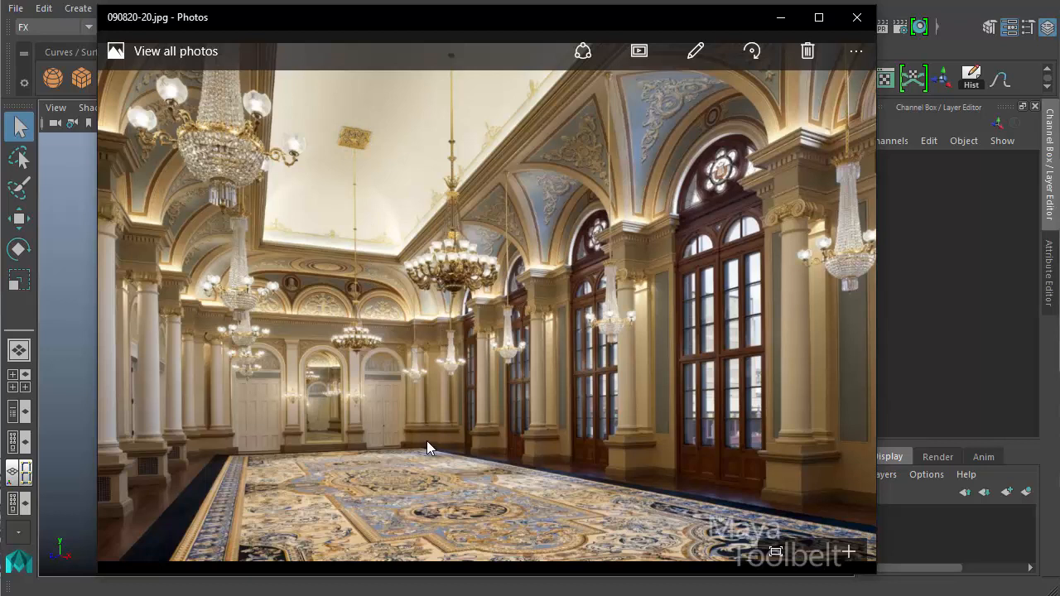
mouse_move(442, 428)
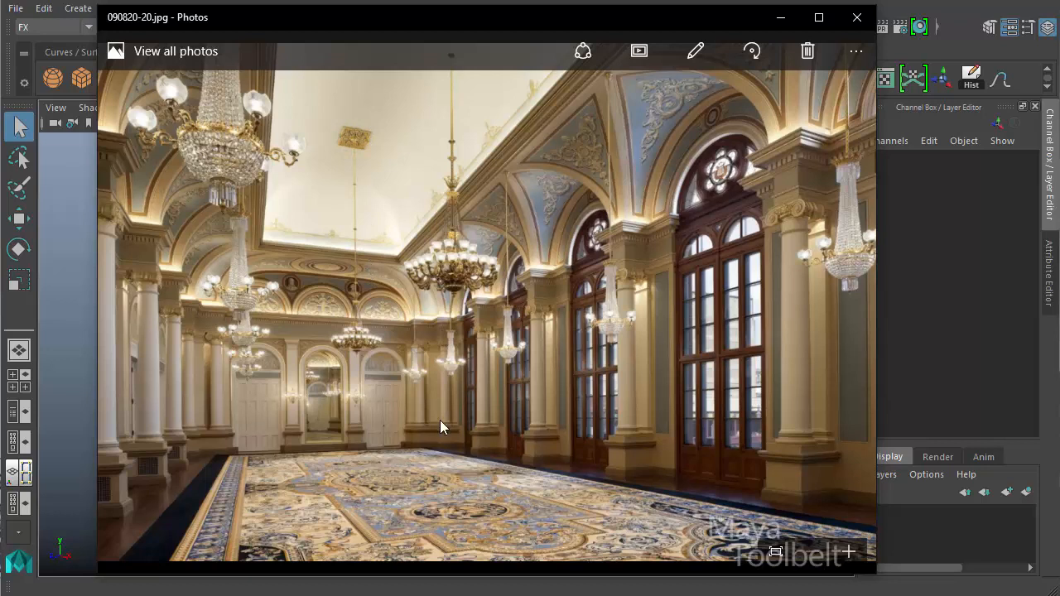
mouse_move(805, 178)
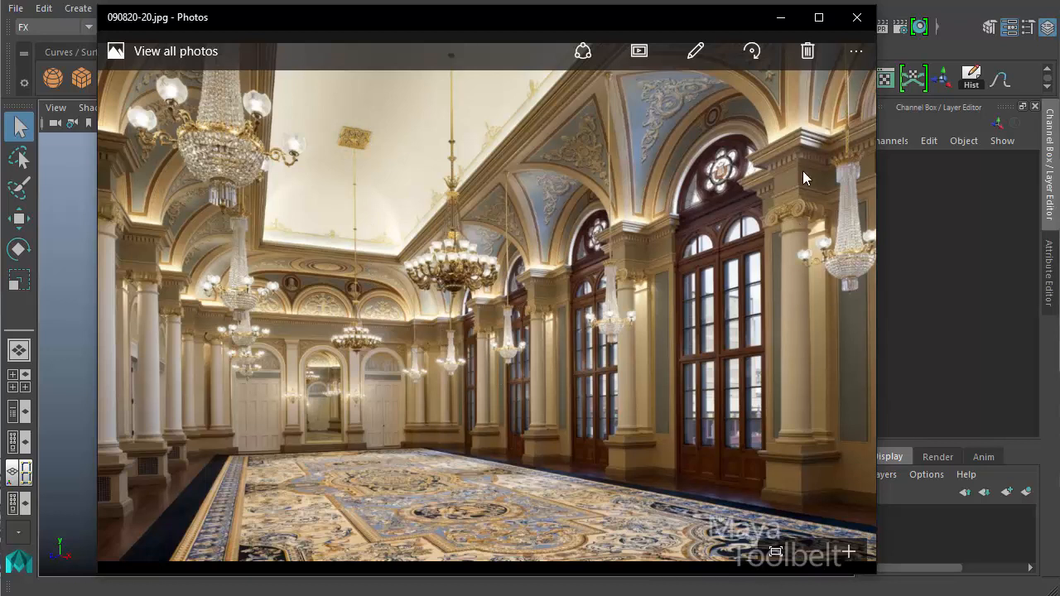
mouse_move(640, 297)
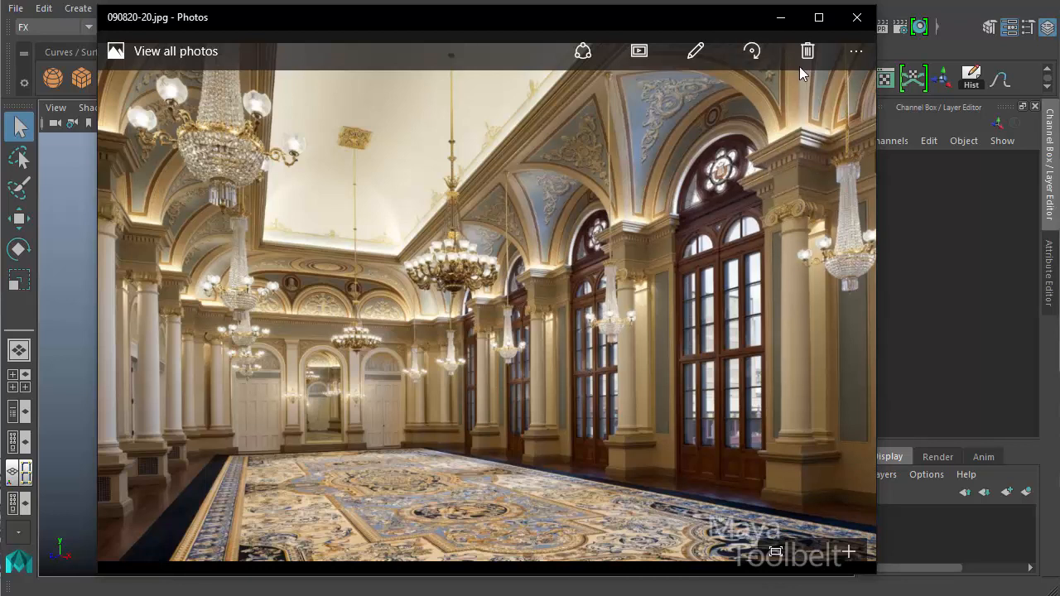
mouse_move(369, 323)
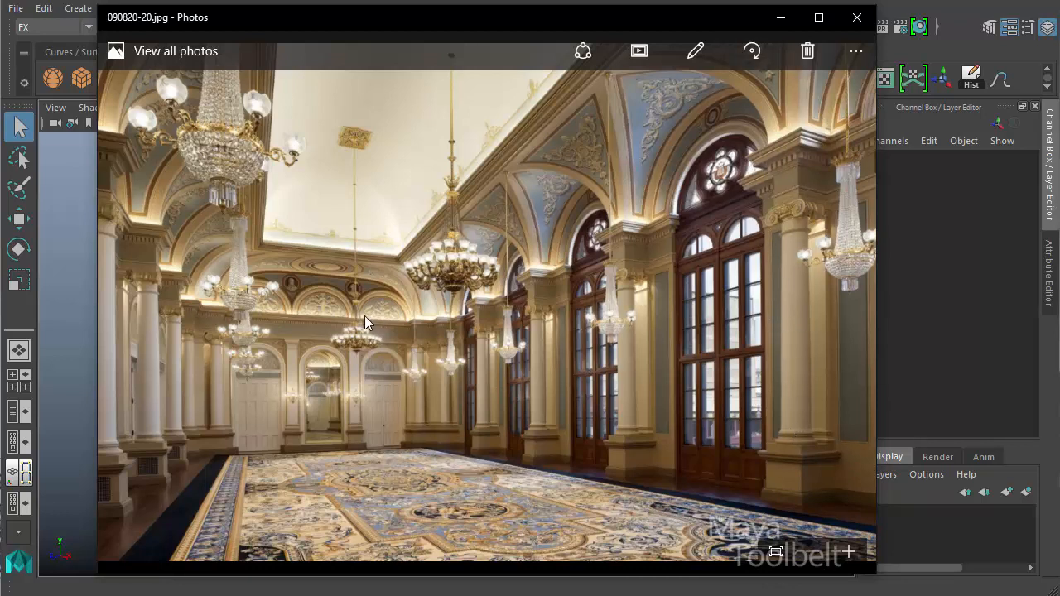
mouse_move(356, 302)
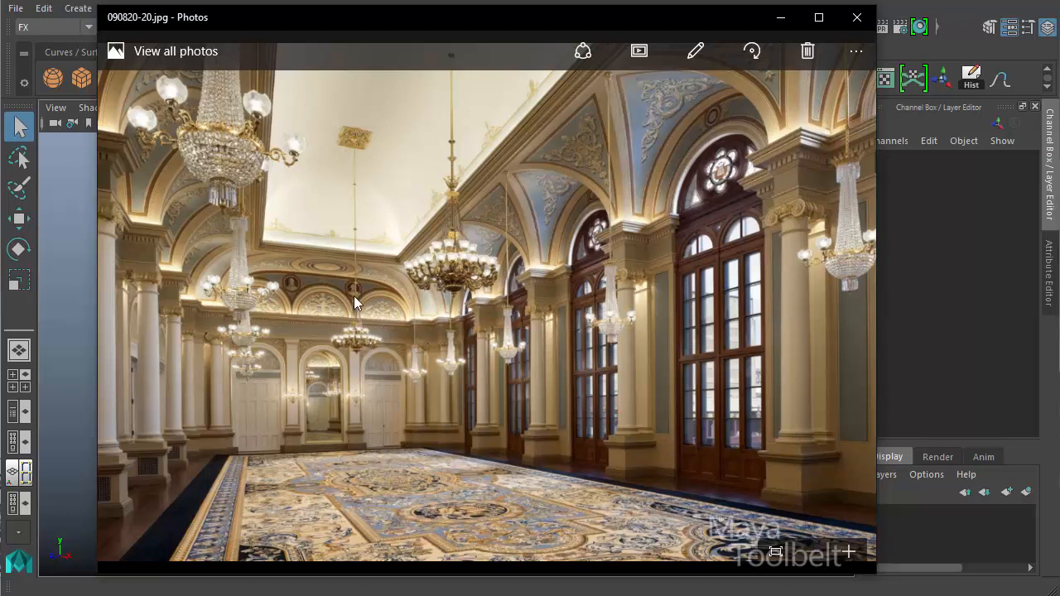
mouse_move(227, 307)
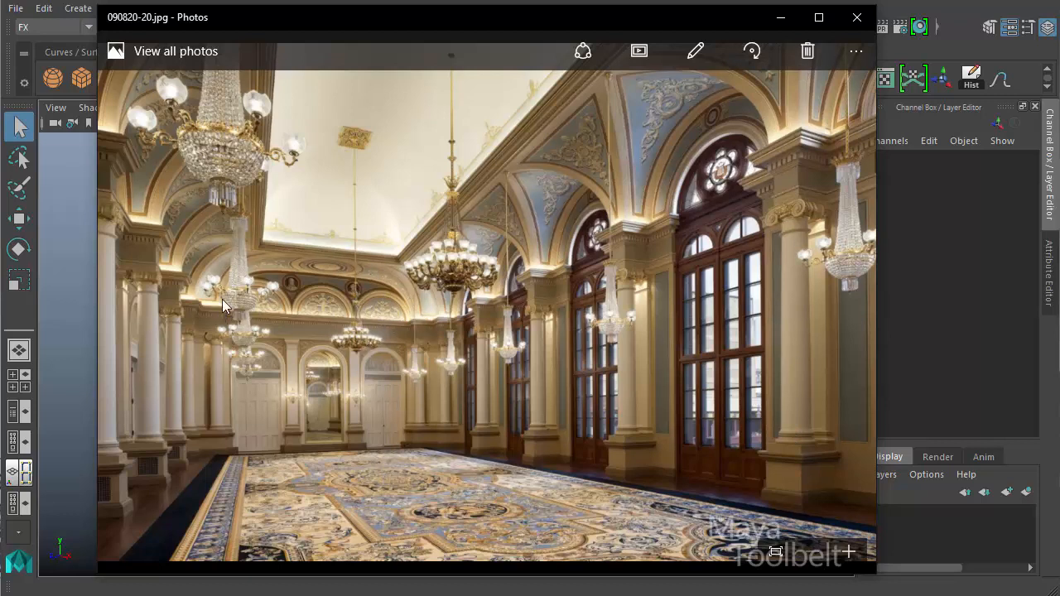
mouse_move(285, 151)
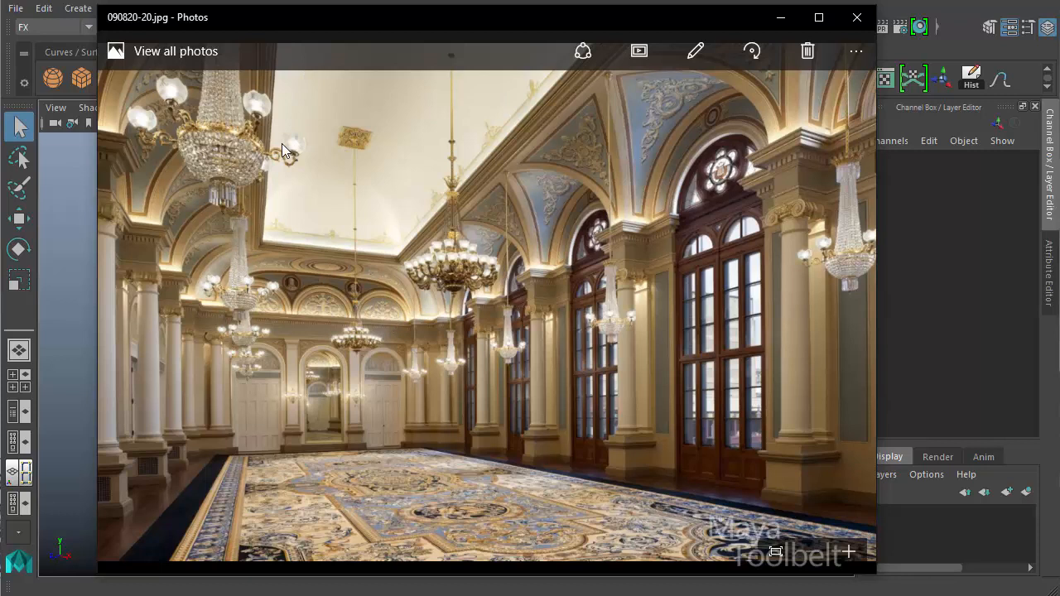
mouse_move(417, 485)
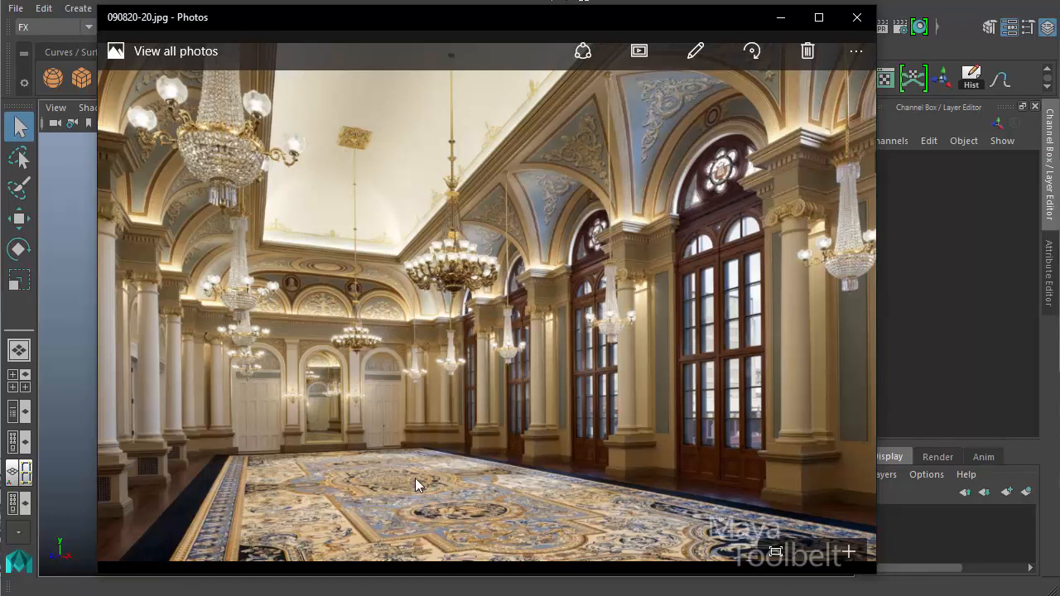
mouse_move(549, 462)
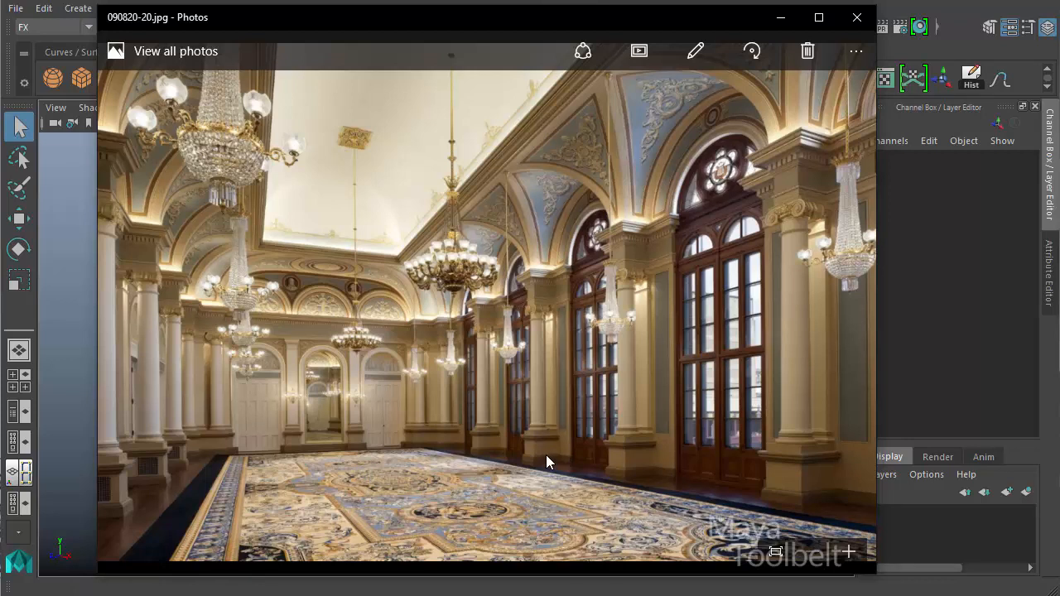
mouse_move(542, 473)
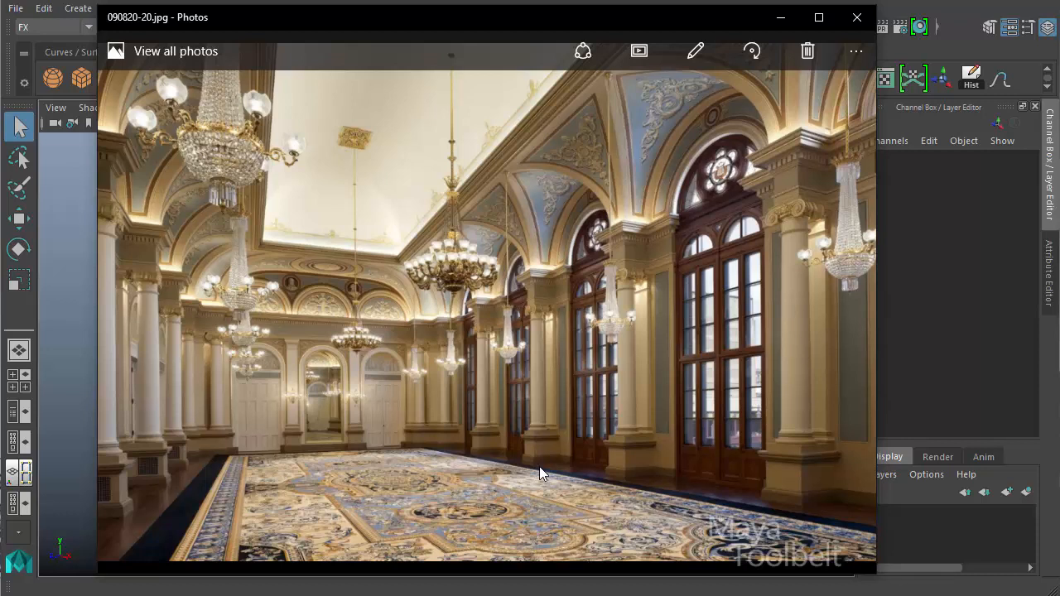
mouse_move(578, 430)
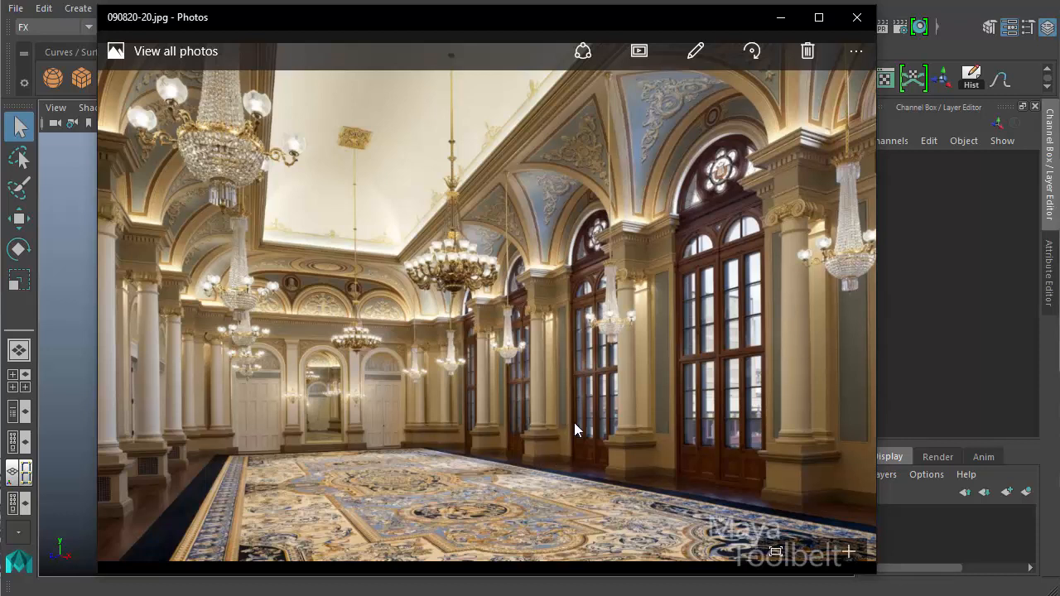
mouse_move(775, 444)
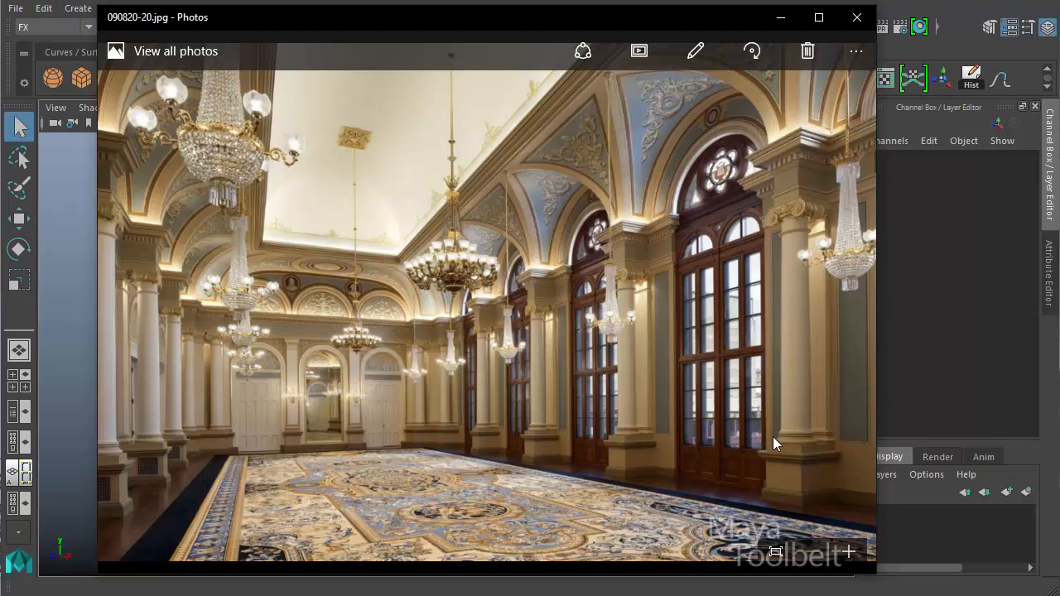
mouse_move(834, 195)
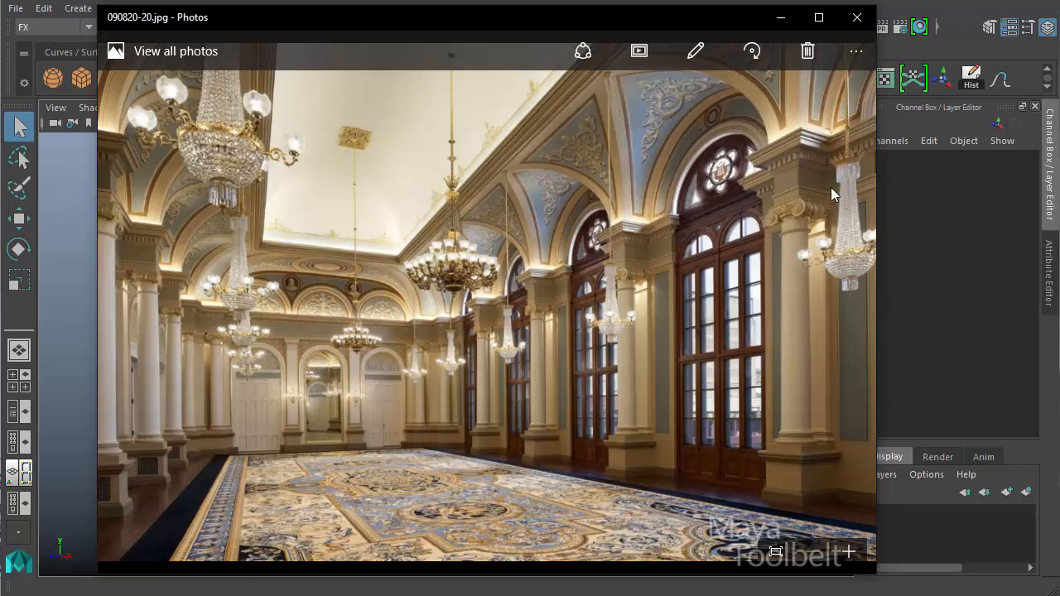
mouse_move(751, 310)
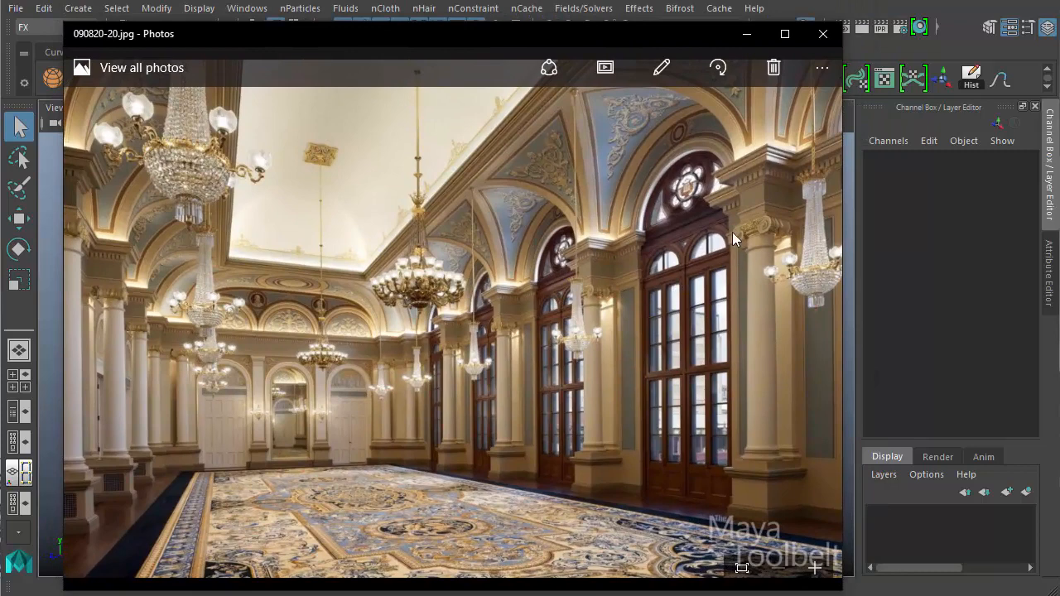
mouse_move(713, 225)
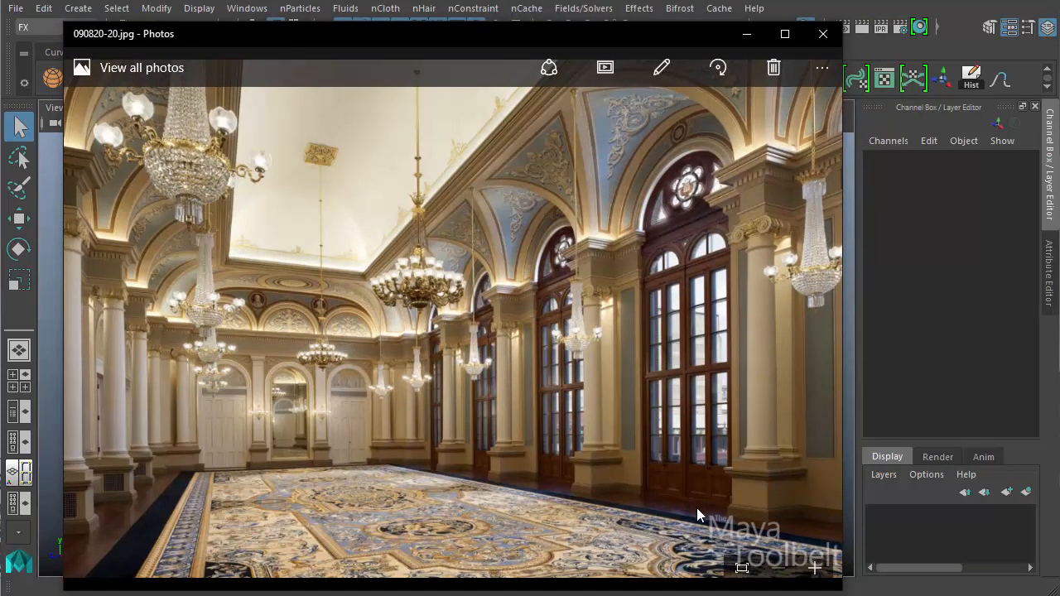
mouse_move(687, 318)
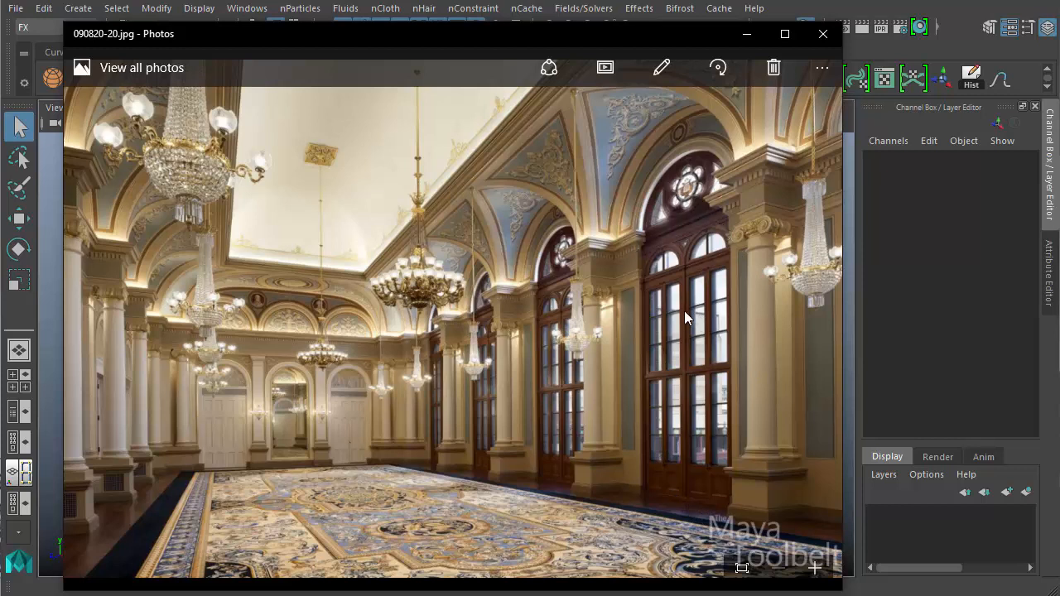
mouse_move(702, 324)
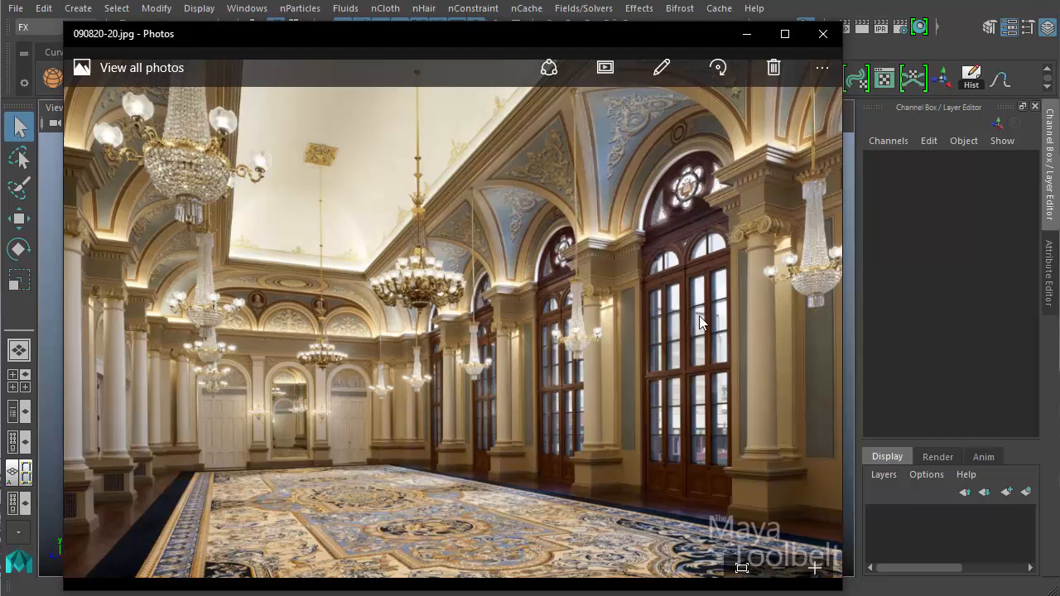
mouse_move(696, 263)
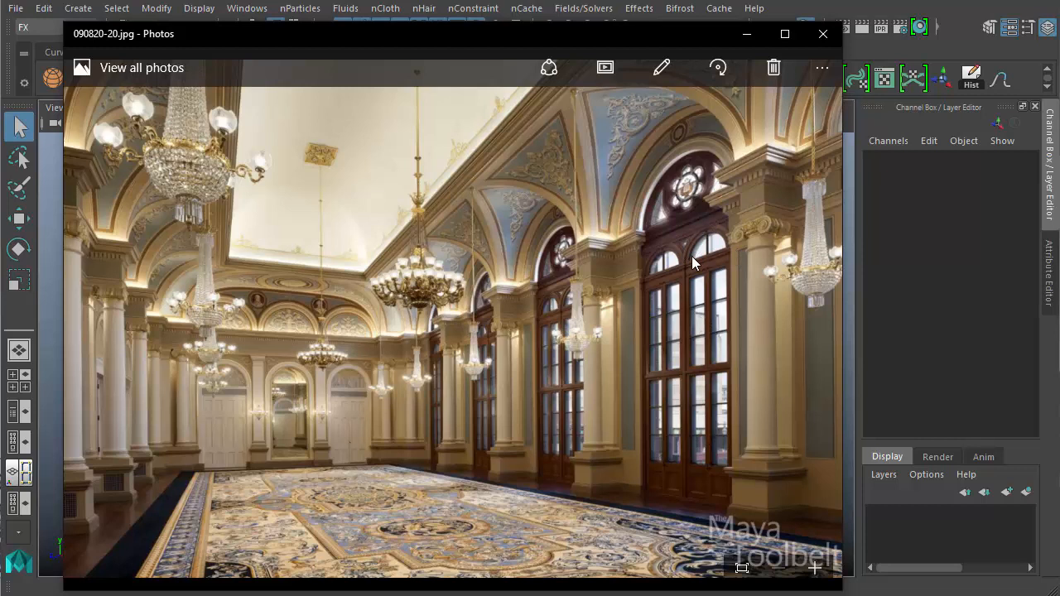
mouse_move(670, 270)
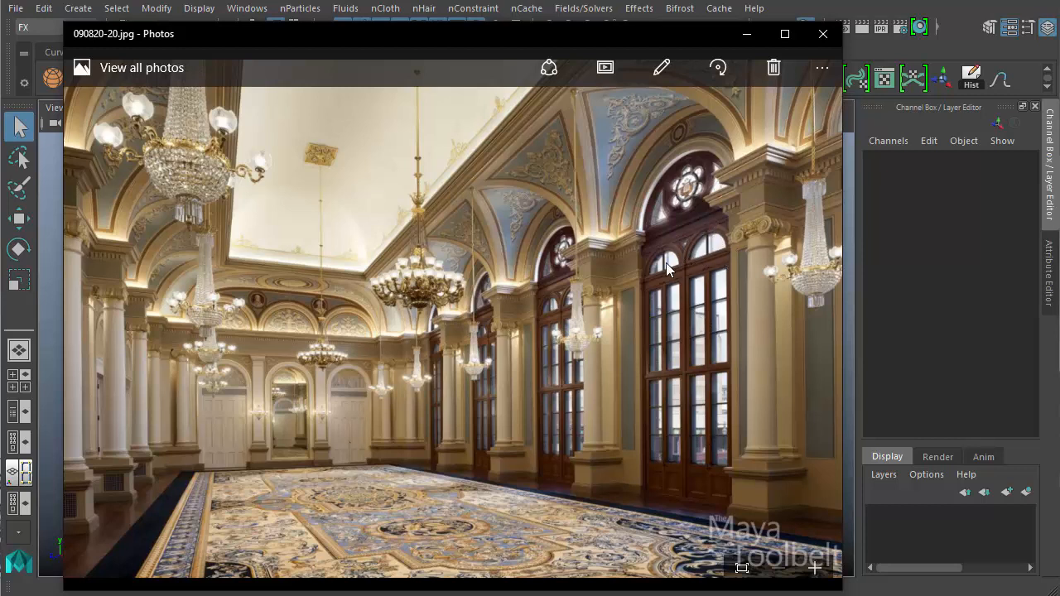
mouse_move(685, 235)
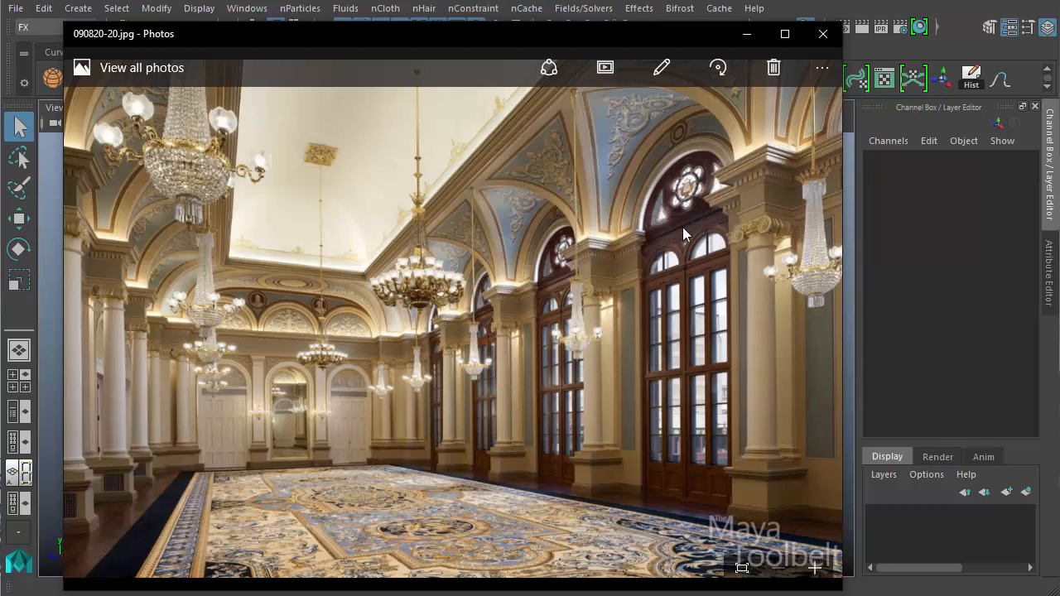
mouse_move(658, 222)
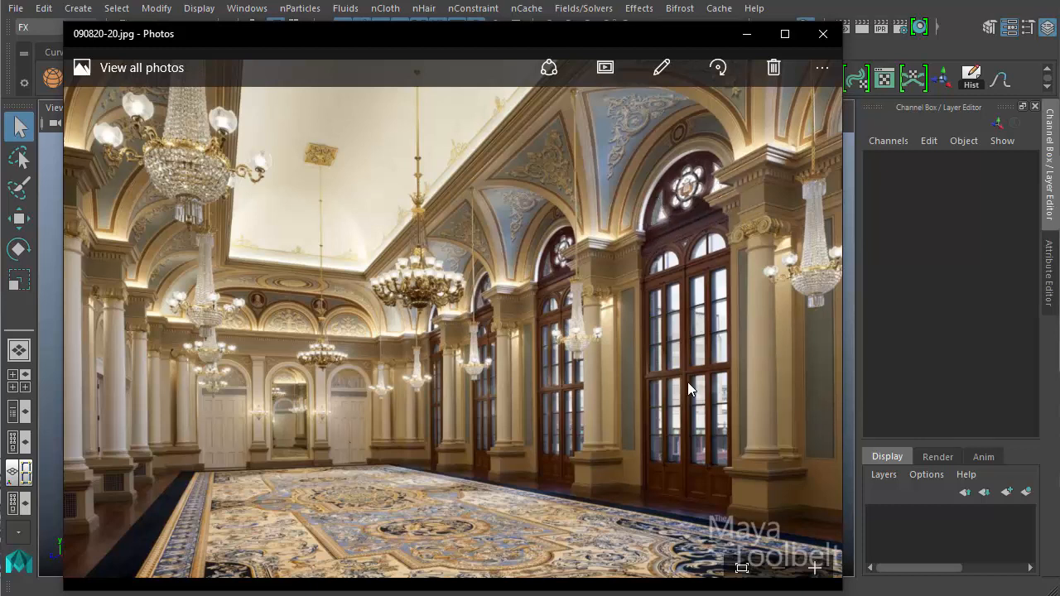
mouse_move(756, 417)
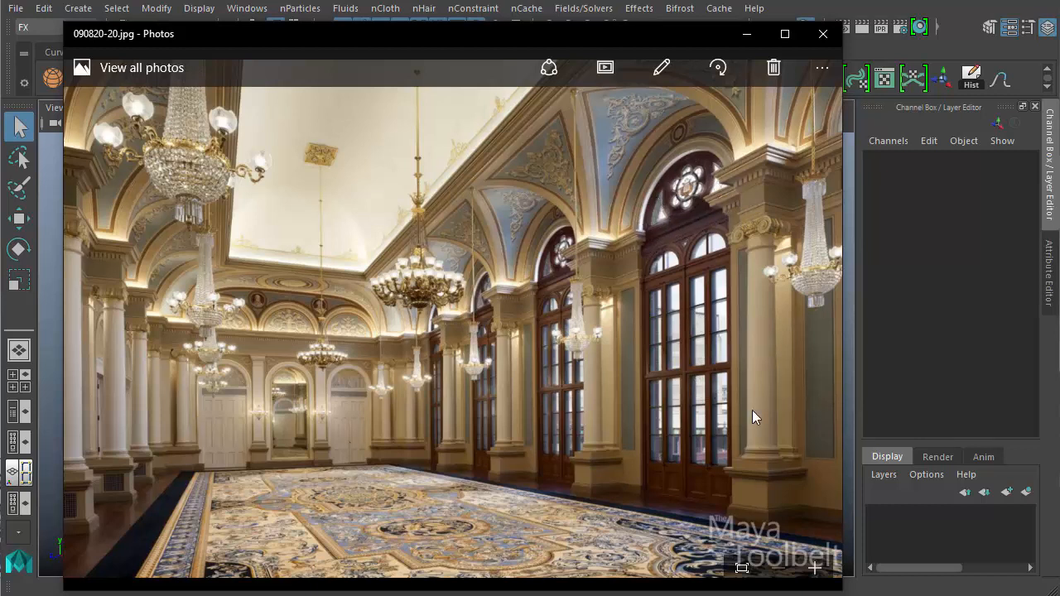
mouse_move(719, 381)
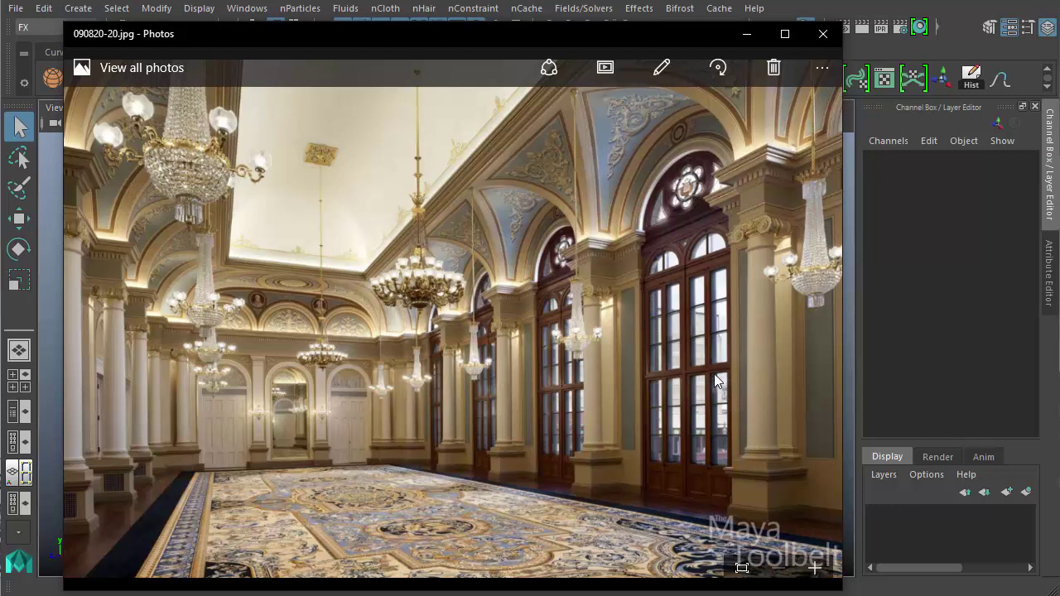
mouse_move(621, 430)
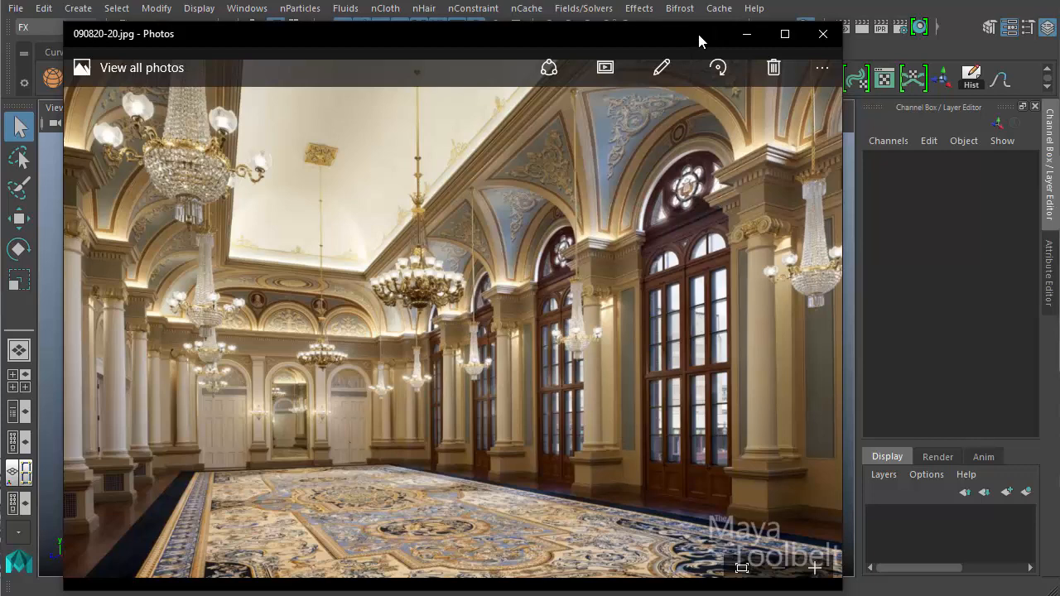
- Minimize the ballroom door reference photo to reveal the empty Maya scene
click(823, 34)
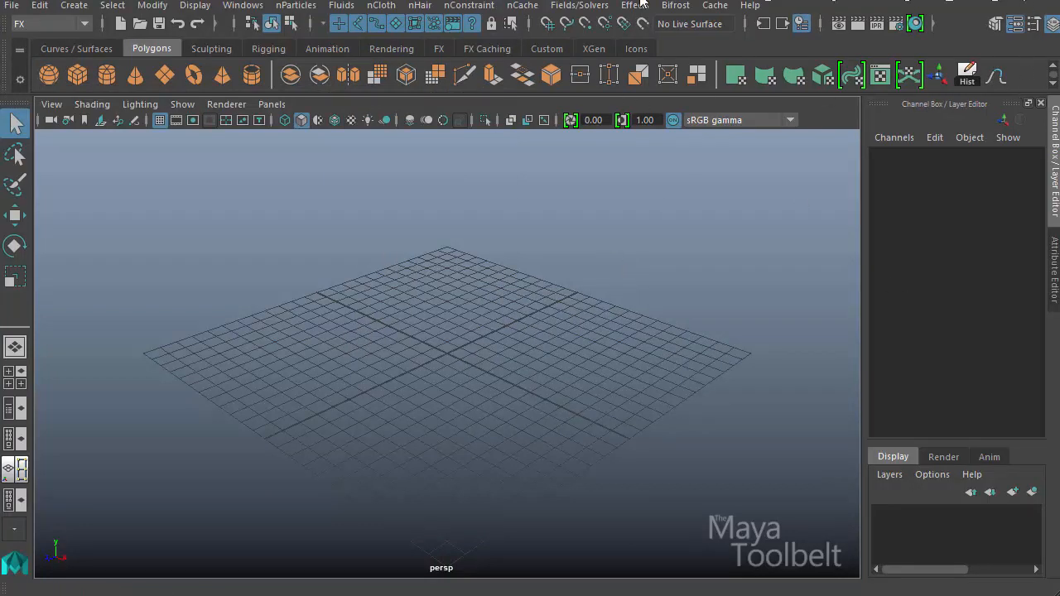
mouse_move(39, 251)
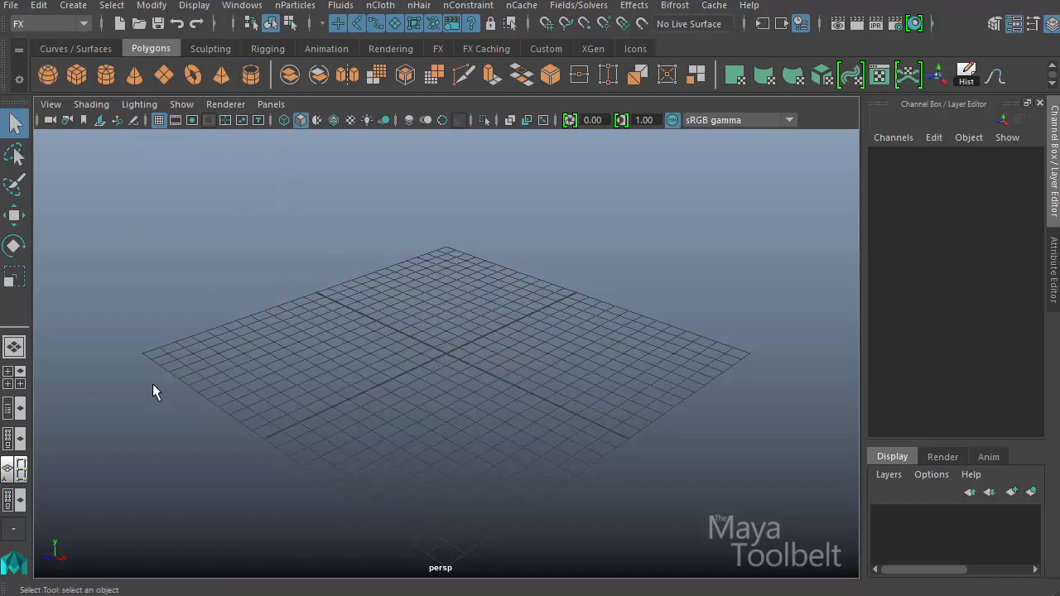
mouse_move(471, 374)
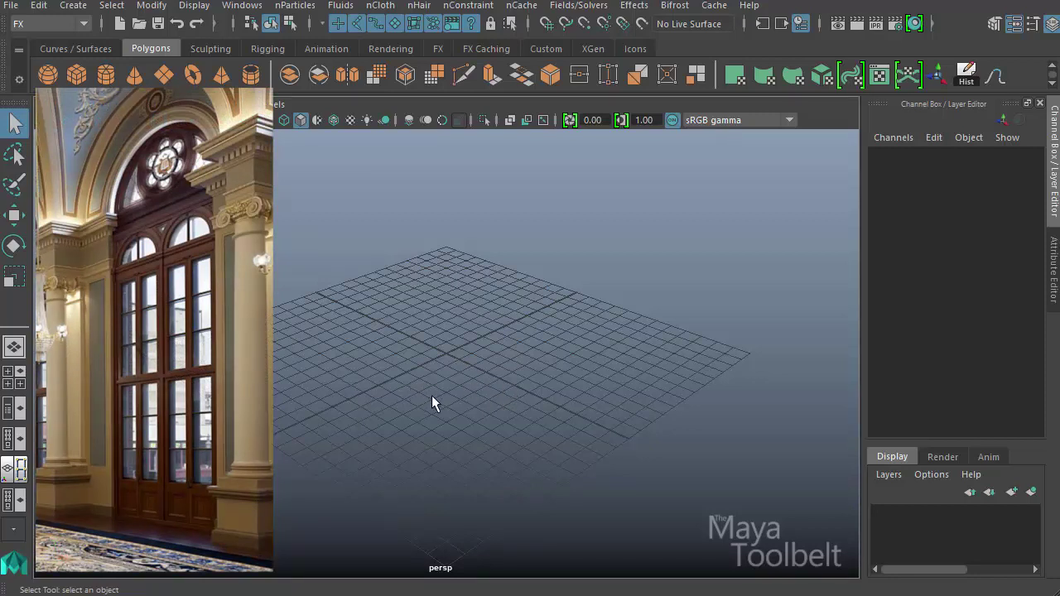
mouse_move(533, 340)
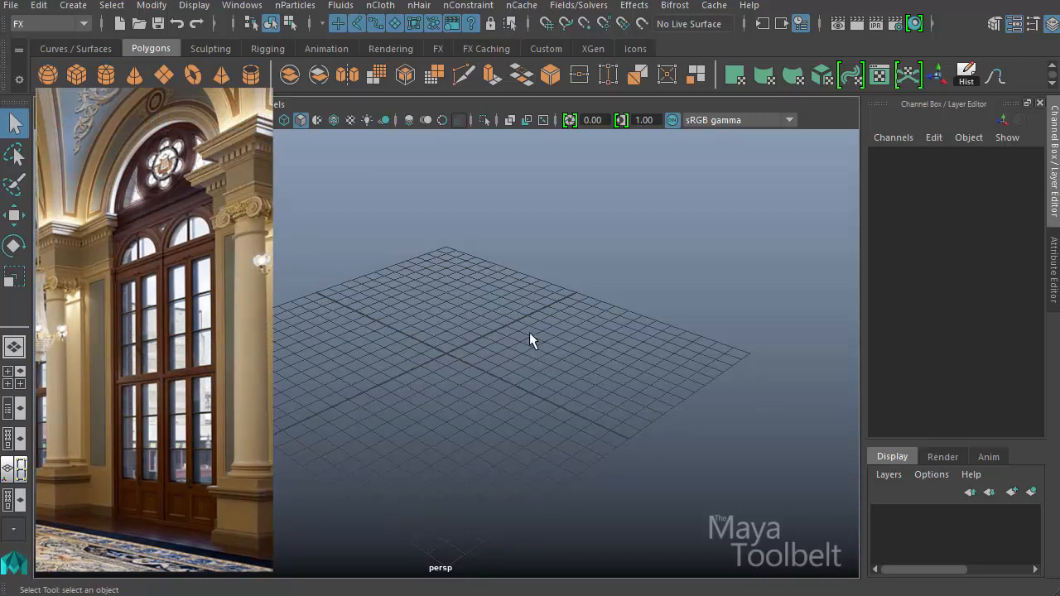
mouse_move(563, 332)
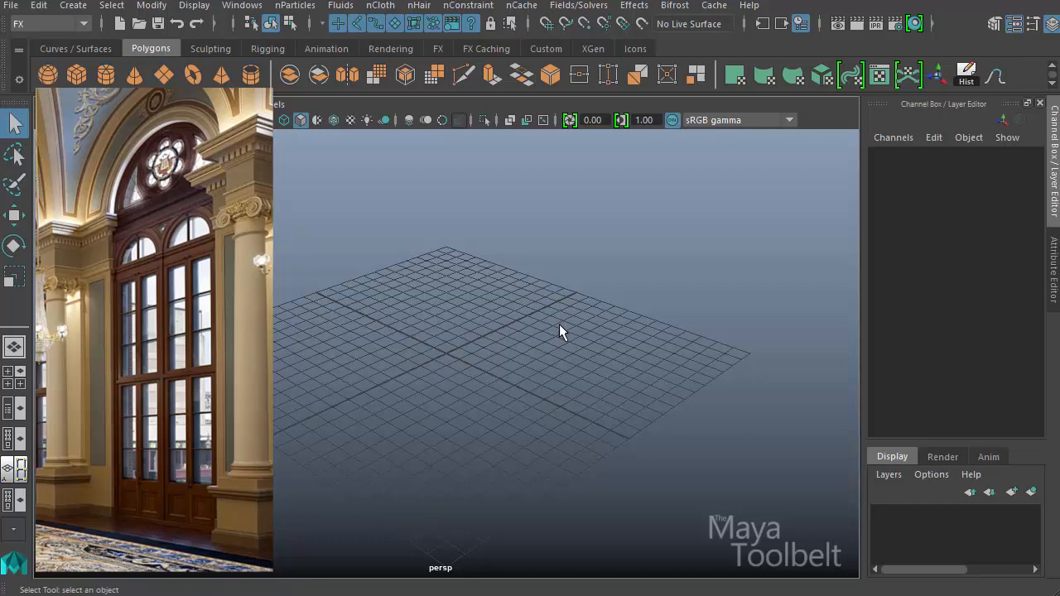
mouse_move(520, 348)
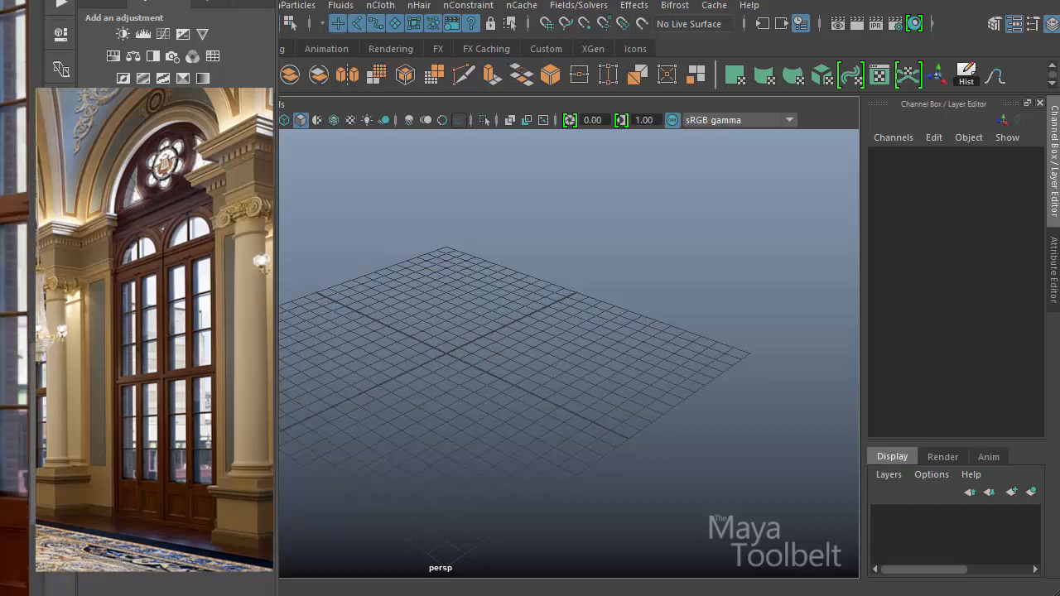
mouse_move(389, 215)
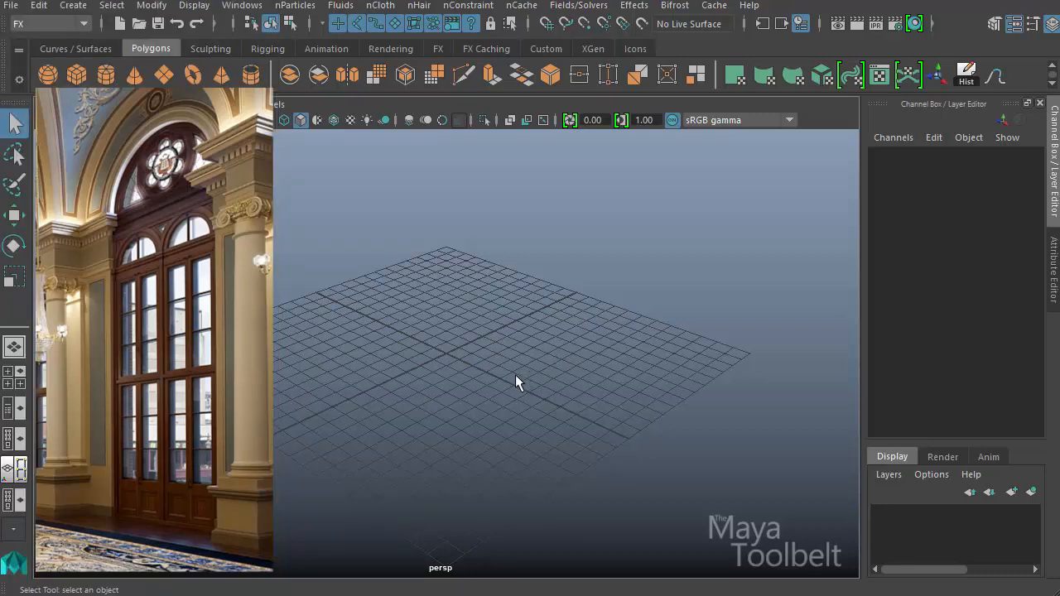
mouse_move(75, 75)
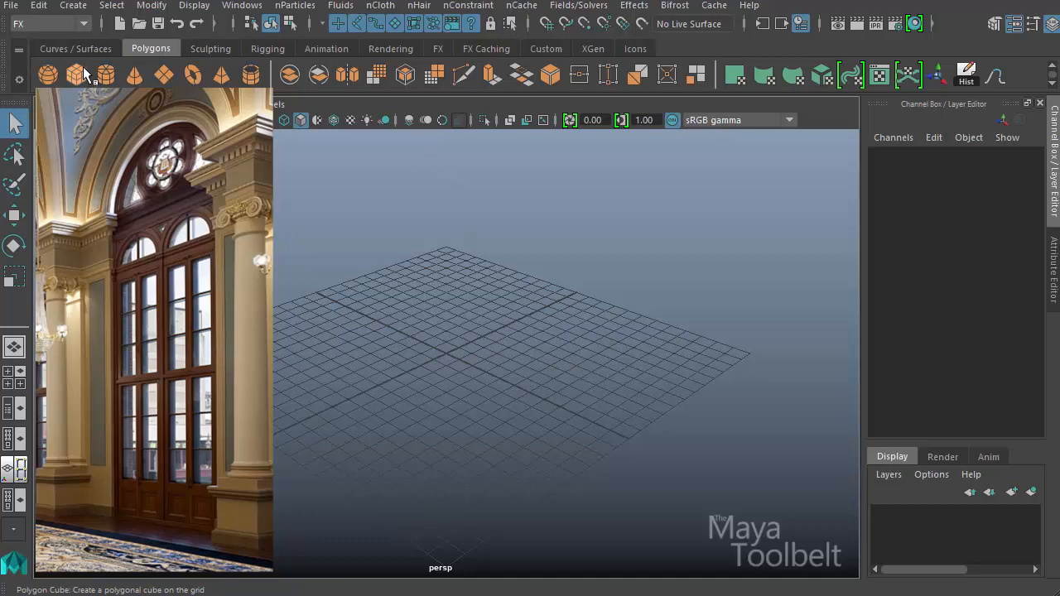
- Add a polygon cube and stretch it into a beam with Scale X set to 12
click(74, 75)
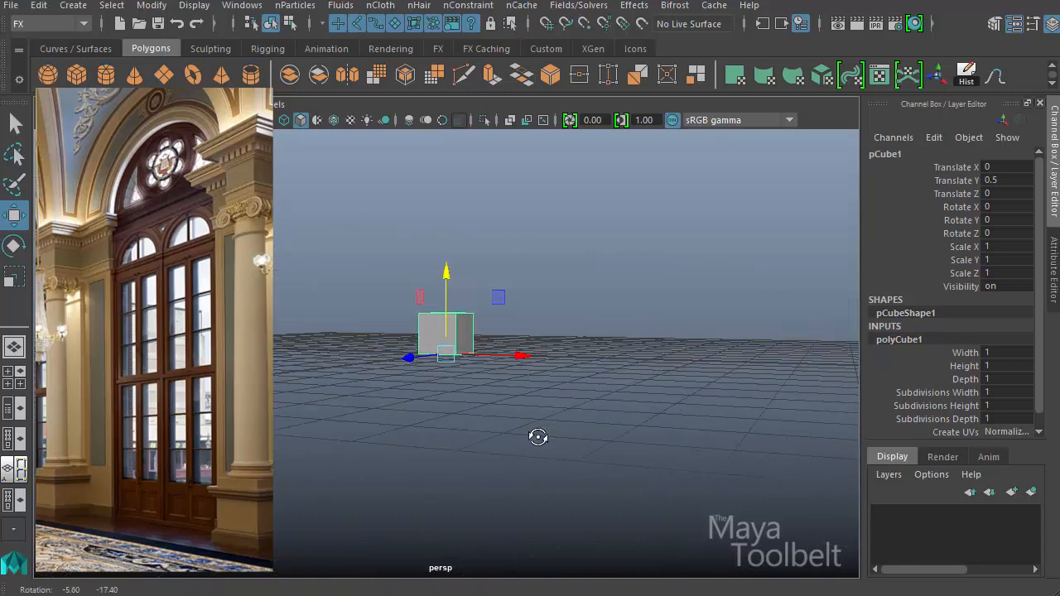
drag(538, 436, 530, 416)
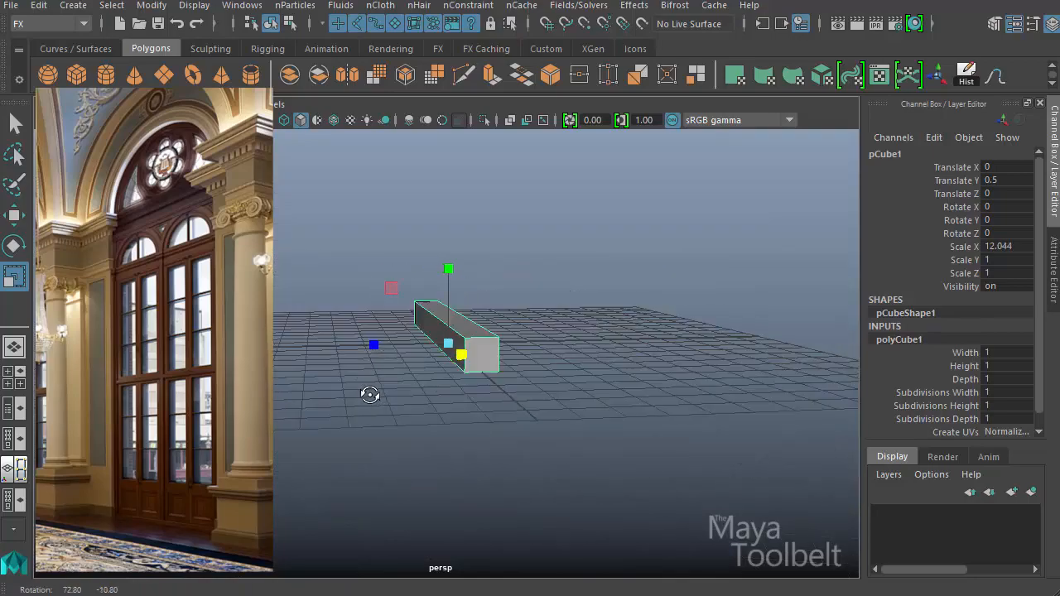
drag(370, 395, 578, 423)
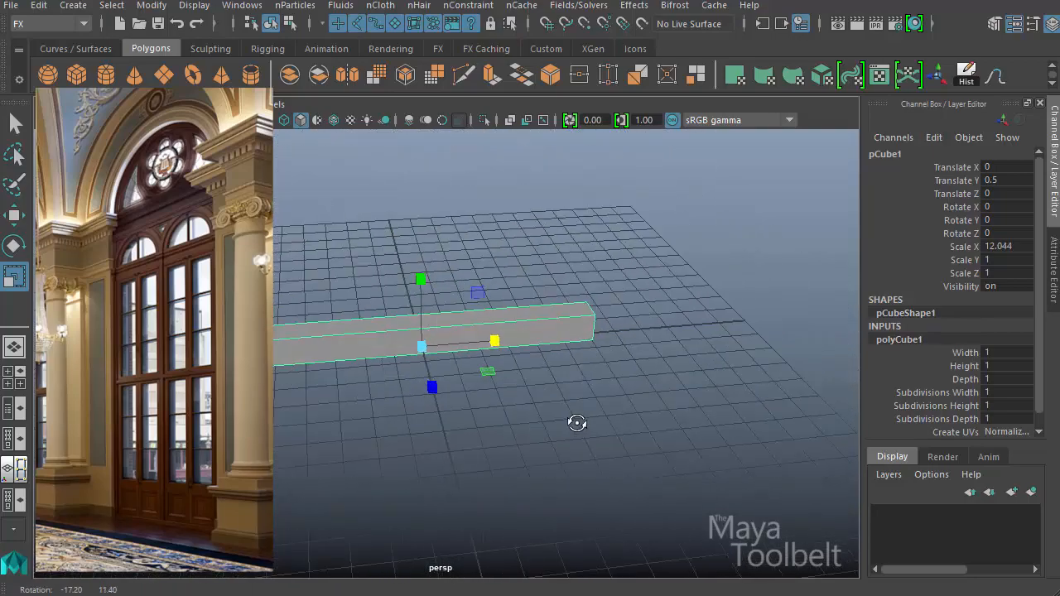
drag(578, 422, 621, 413)
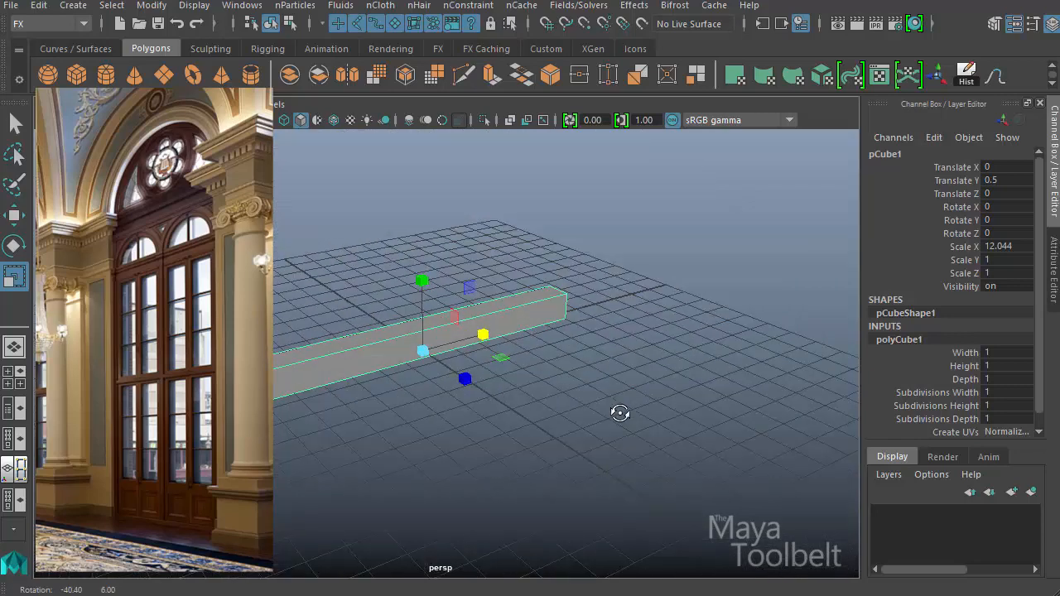
click(1002, 246)
text(12)
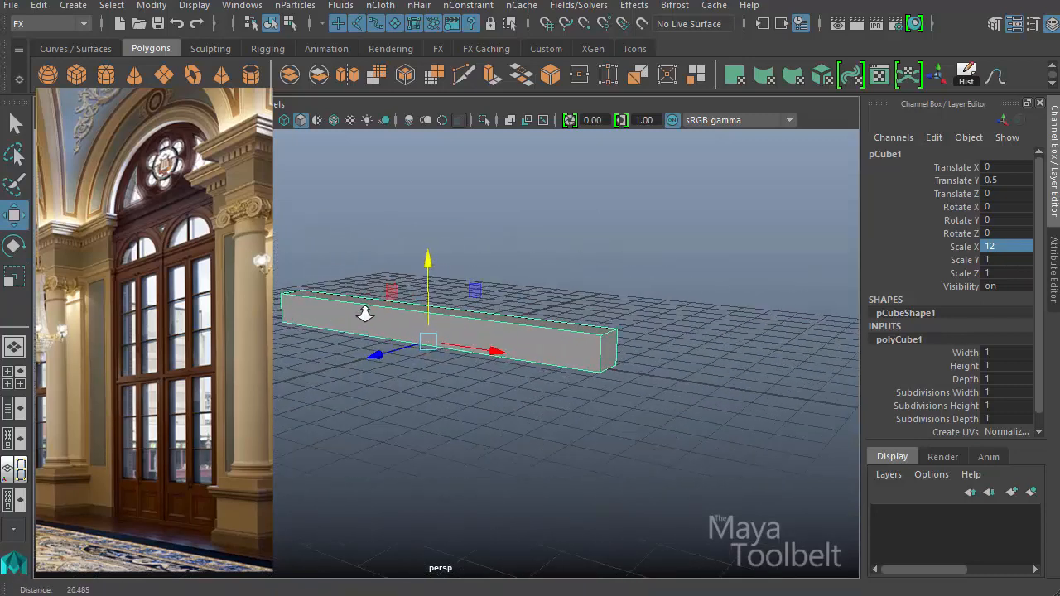
right_click(364, 315)
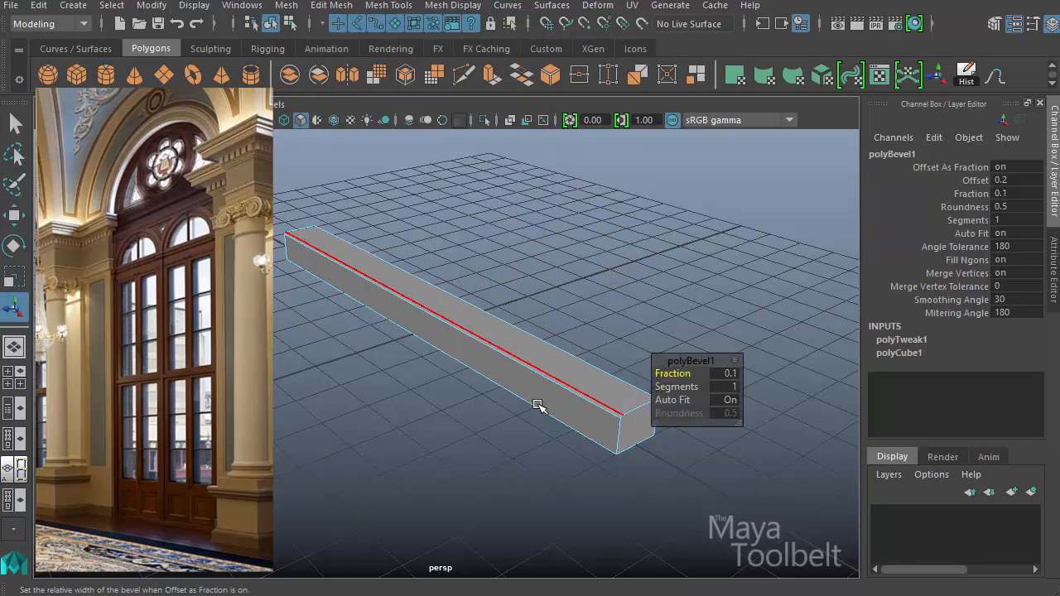
- Adjust the bevel width on the base rail's long edge
drag(539, 406, 473, 342)
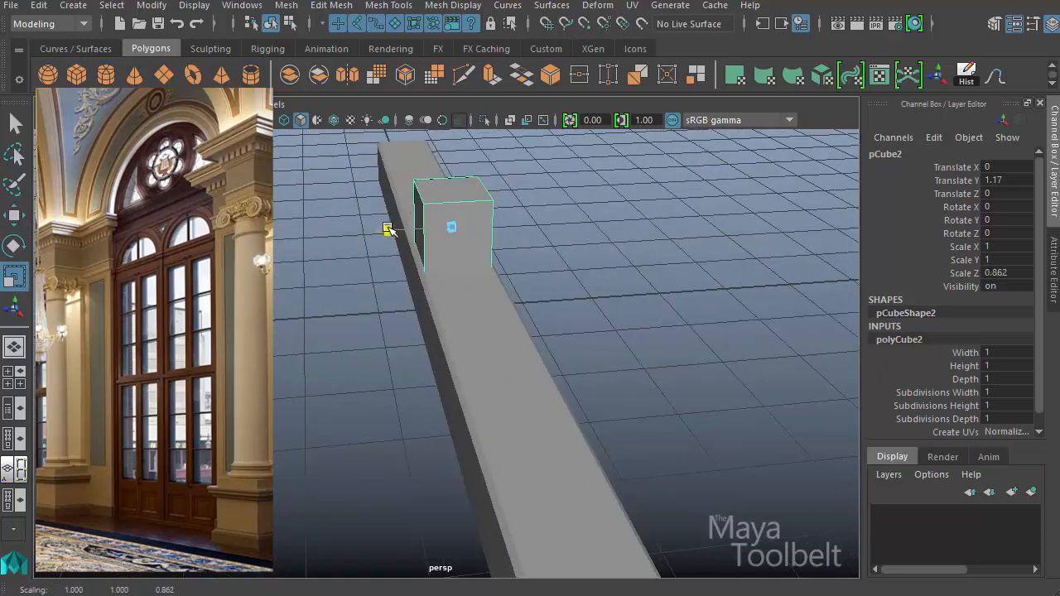
- Raise the second cube's top face and drag a side outward to form a tall slab
click(14, 216)
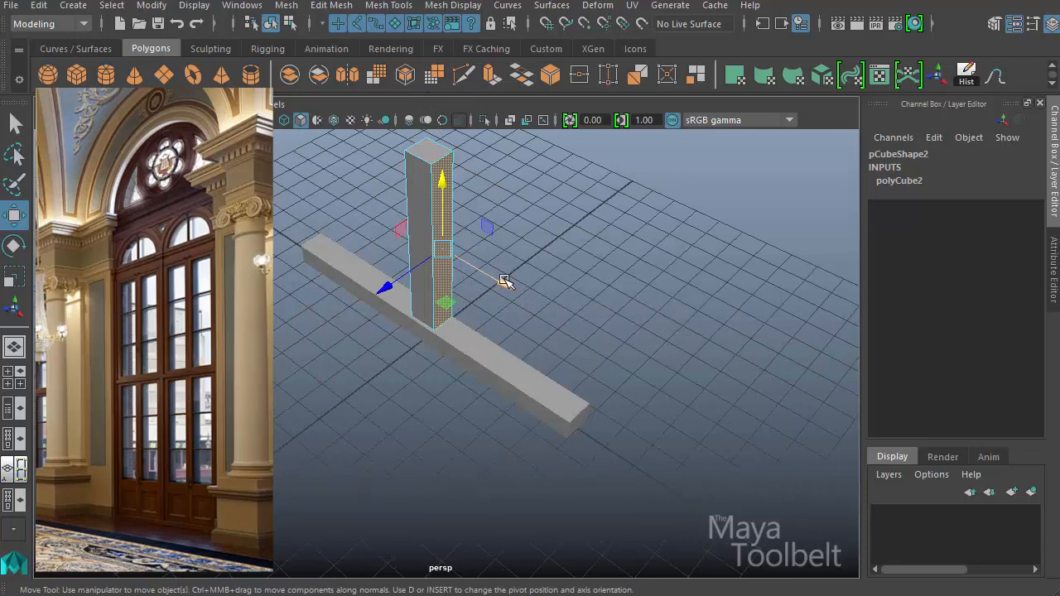
drag(506, 281, 616, 357)
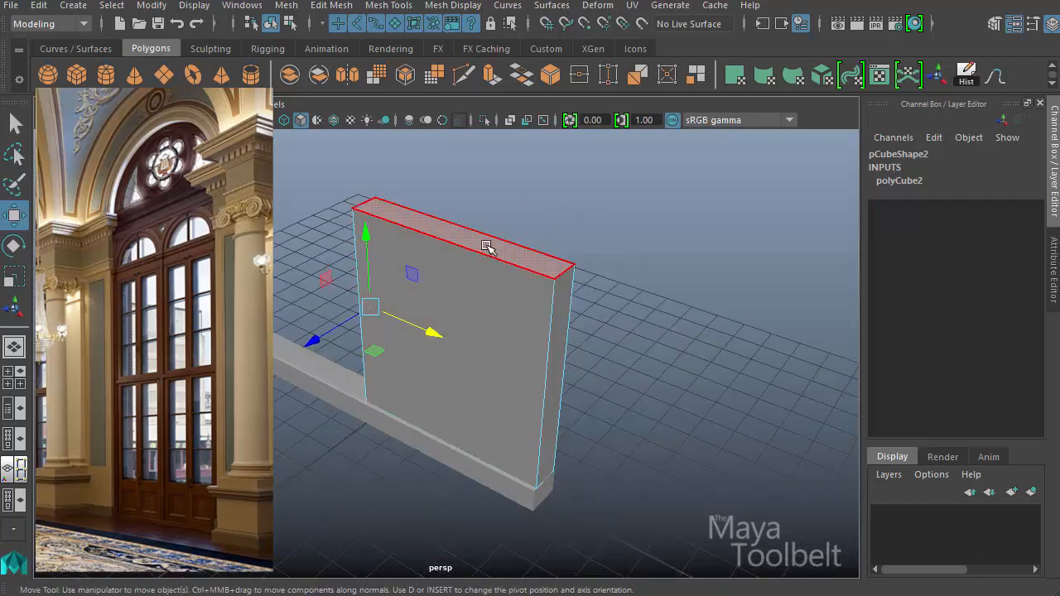
drag(367, 232, 458, 198)
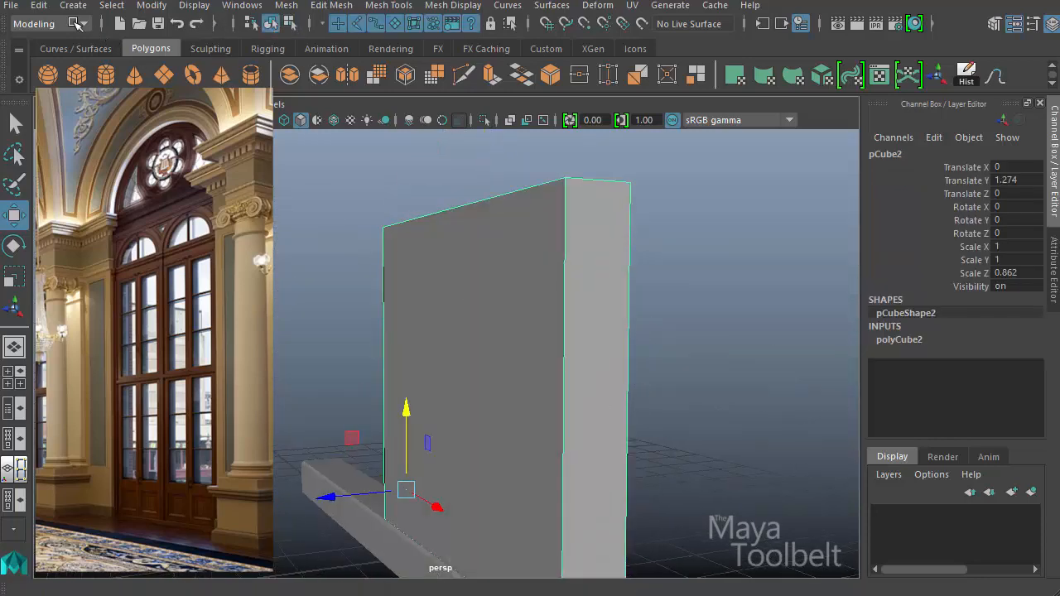
click(192, 5)
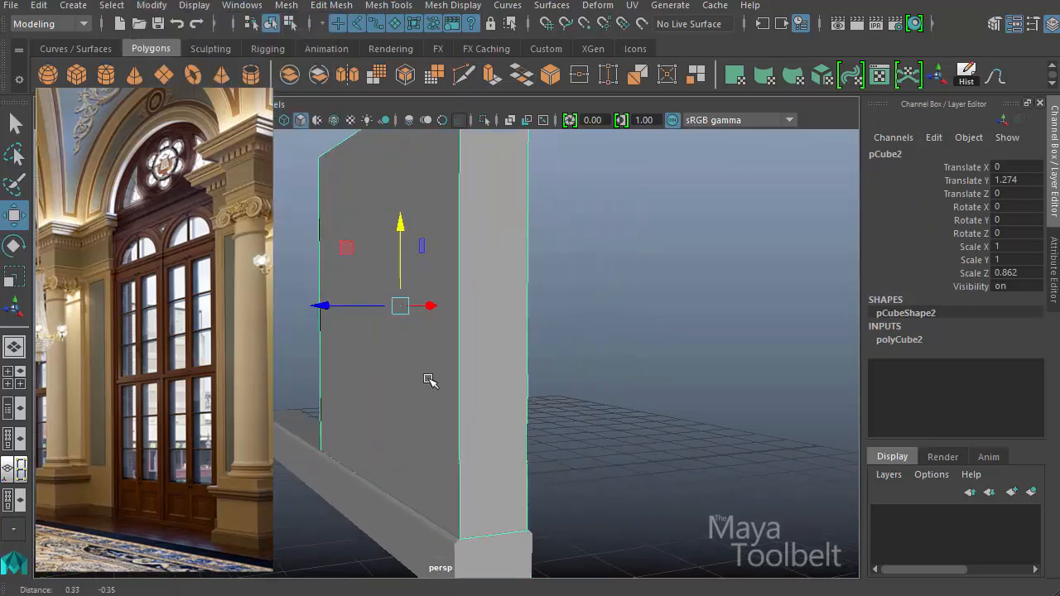
drag(400, 306, 344, 314)
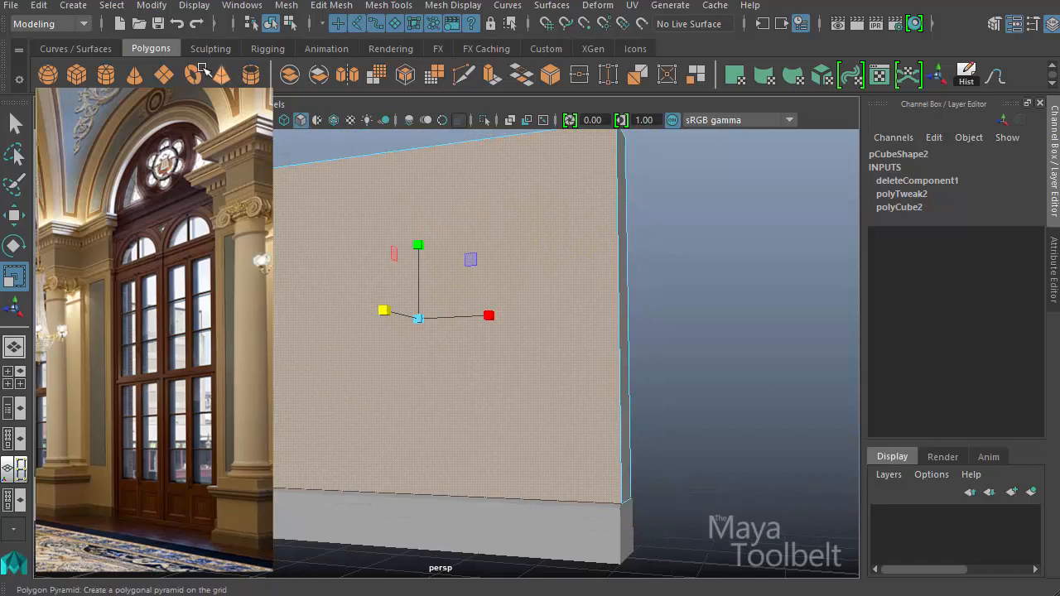
- Extrude the slab's front face inward and reposition the inner vertices into stepped frames
click(389, 6)
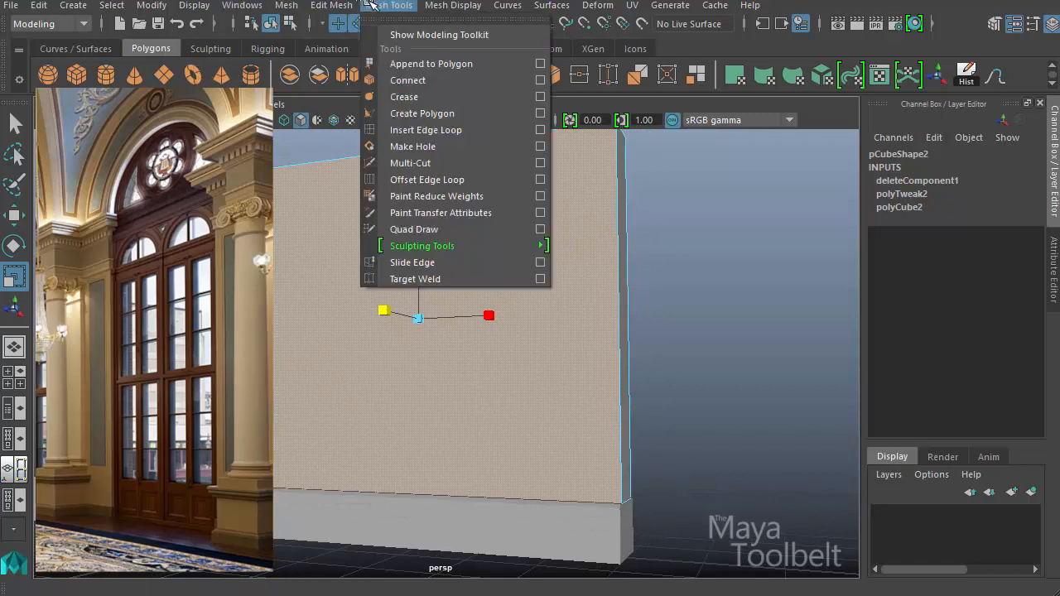
click(332, 5)
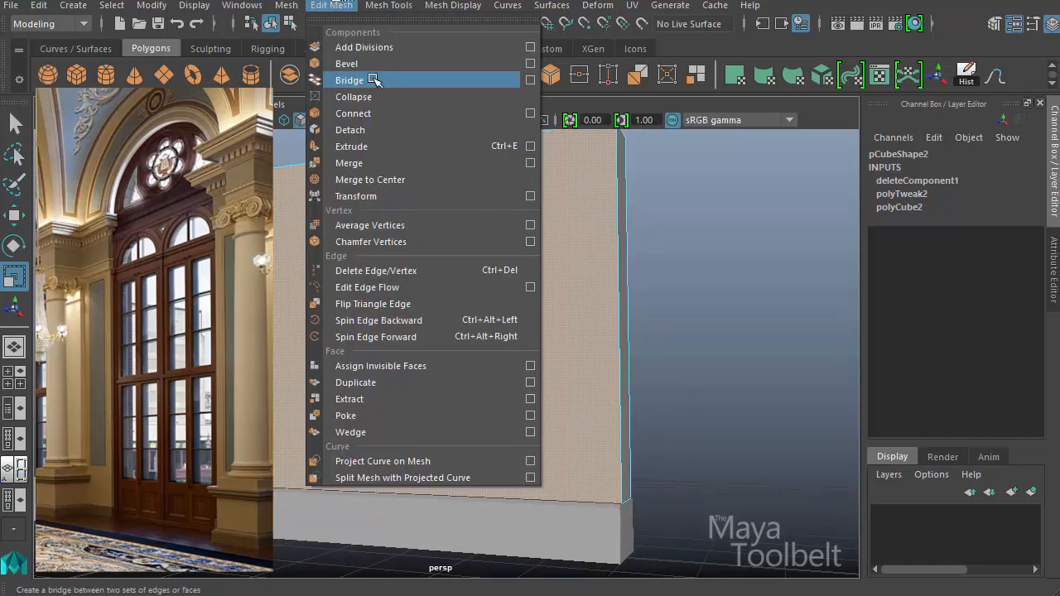
click(352, 146)
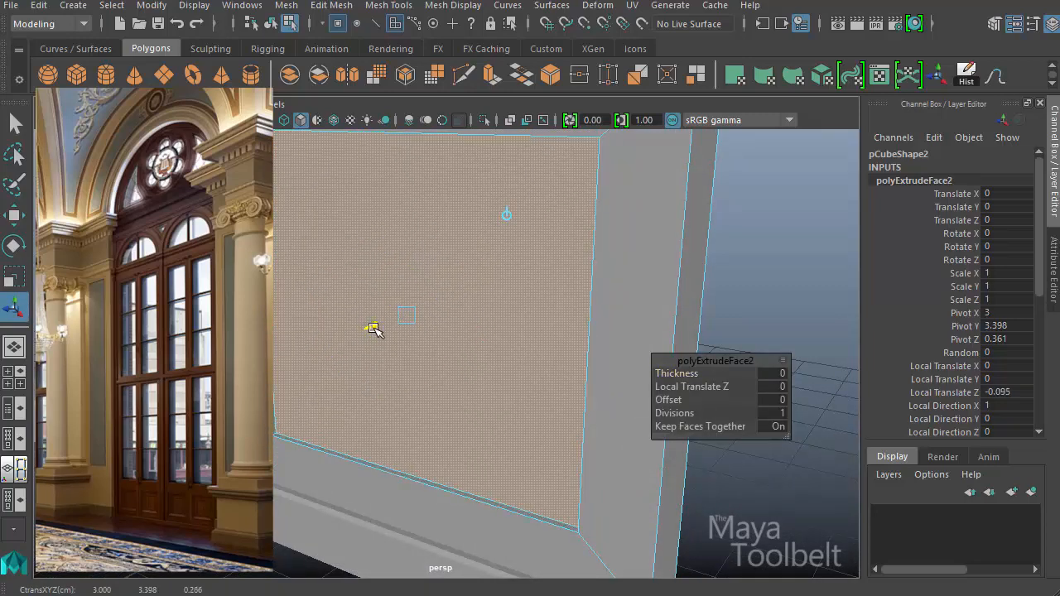
drag(372, 327, 386, 331)
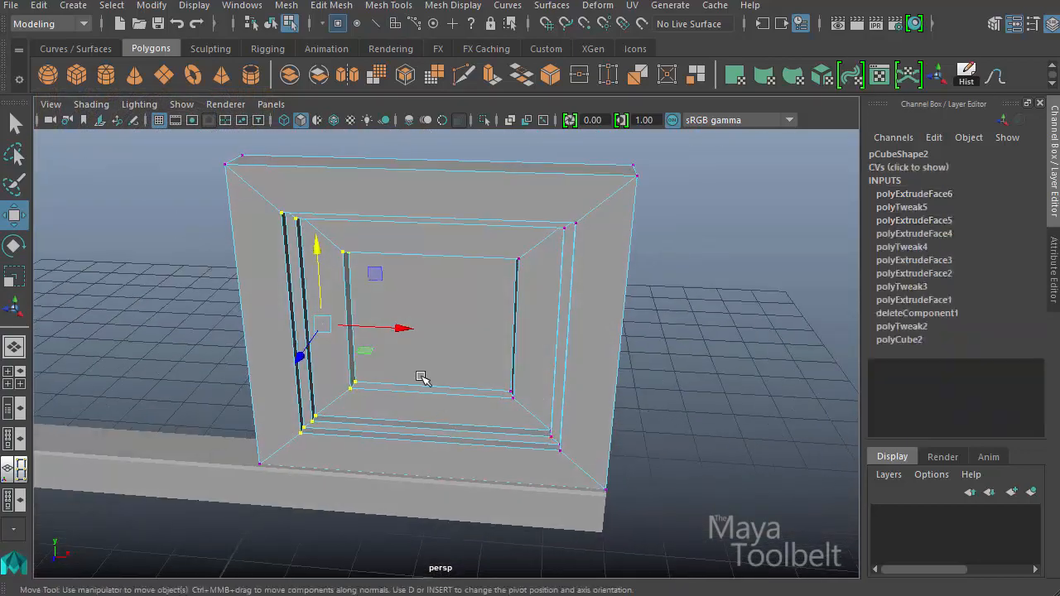
drag(323, 325, 431, 331)
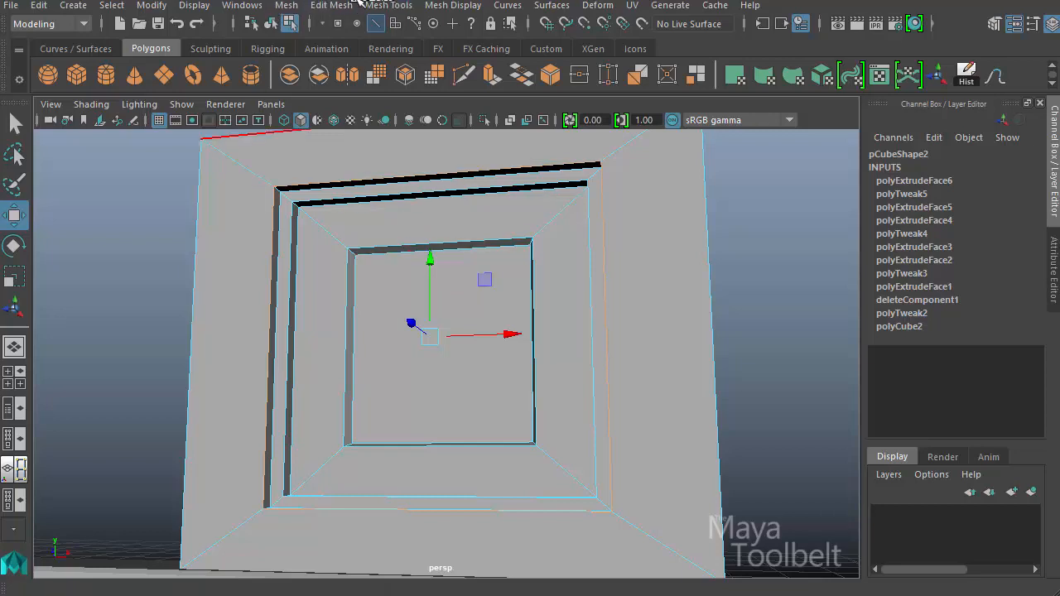
- Bevel the panel's stepped frame edges with Fraction 0.33 and inspect them head on
click(330, 6)
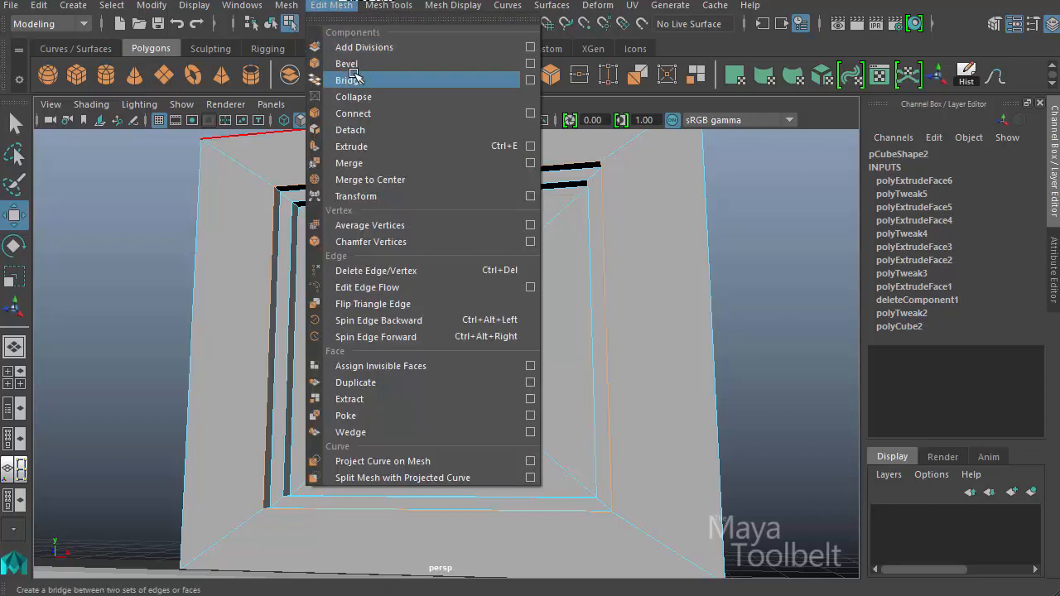
click(349, 64)
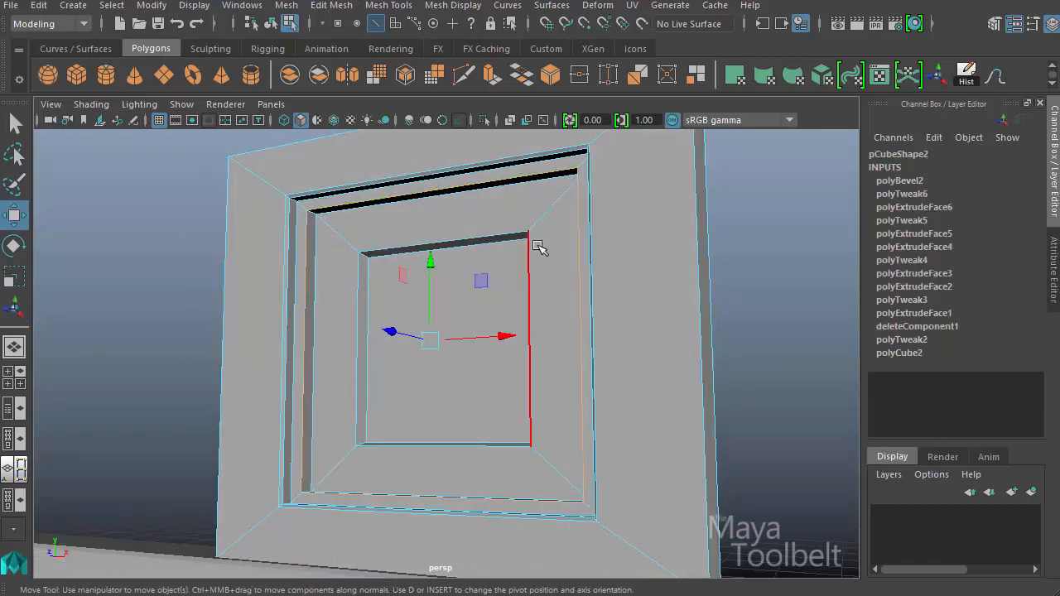
click(331, 5)
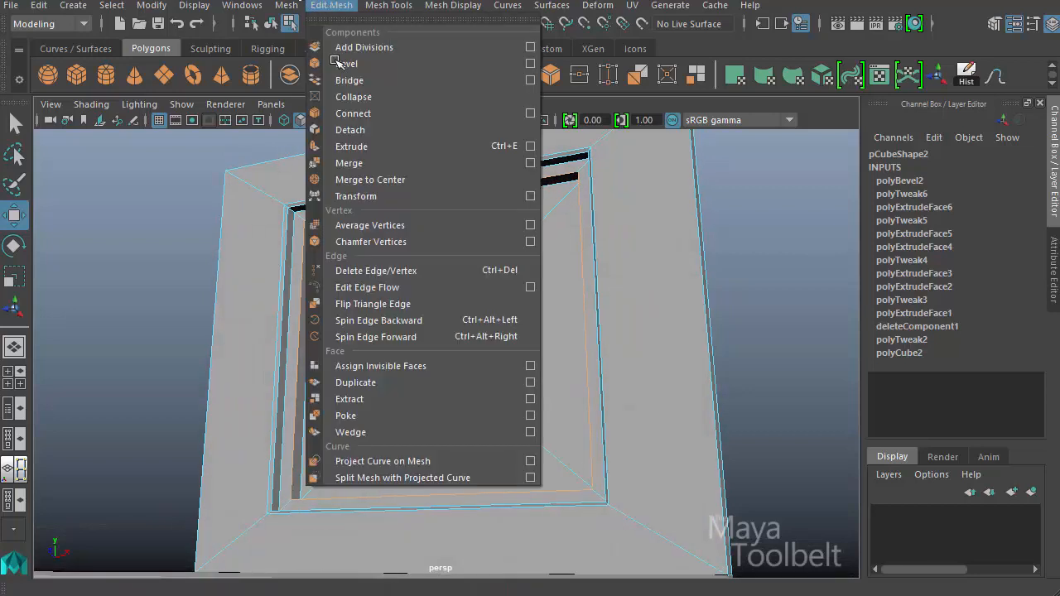
click(342, 64)
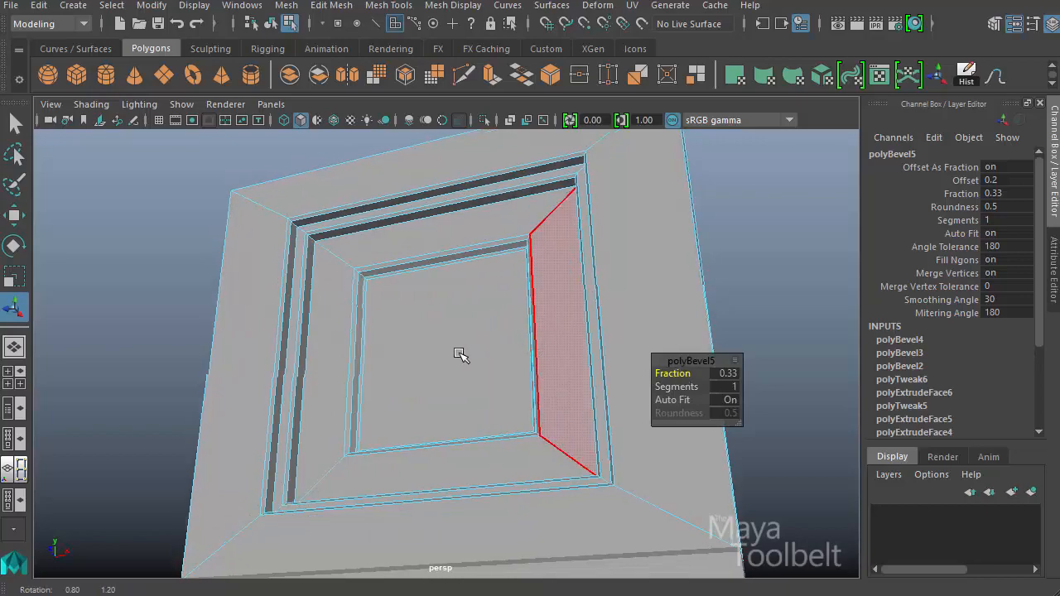
drag(462, 356, 475, 272)
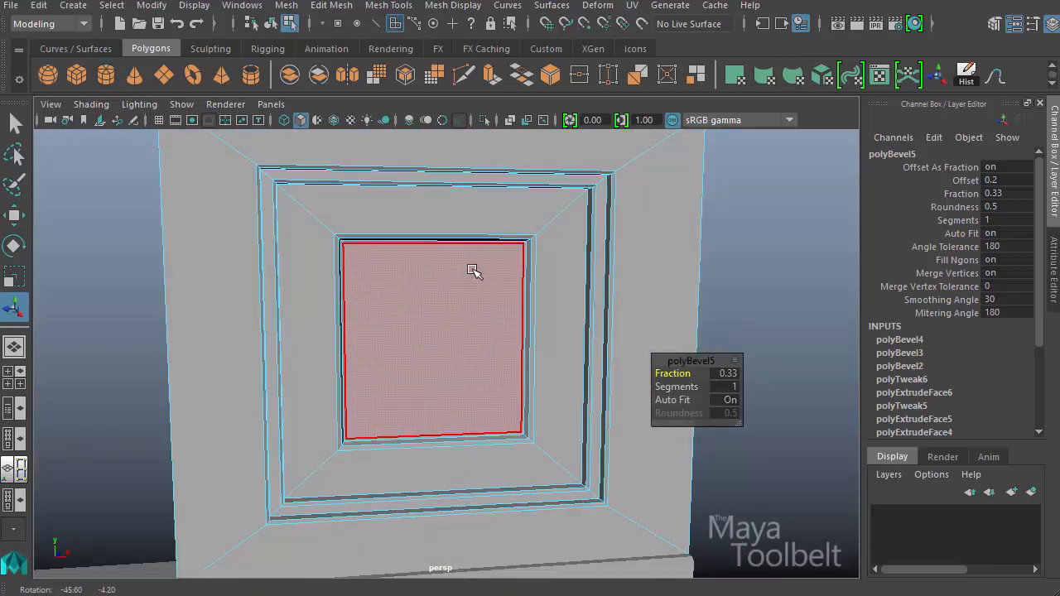
drag(475, 272, 430, 230)
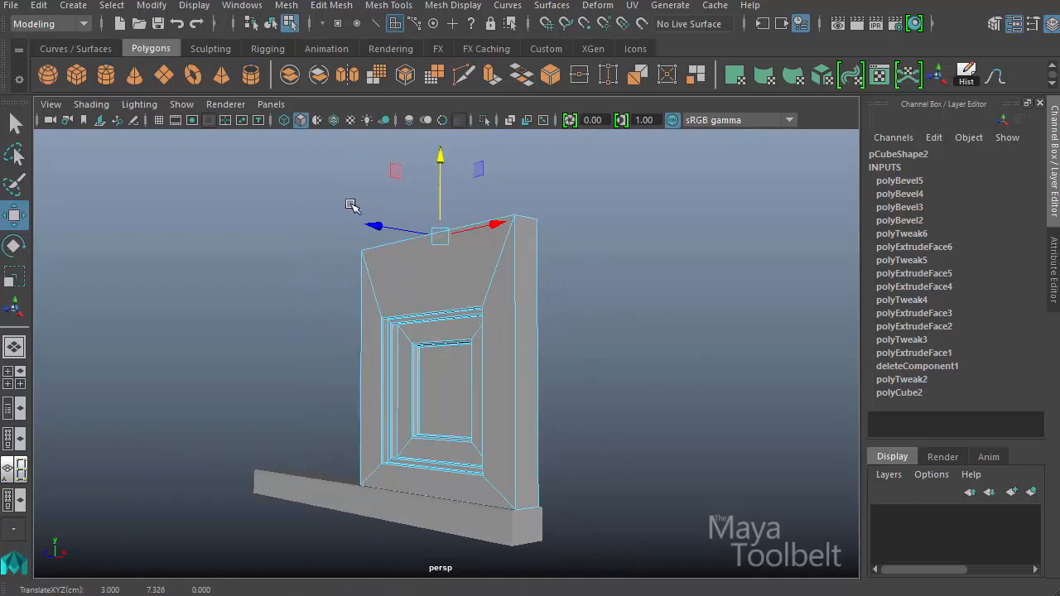
- Extrude the slab's top face upward to about 14.6 Local Translate Z
drag(352, 205, 592, 383)
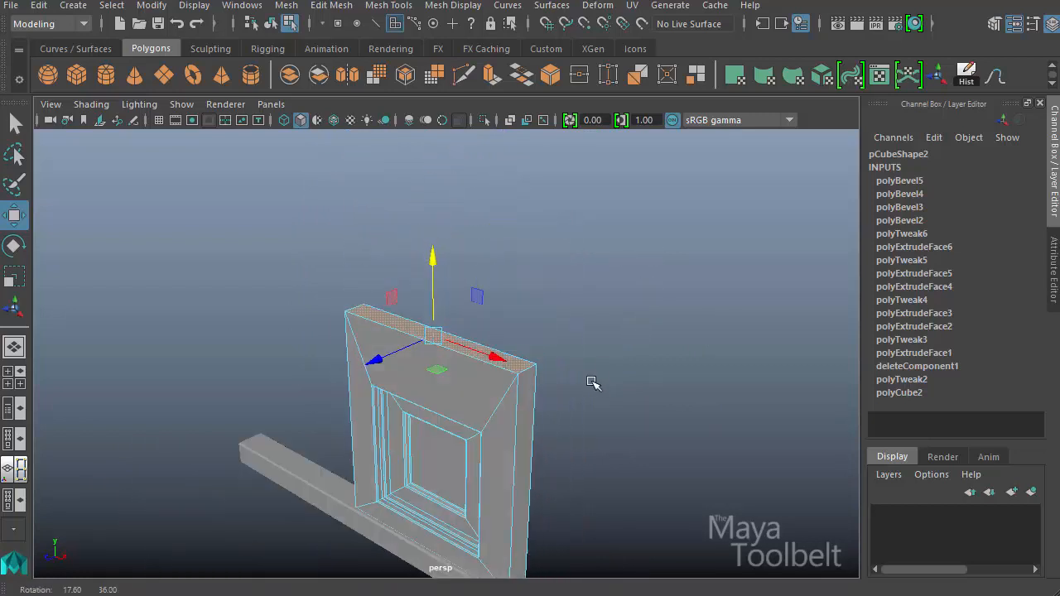
click(330, 4)
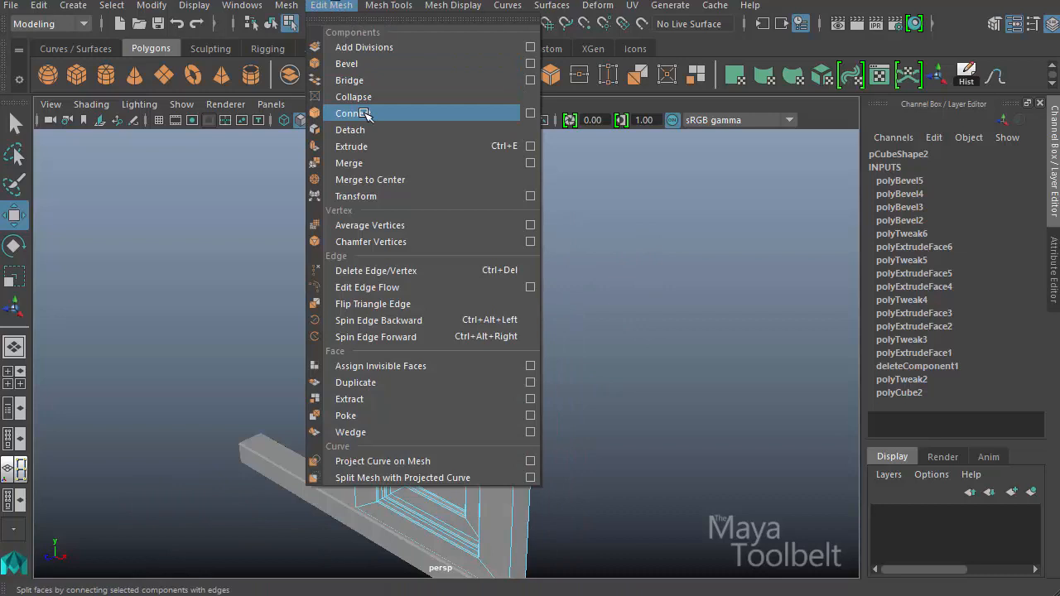
mouse_move(346, 64)
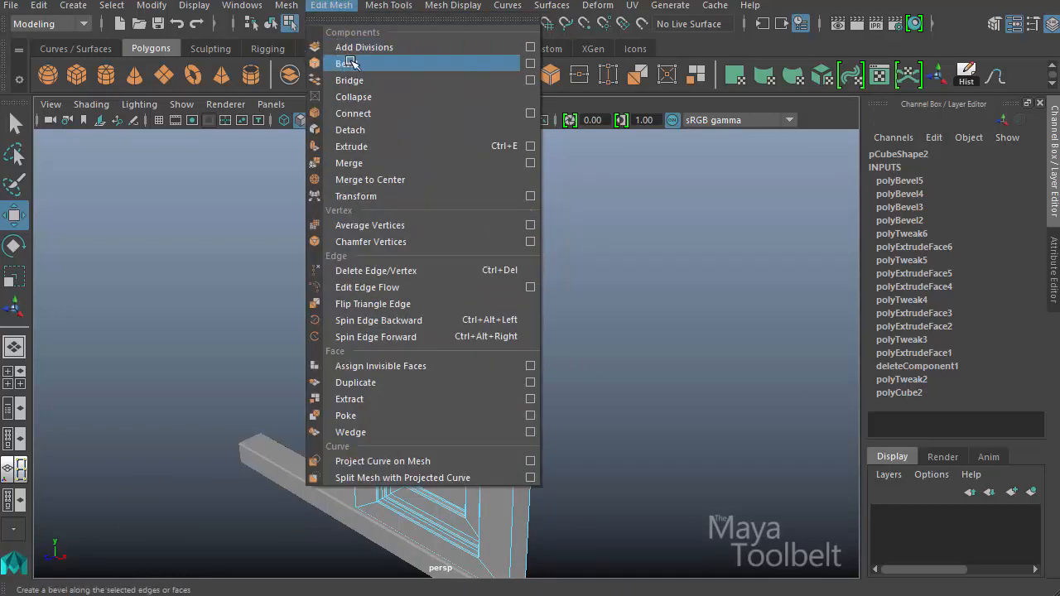
click(352, 146)
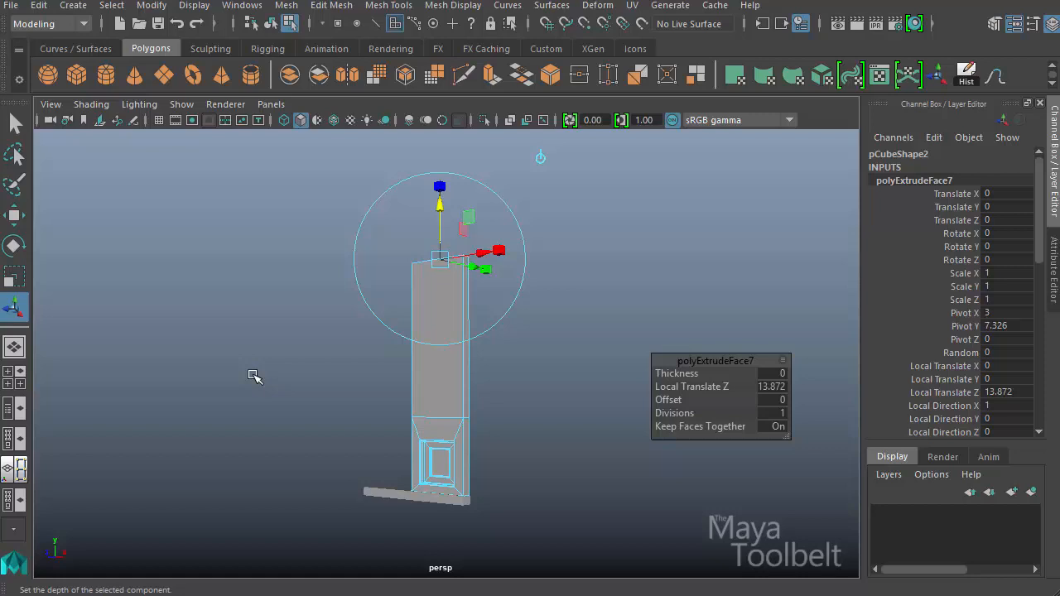
drag(254, 377, 370, 398)
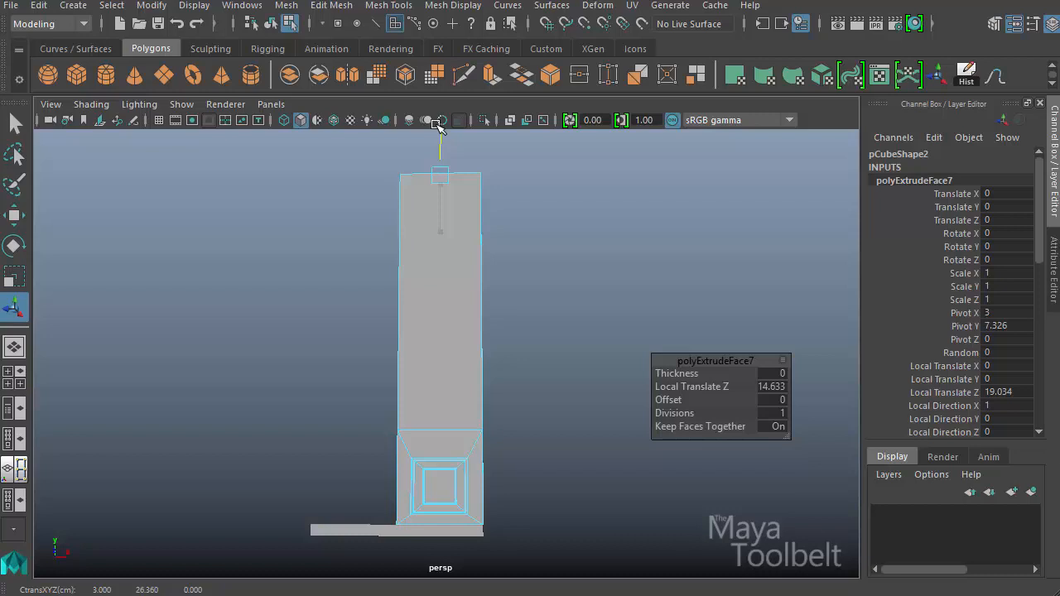
right_click(436, 293)
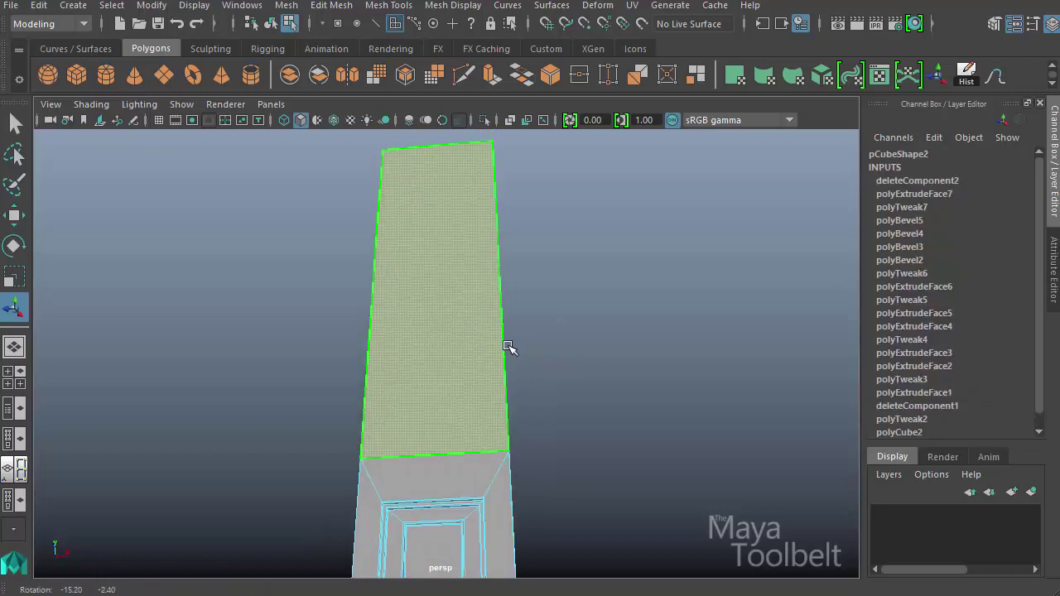
- Extrude the upper front face and push it inward to recess the upper opening
click(331, 5)
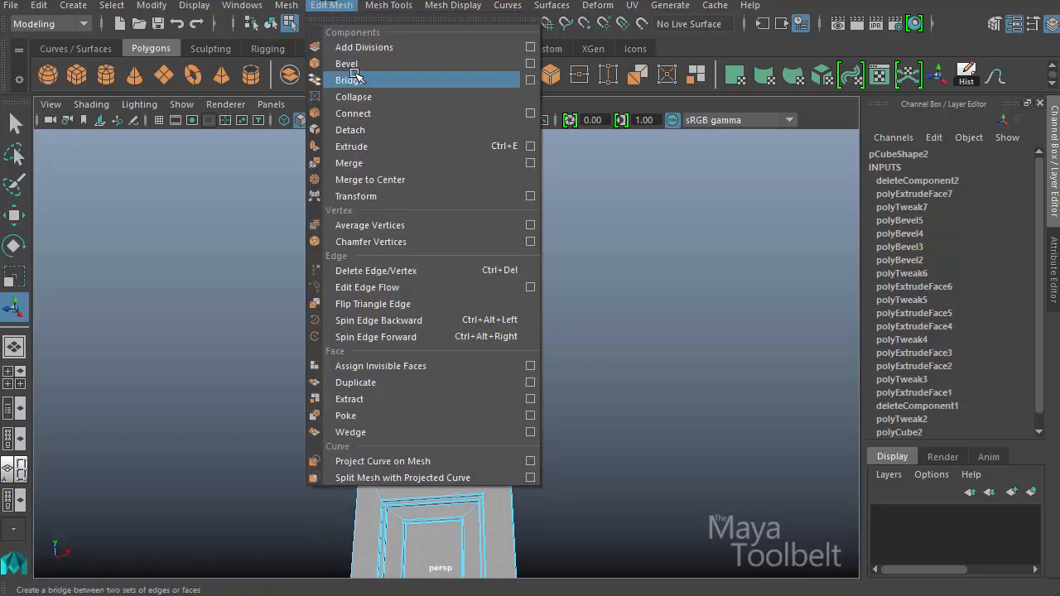
click(351, 146)
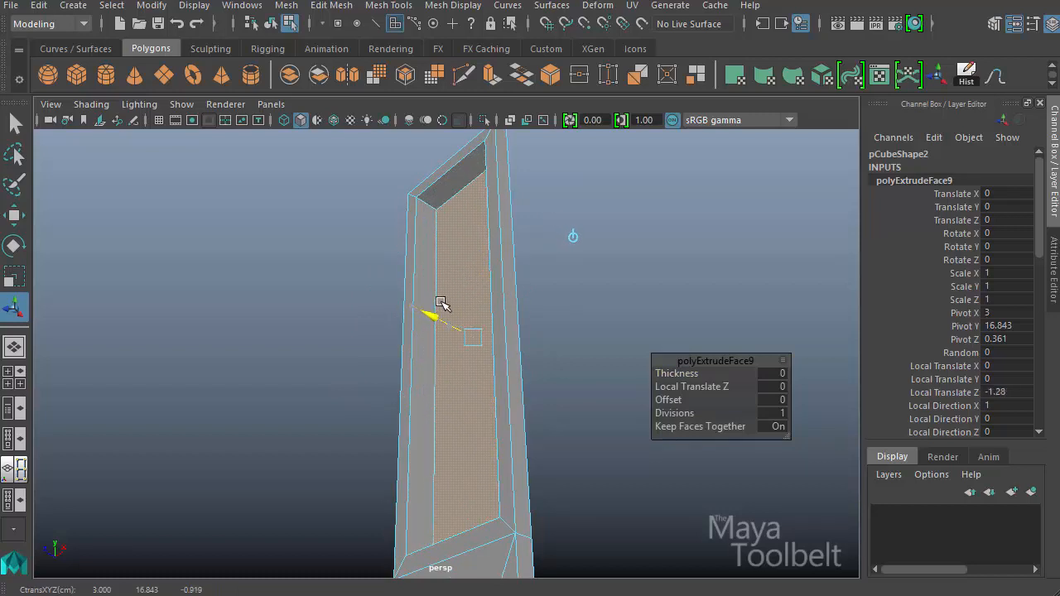
drag(431, 319, 447, 311)
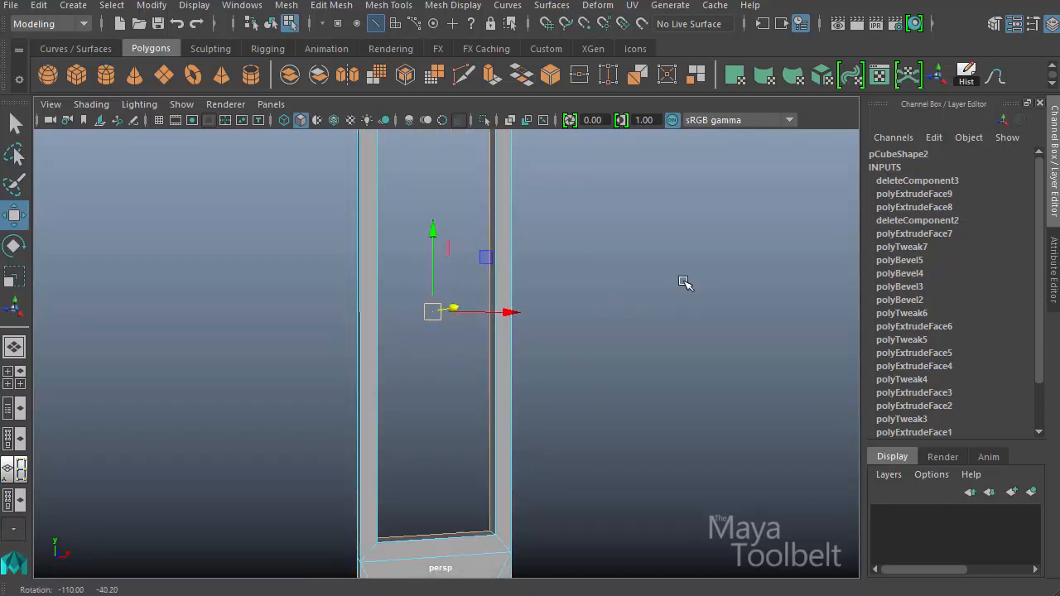
drag(686, 283, 273, 325)
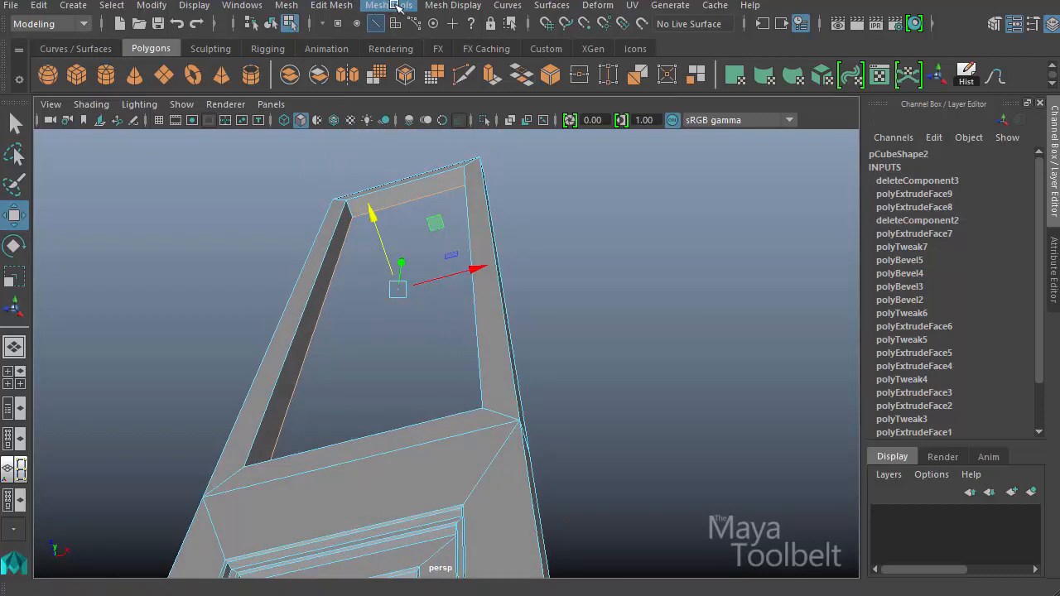
- Start the edge-cutting tool from the mesh tools to insert a new edge loop
click(331, 5)
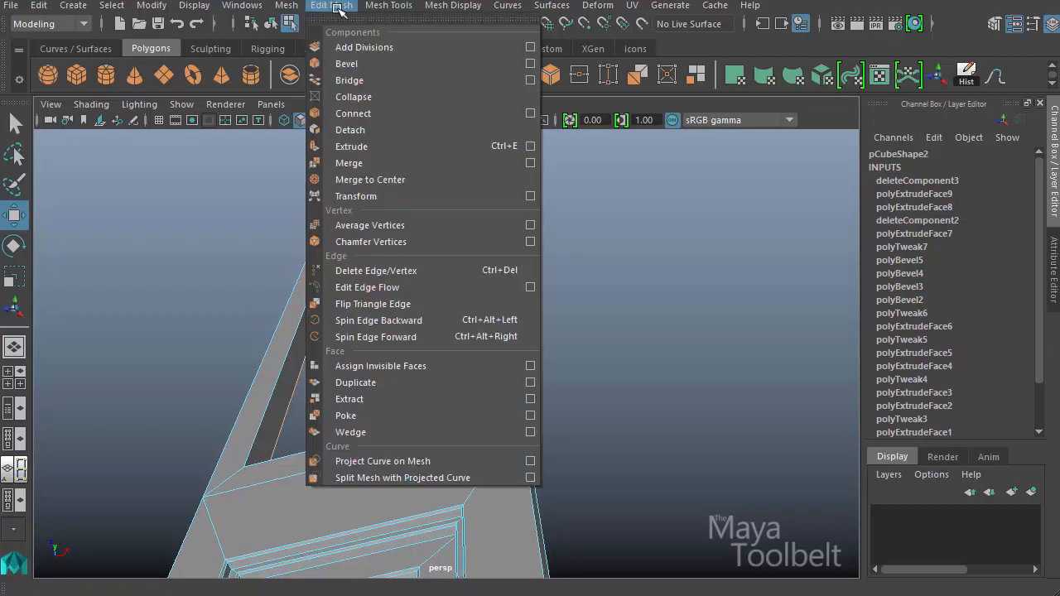
click(388, 6)
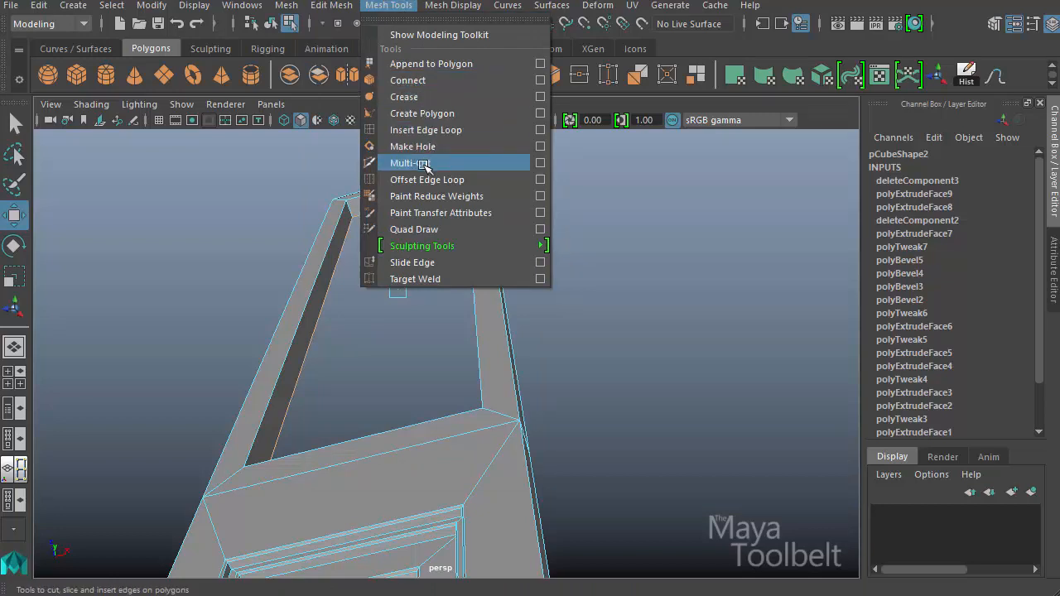
click(409, 162)
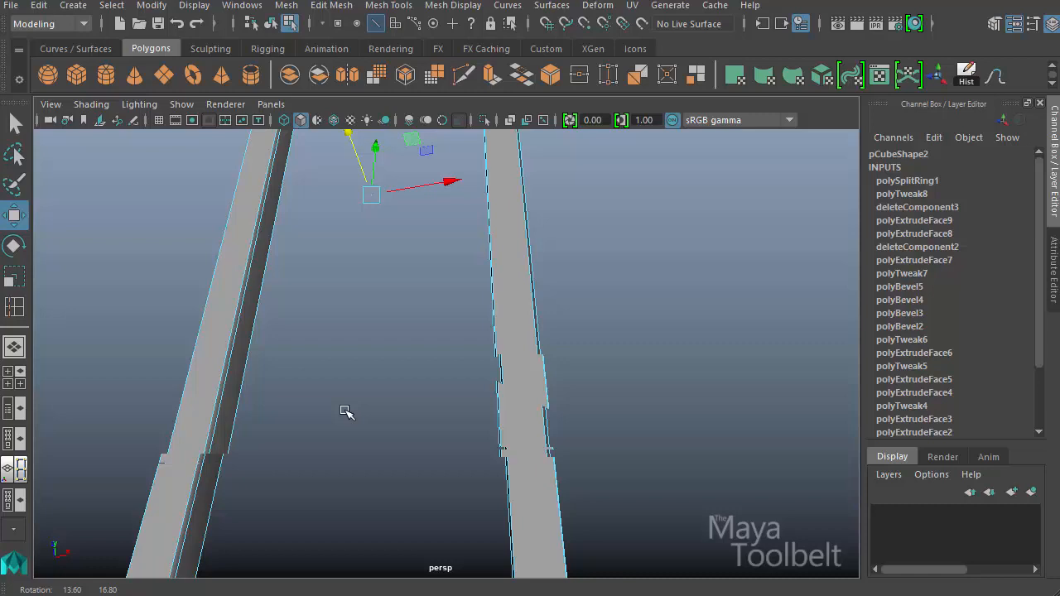
- Save the scene as a new file named 'Wood' using Save Scene As
click(9, 6)
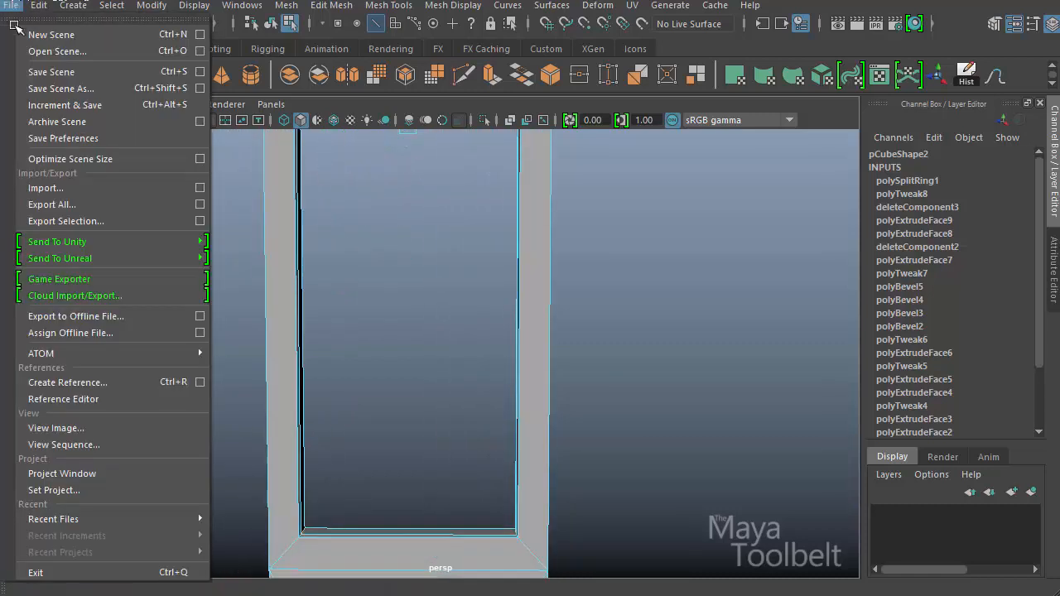
click(60, 88)
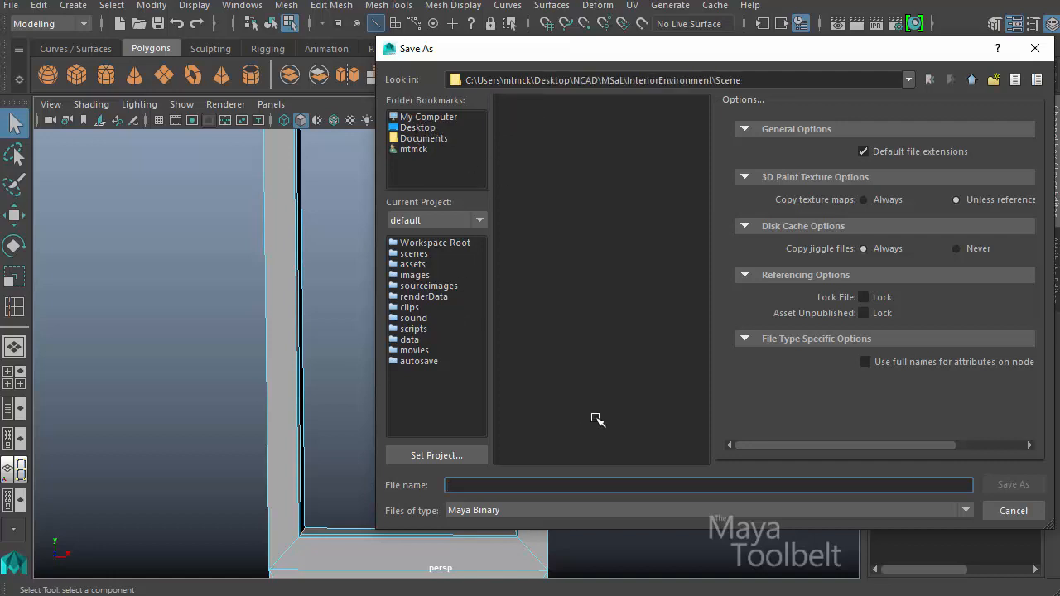
mouse_move(598, 394)
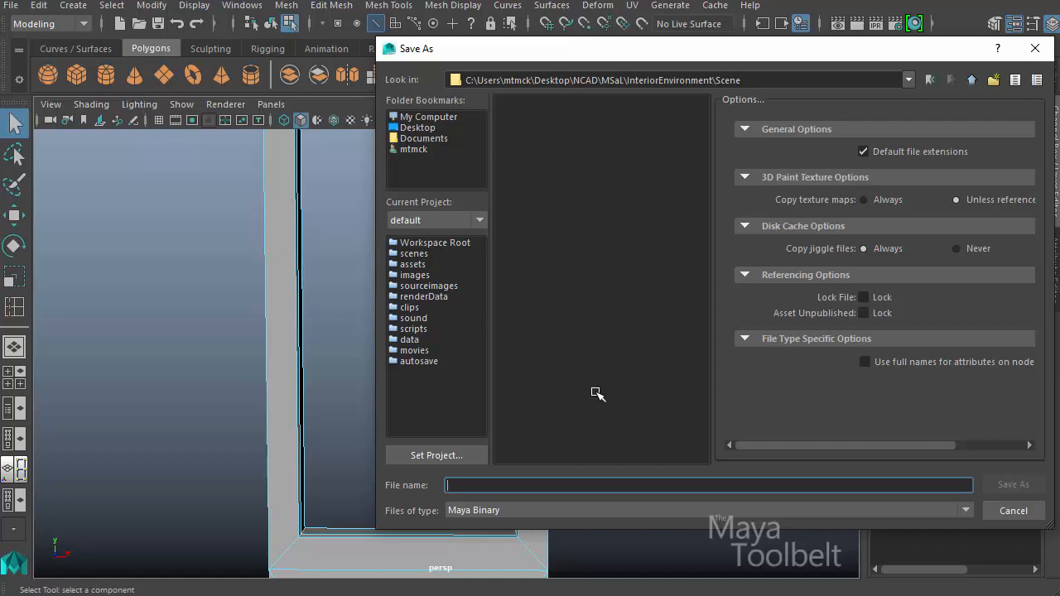
text(Wood)
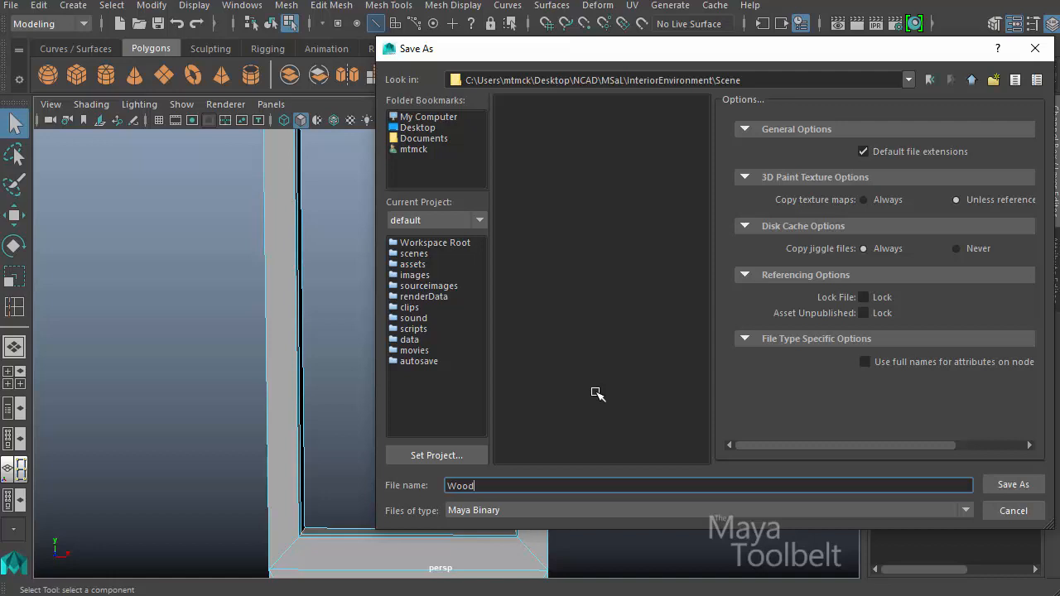
click(1014, 484)
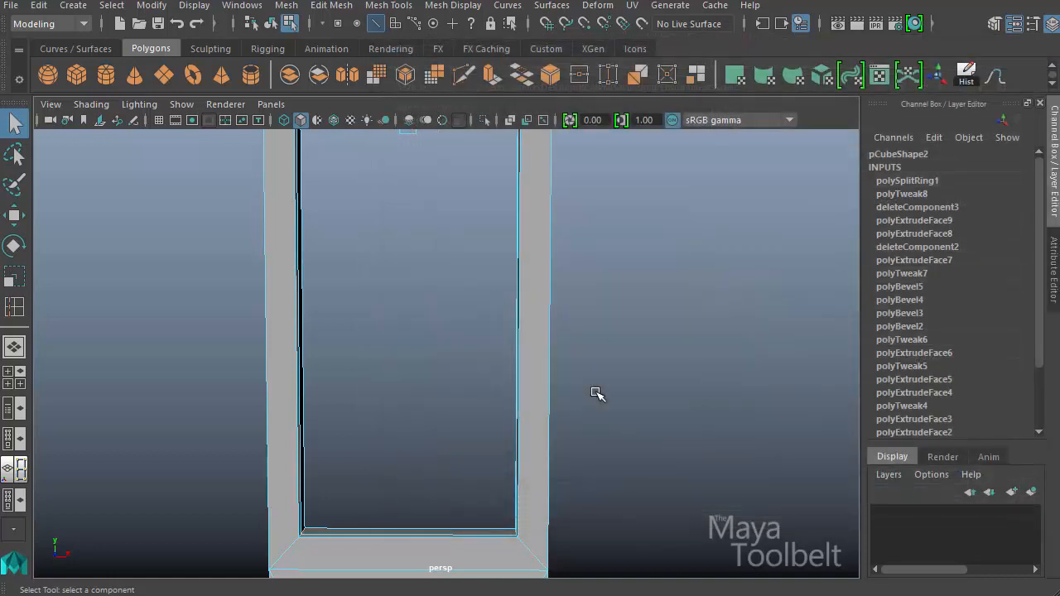
drag(598, 393, 580, 418)
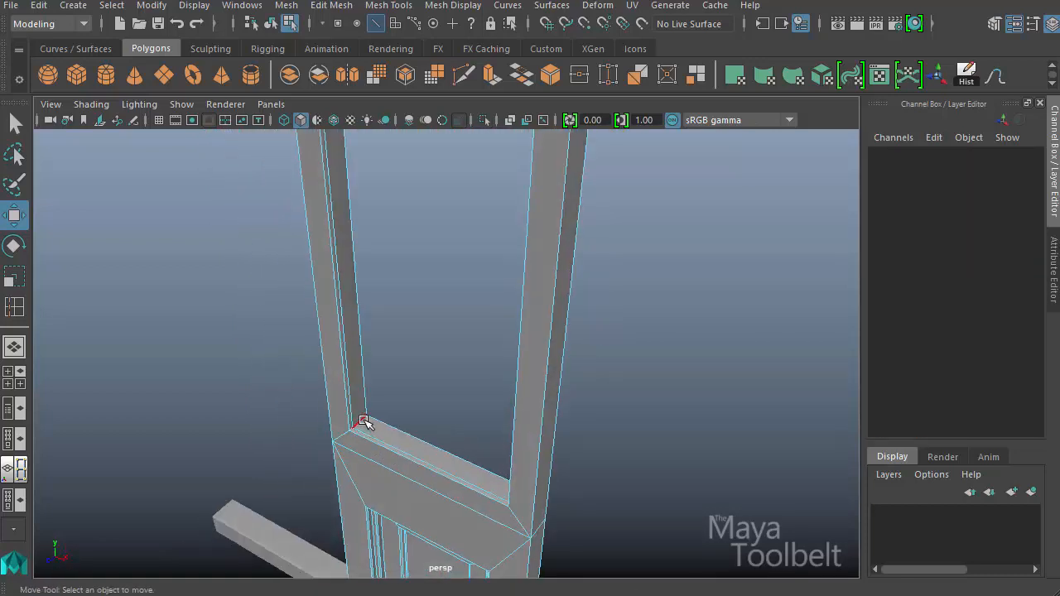
click(365, 424)
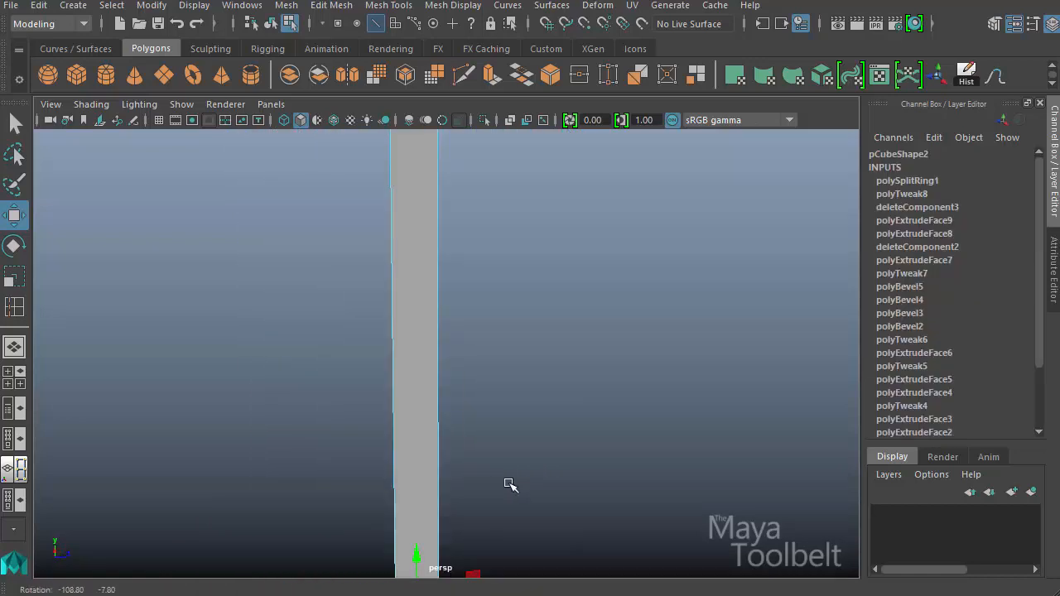
drag(511, 485, 501, 468)
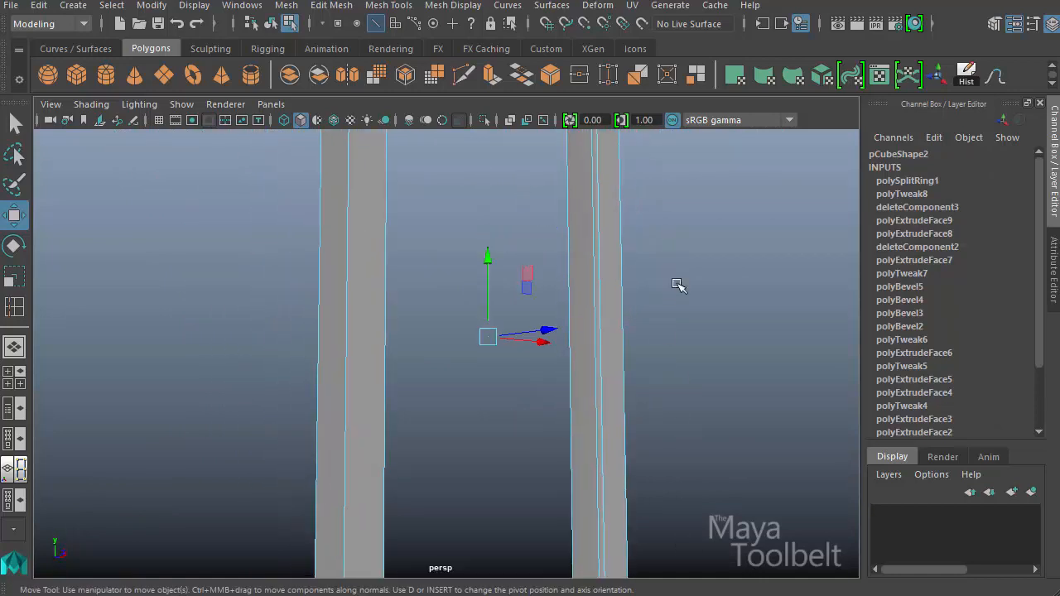
drag(679, 286, 481, 487)
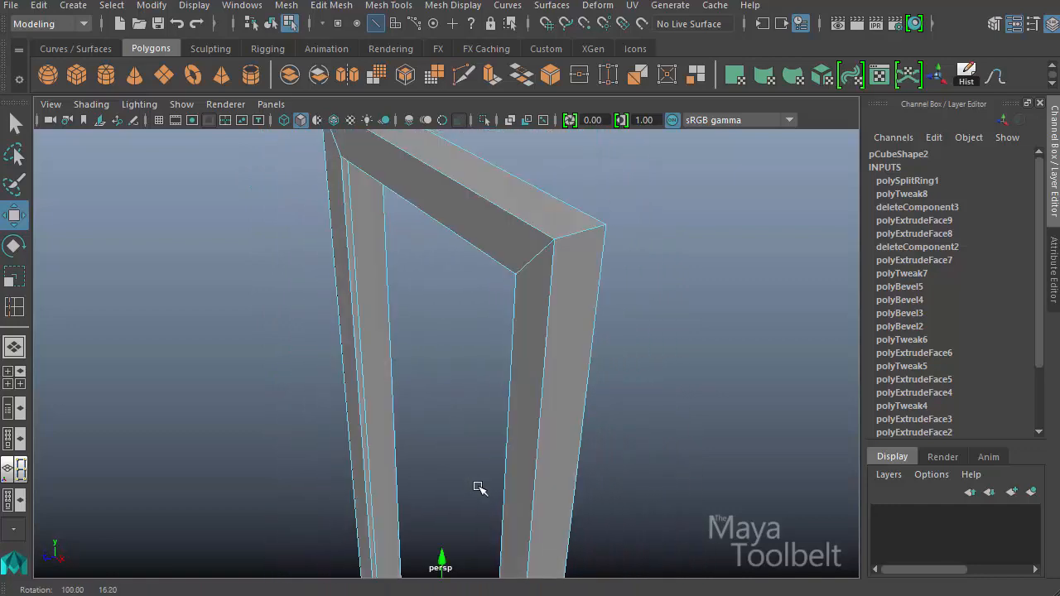
drag(479, 488, 543, 376)
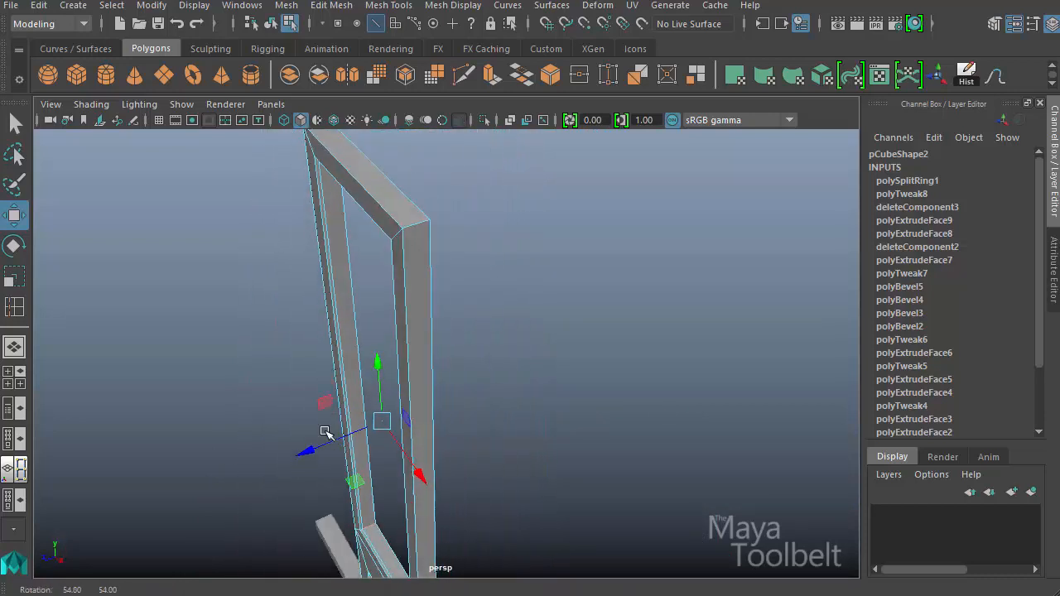
drag(325, 430, 458, 435)
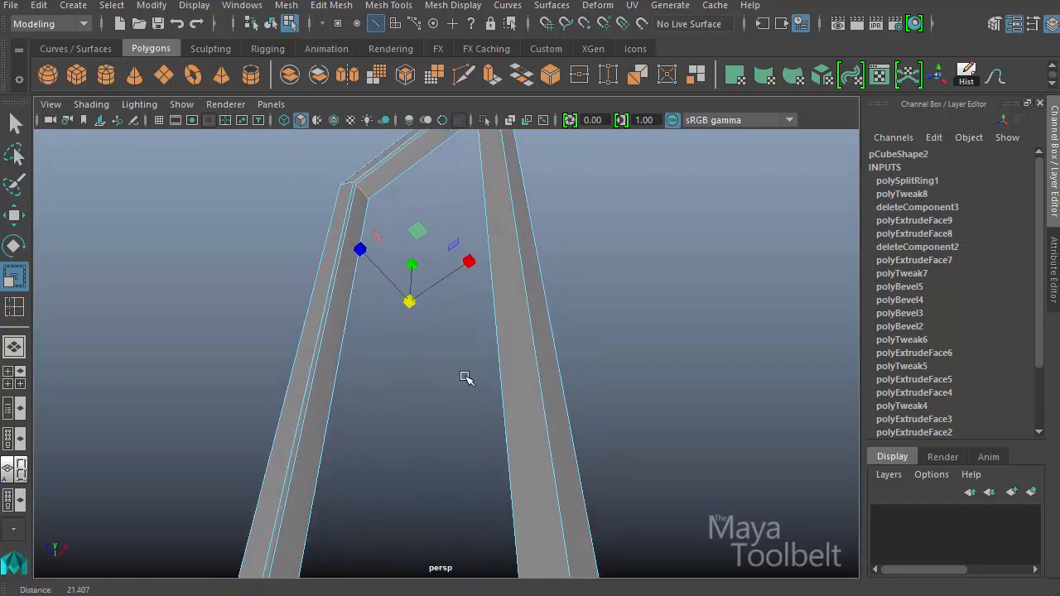
- Scale the window opening's edges slightly smaller, then zoom out to view the whole door
drag(469, 379, 462, 368)
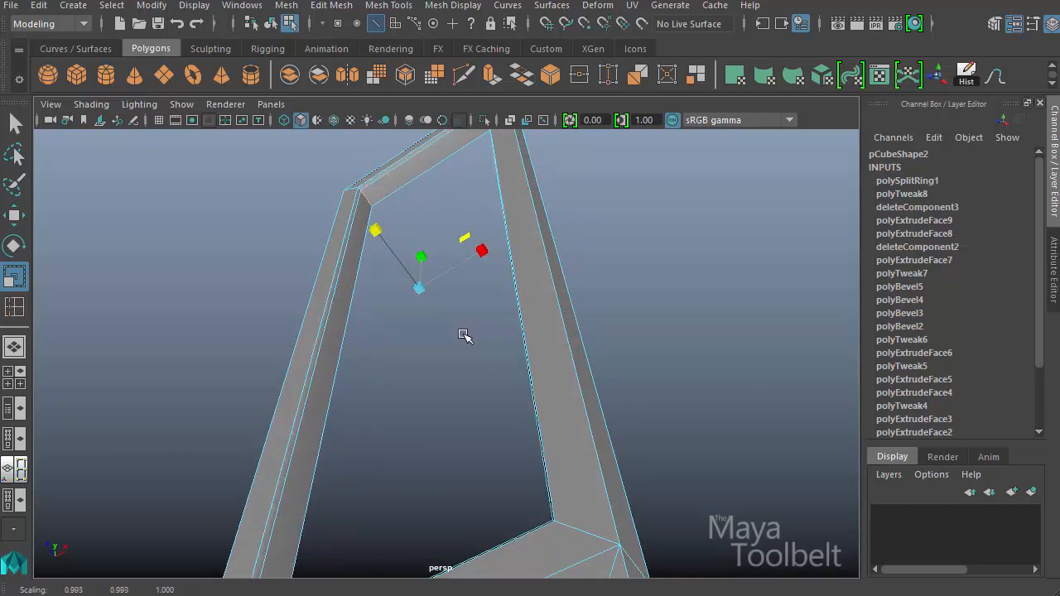
drag(464, 336, 514, 381)
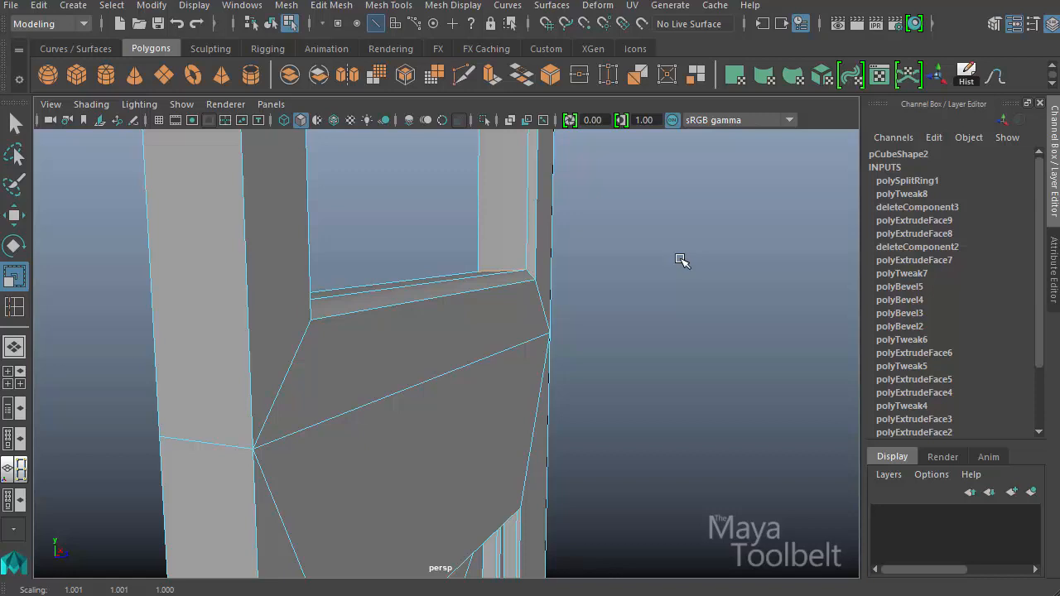
drag(680, 261, 505, 284)
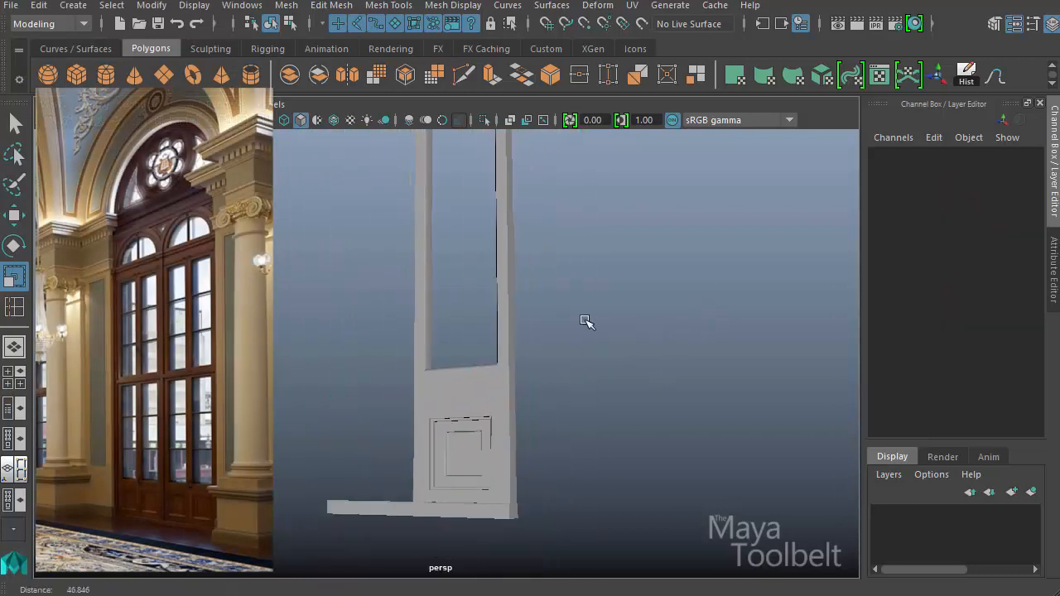
- Orbit around the door from low angles, then return to a head-on front view
drag(587, 321, 530, 373)
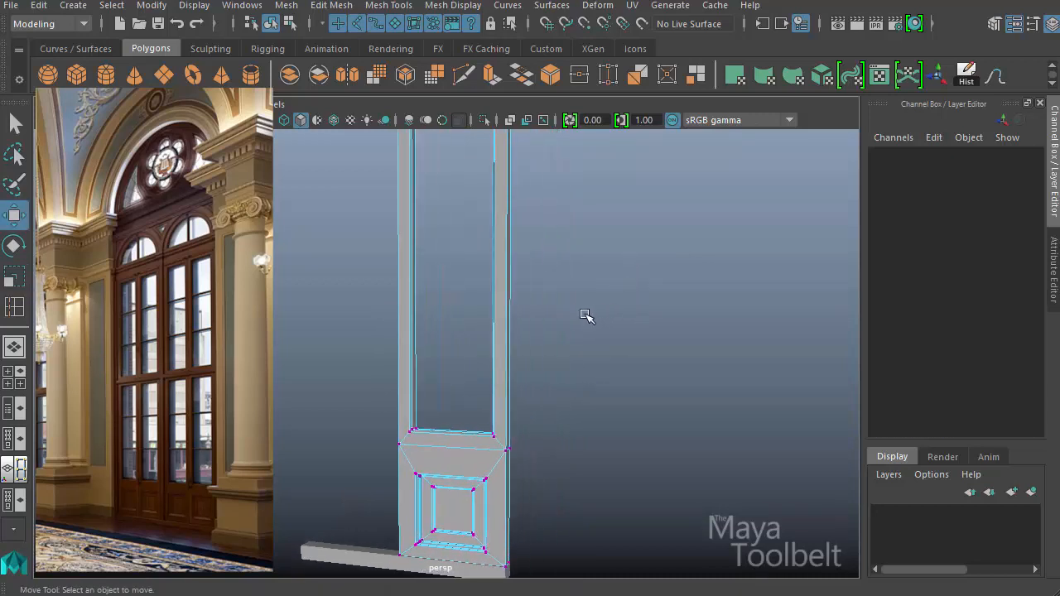
drag(587, 316, 525, 325)
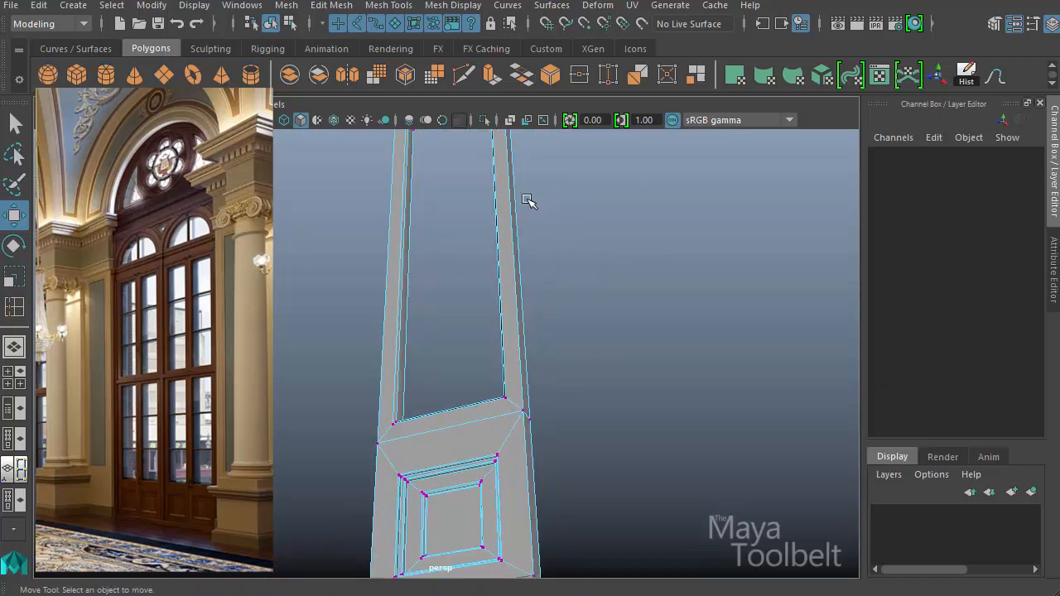
drag(530, 201, 619, 233)
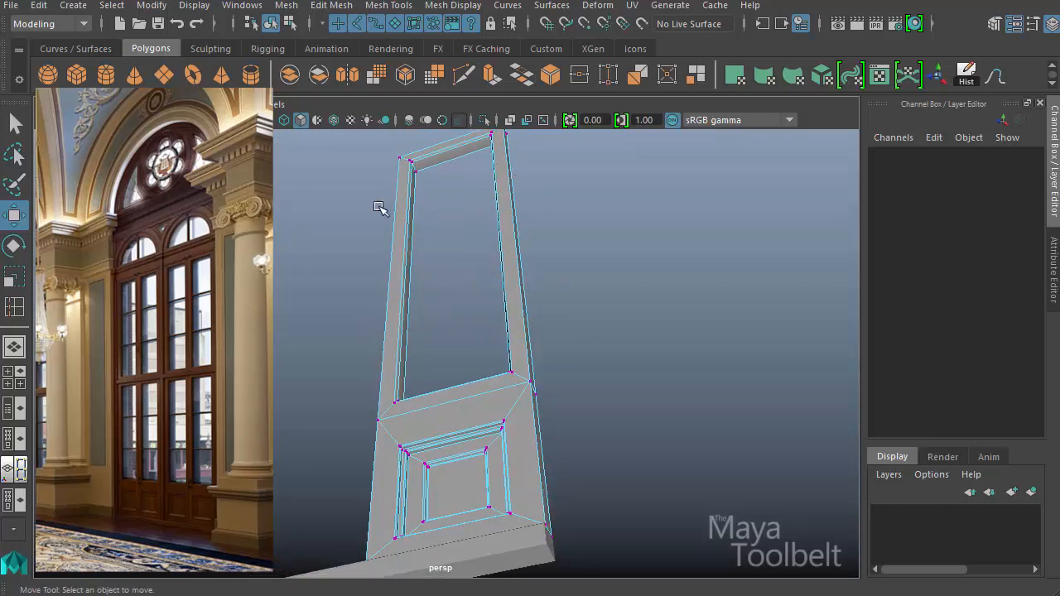
drag(379, 207, 569, 262)
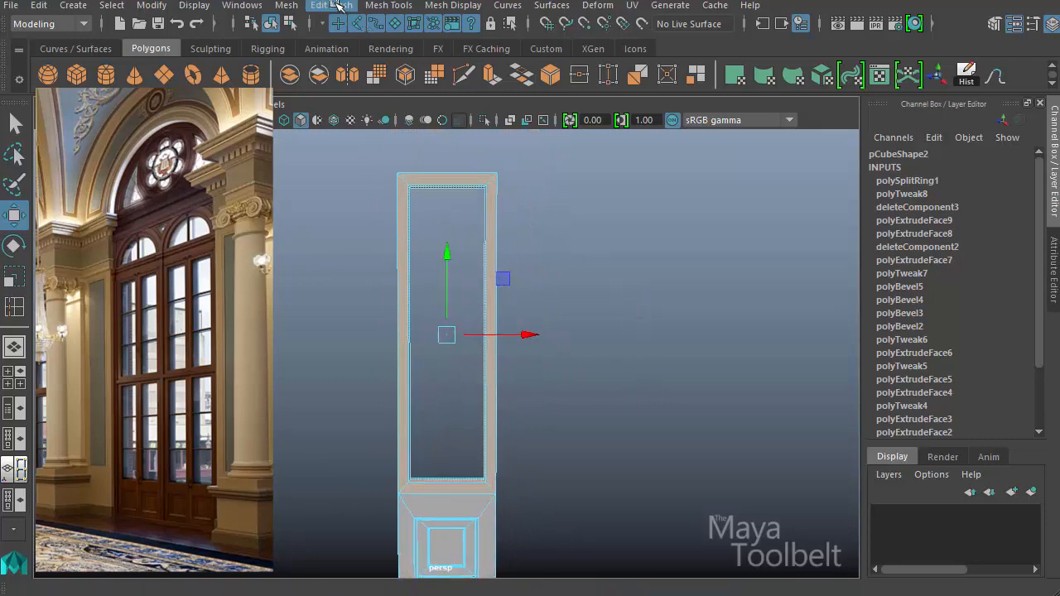
- Browse the Edit Mesh menu, then go to the Windows menu for the Outliner
click(327, 5)
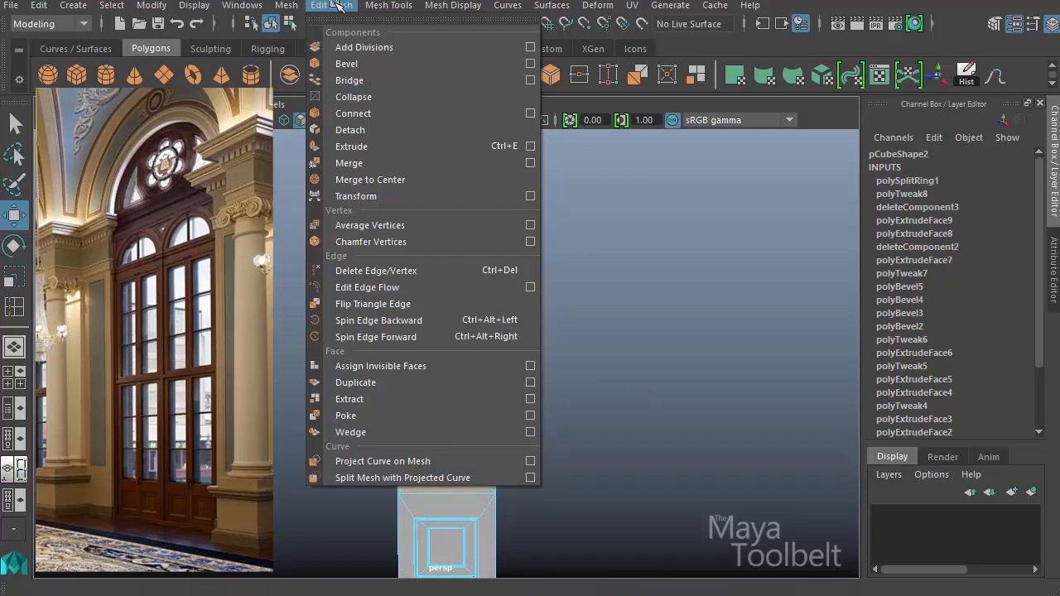
click(349, 399)
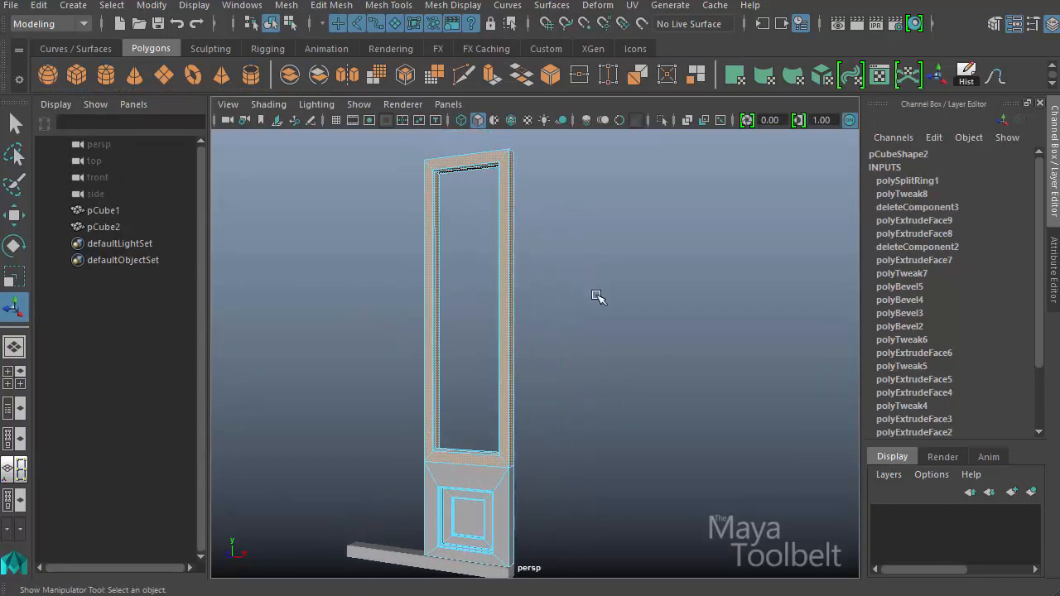
click(329, 5)
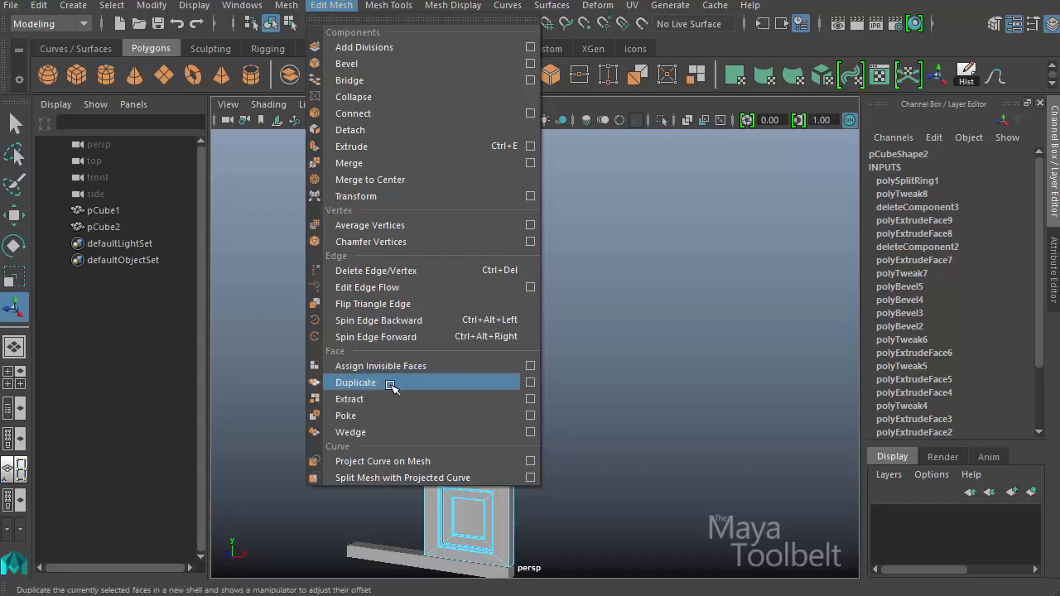
mouse_move(375, 385)
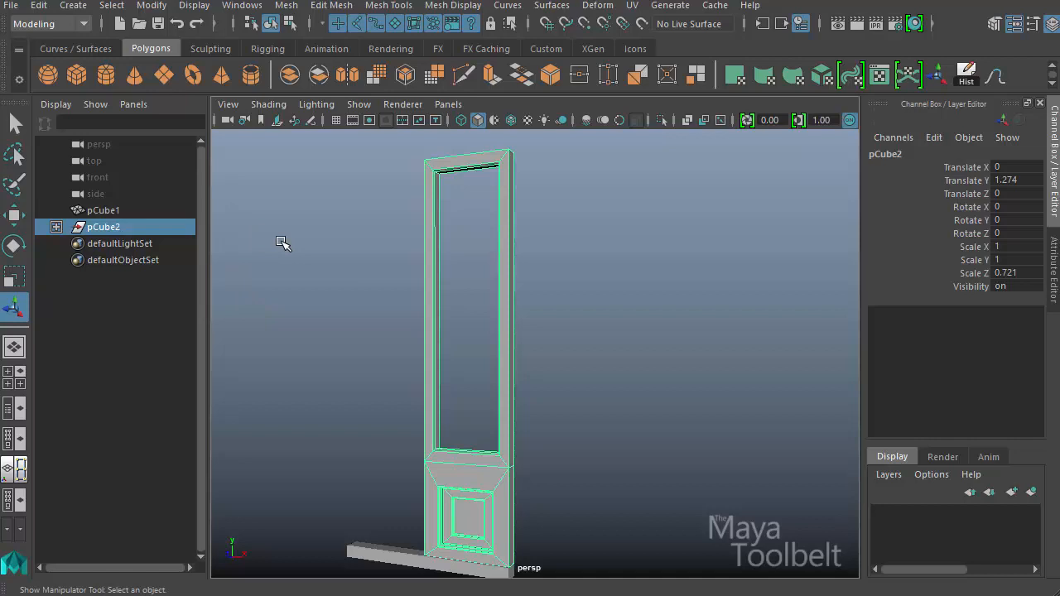
mouse_move(404, 239)
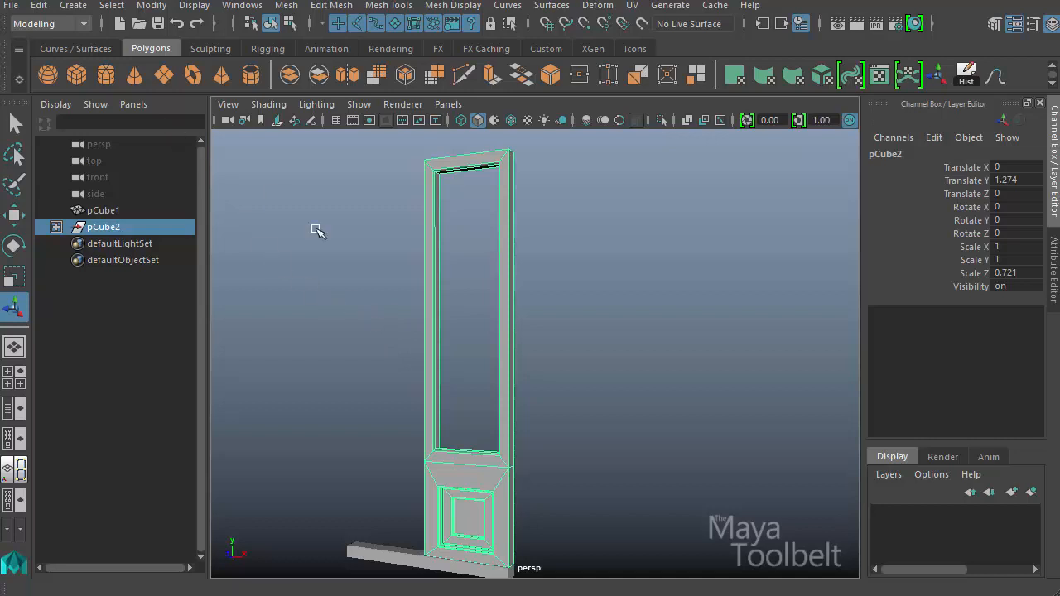
mouse_move(477, 311)
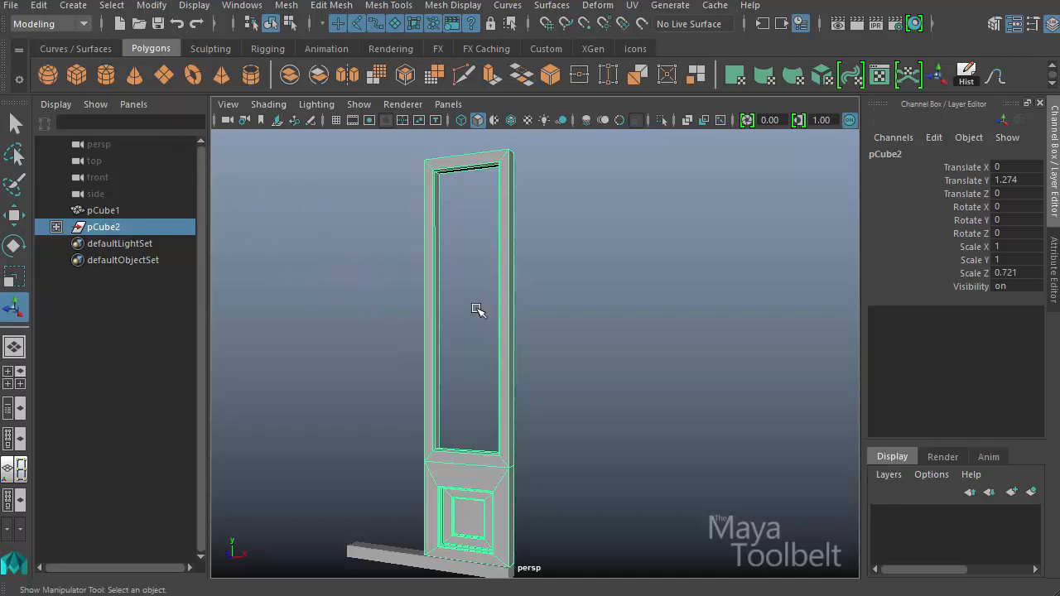
click(37, 7)
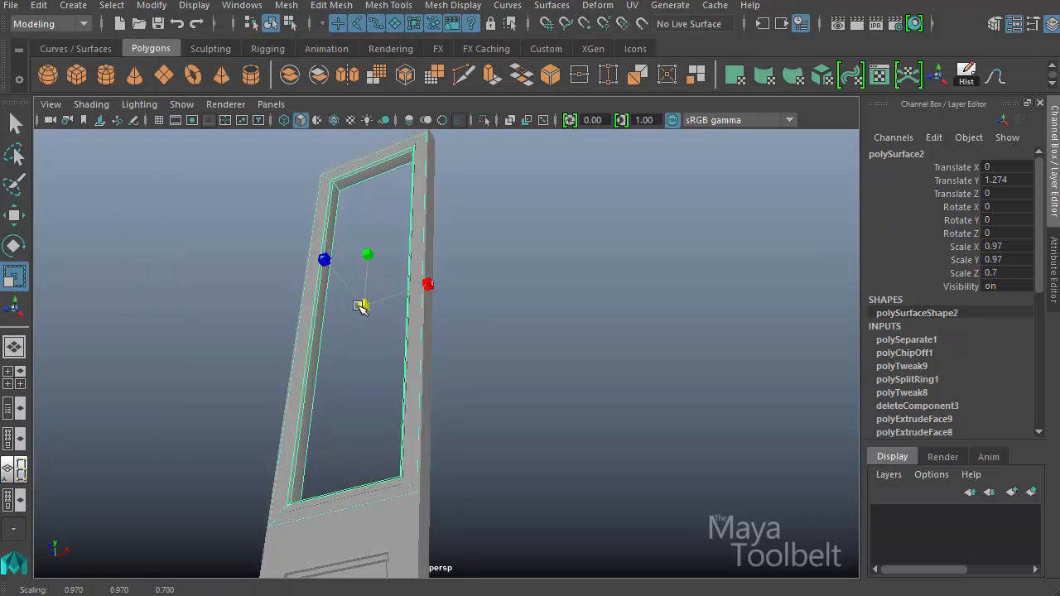
- Scale the duplicated polySurface2 frame to about 0.92 width and 0.46 depth
drag(360, 306, 363, 307)
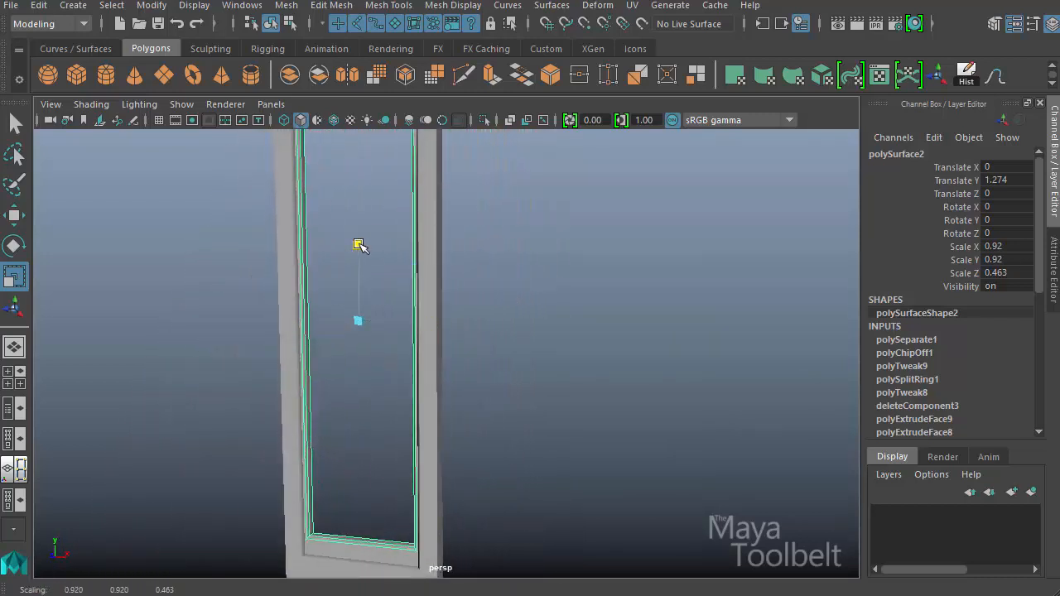
drag(359, 244, 357, 241)
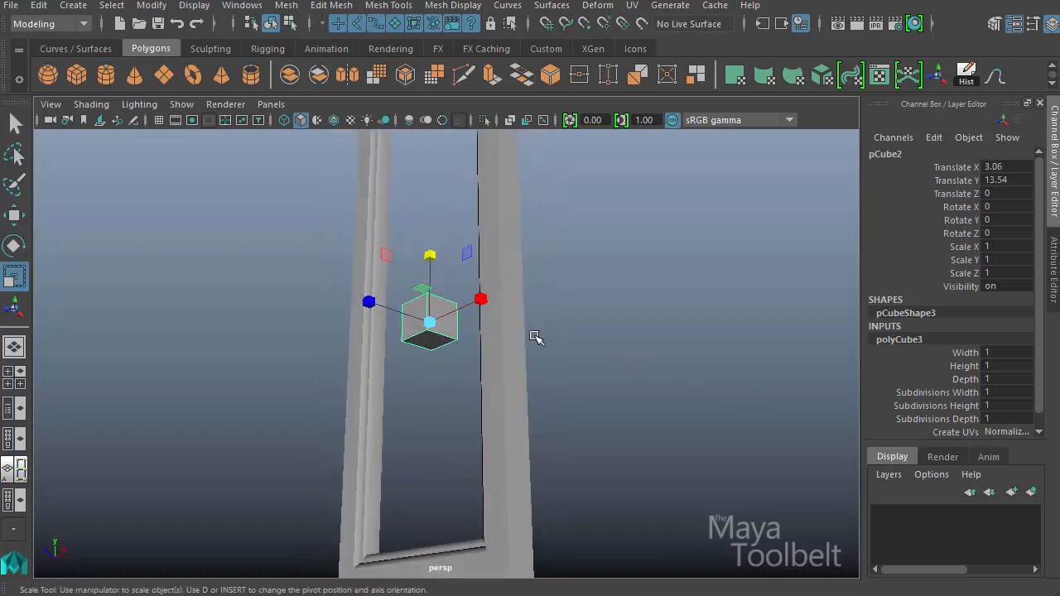
- Stretch the new cube into a horizontal glazing bar and apply an Edit Mesh command
drag(429, 322, 413, 336)
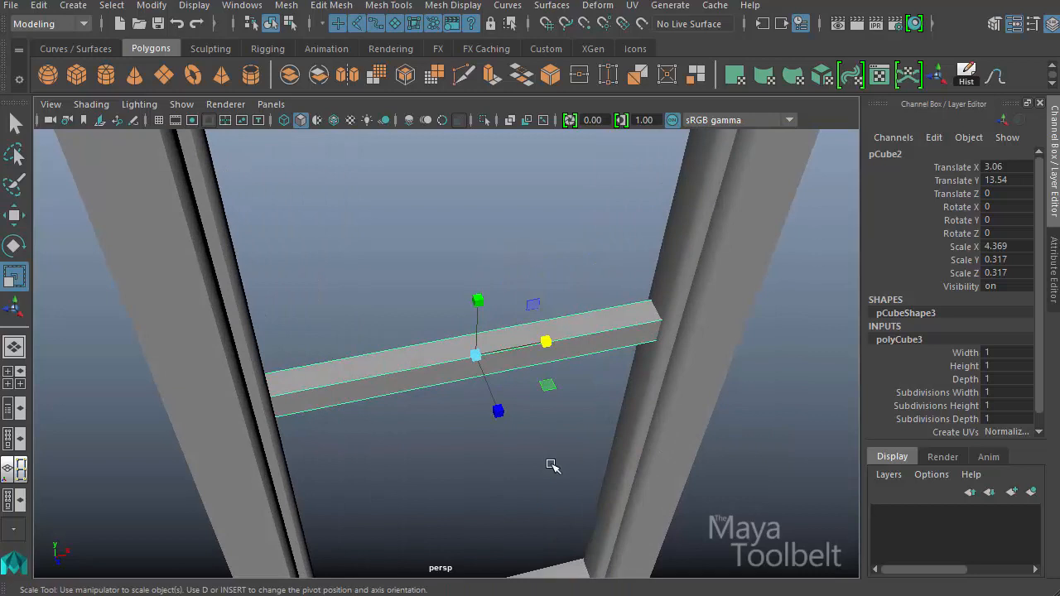
drag(553, 466, 460, 437)
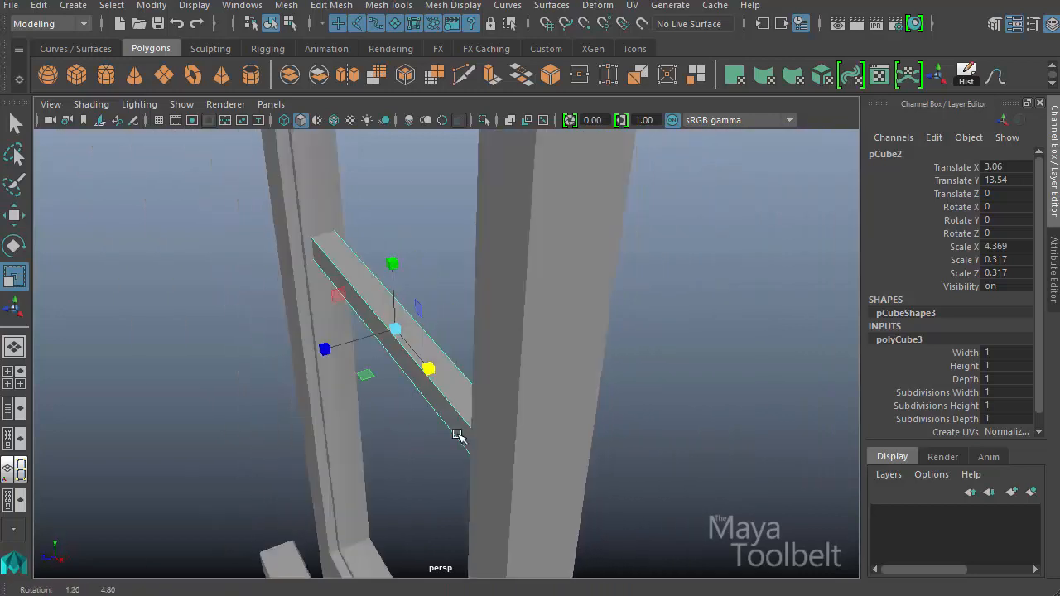
right_click(462, 436)
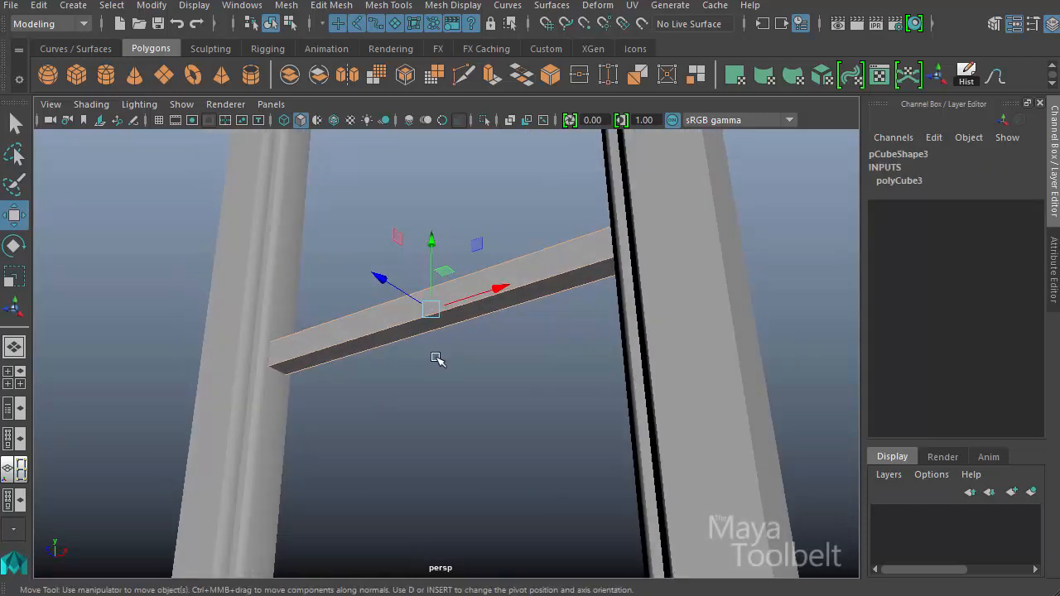
click(329, 5)
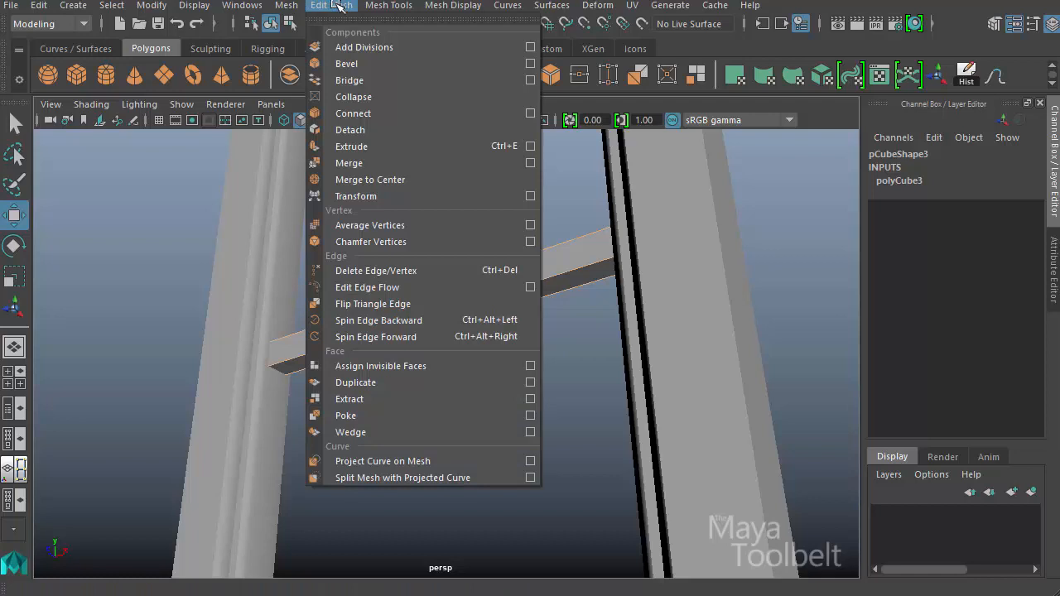
click(349, 64)
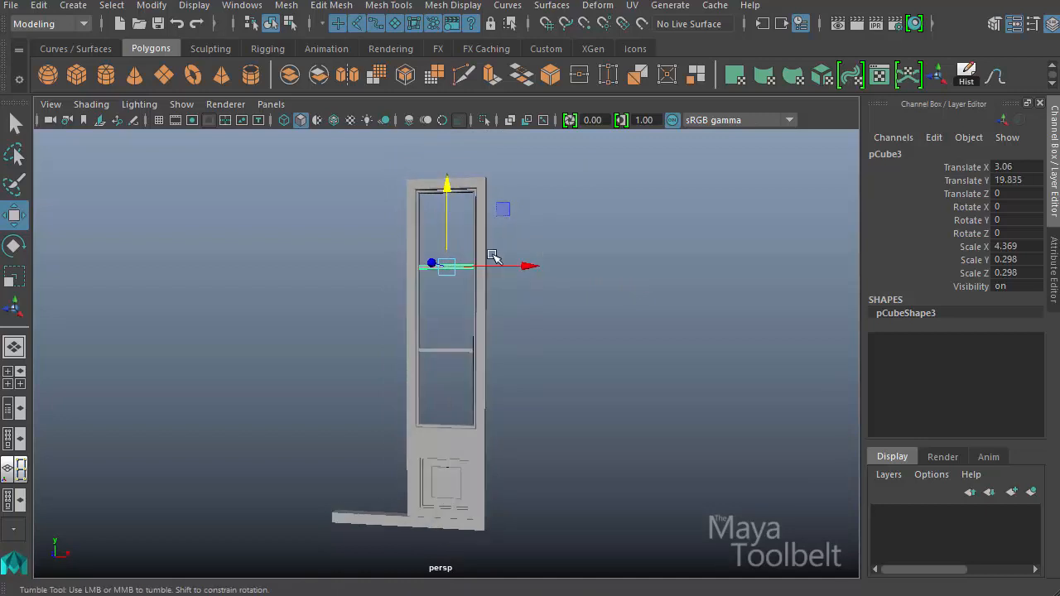
- Tumble around the door to check the crossbars dividing the window into three panes
drag(430, 264, 447, 348)
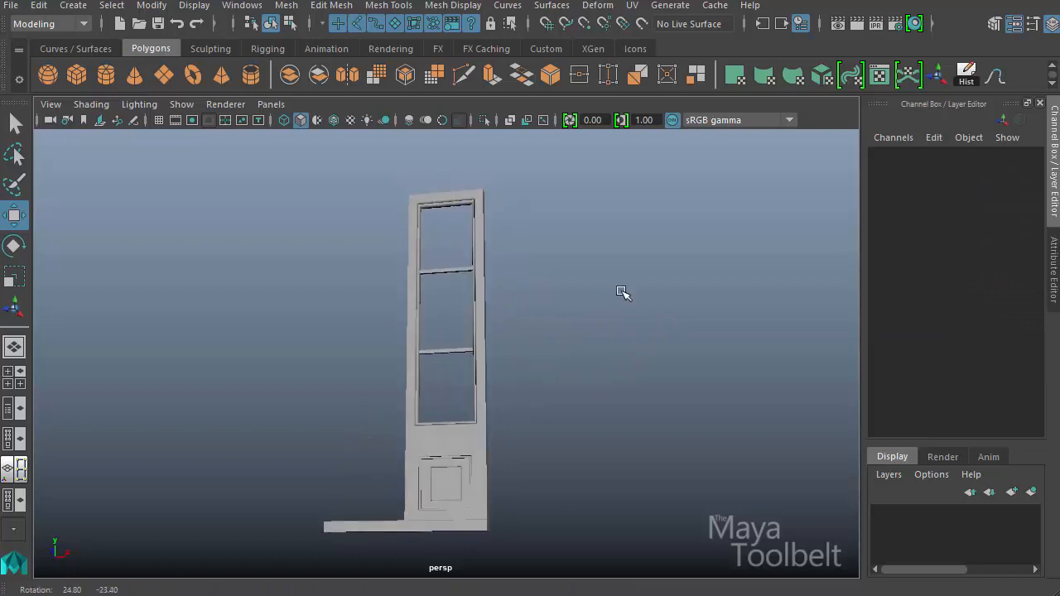
drag(624, 293, 595, 265)
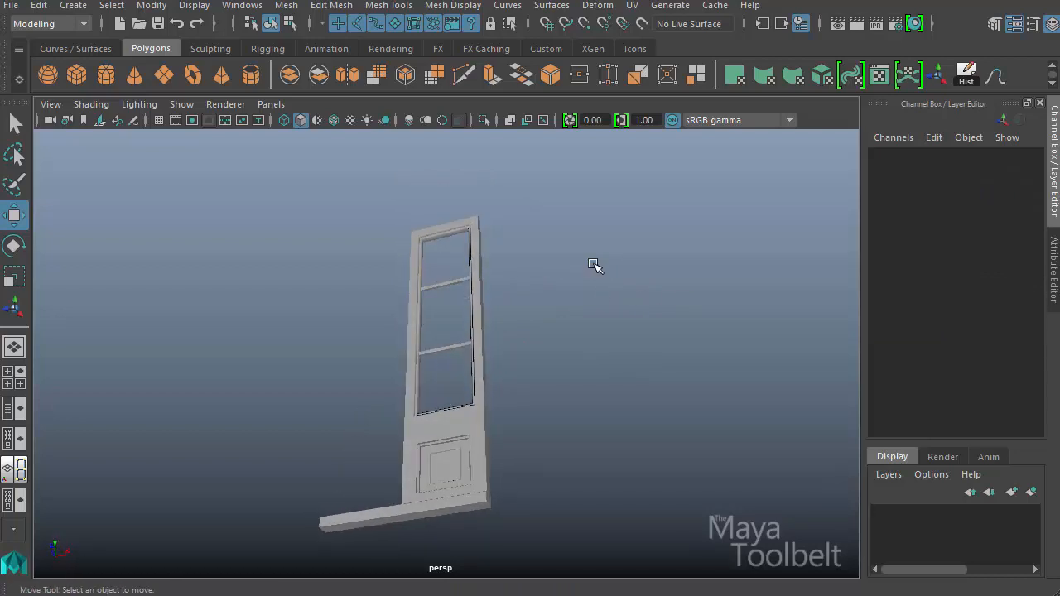
mouse_move(547, 312)
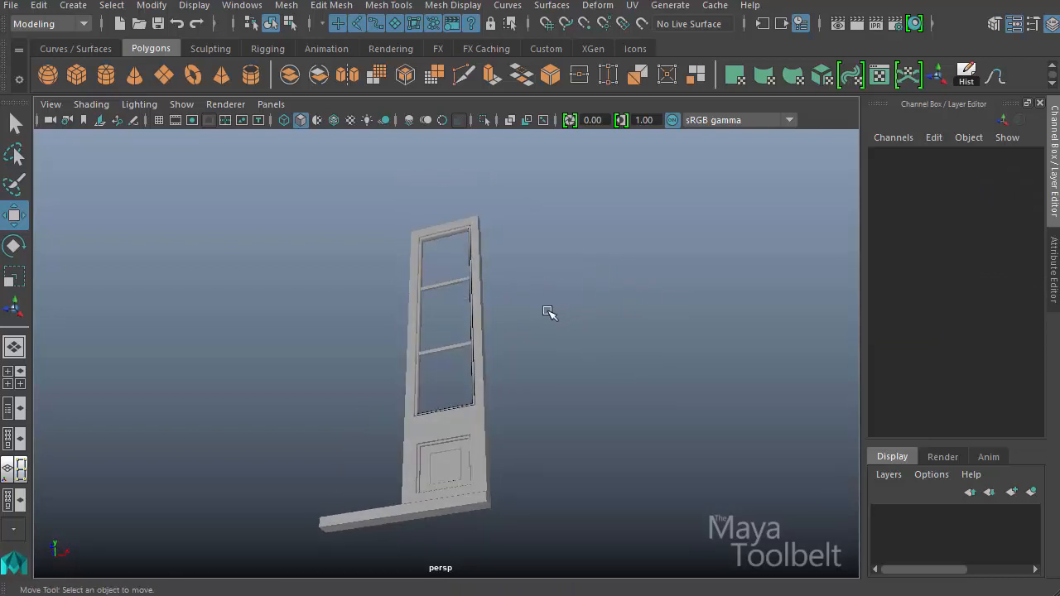
drag(549, 314, 667, 365)
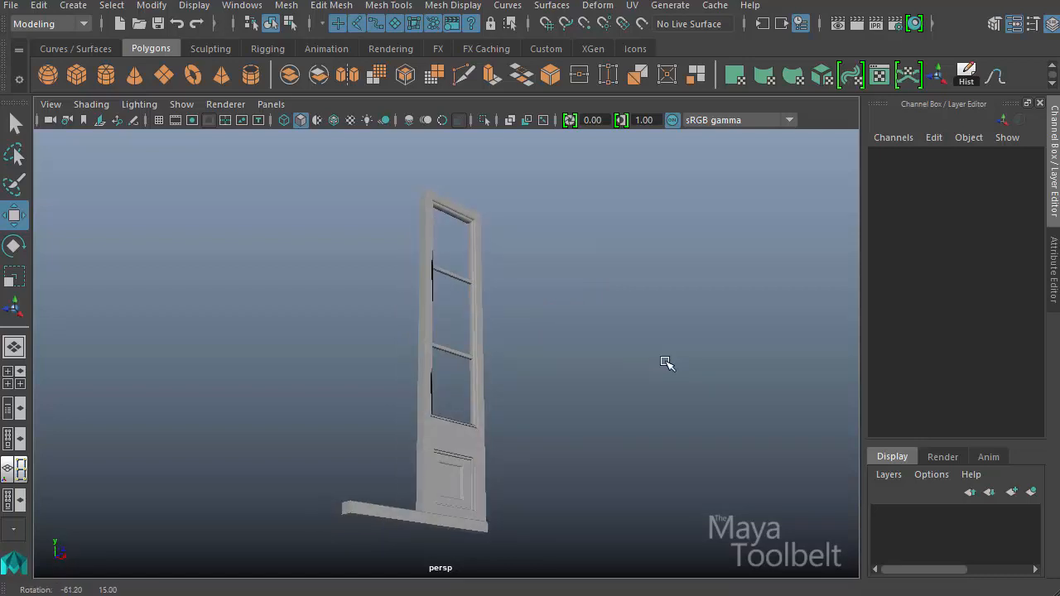
drag(667, 363, 534, 387)
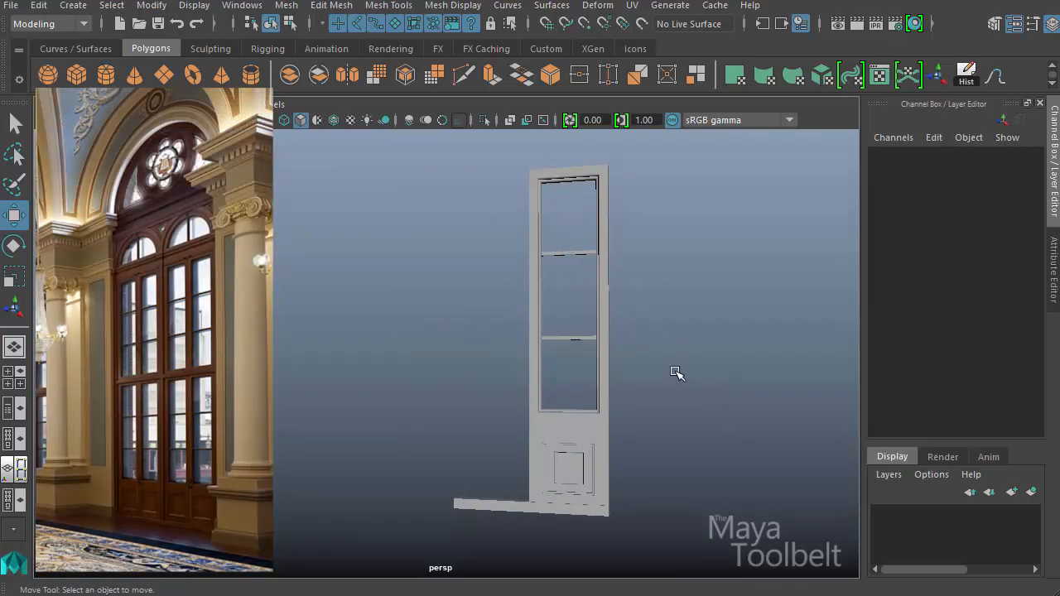
mouse_move(730, 322)
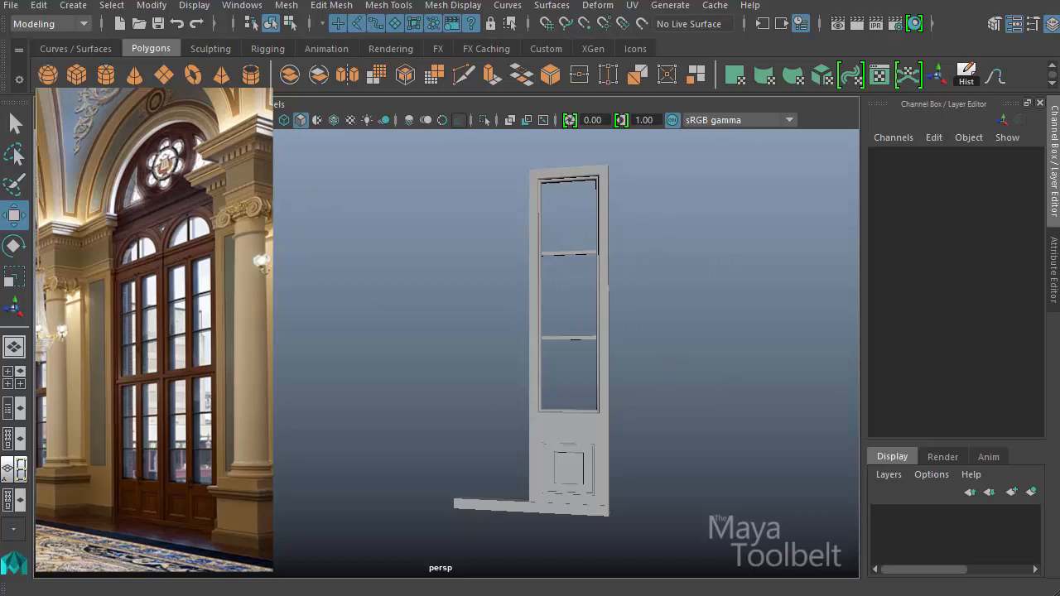
- Bevel the selected door edges and adjust the bevel fraction
click(572, 331)
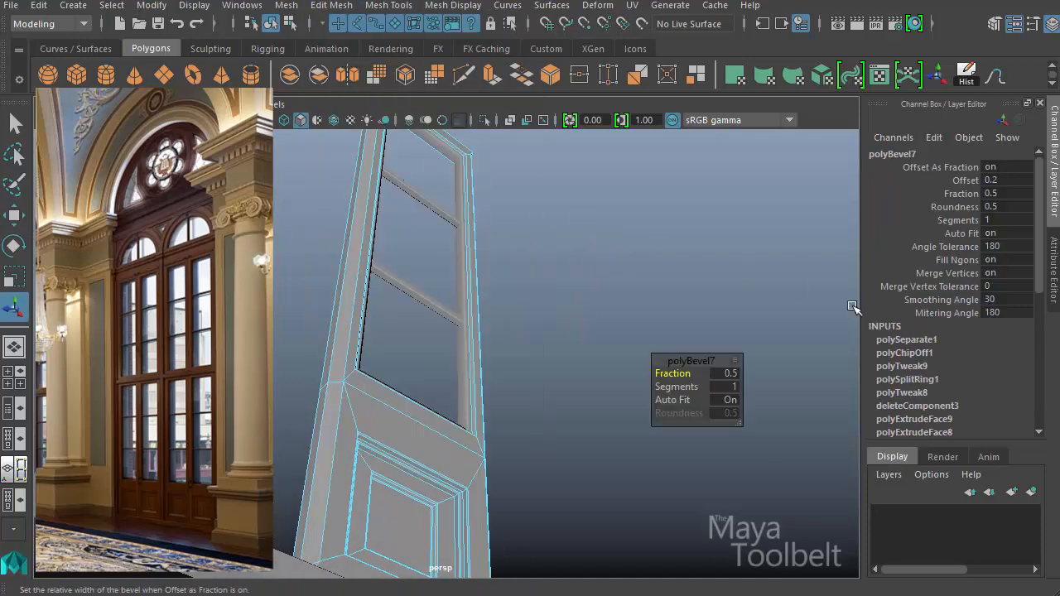
drag(709, 373, 696, 372)
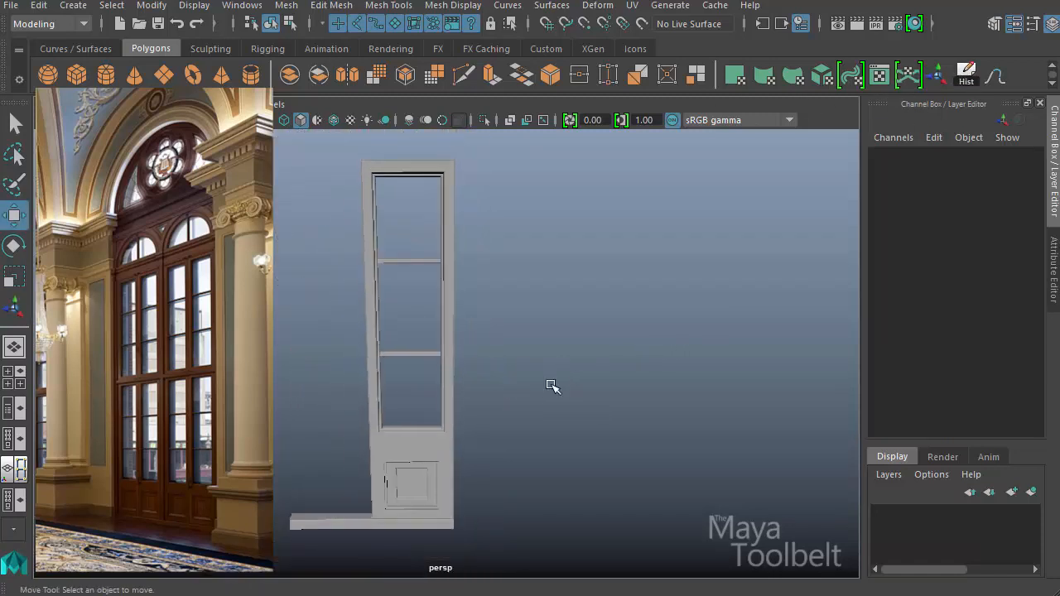
drag(553, 387, 531, 368)
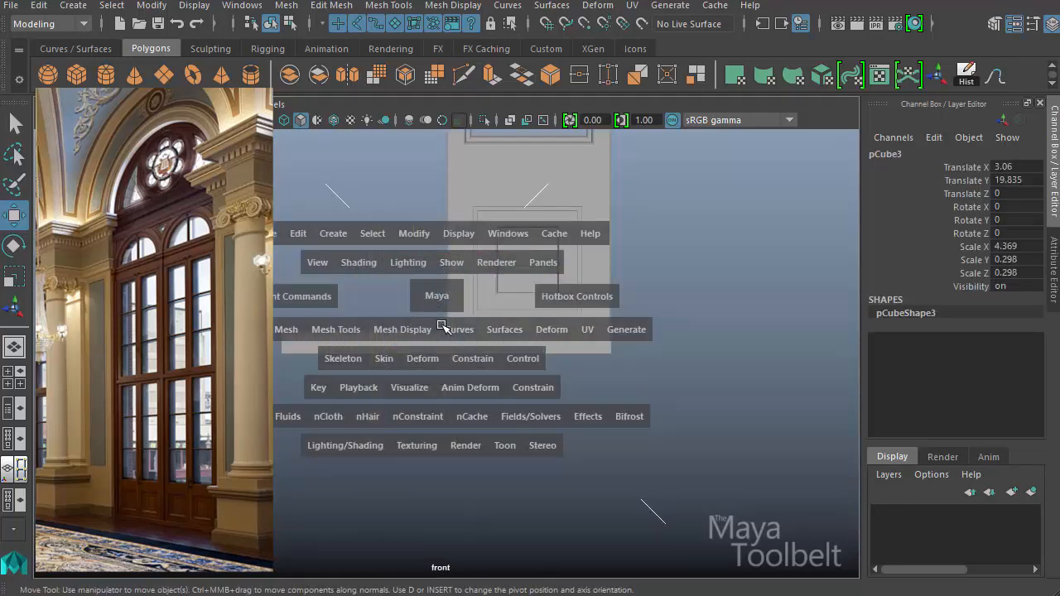
- In front view, raise the upper glazing bar, then return to perspective
click(542, 324)
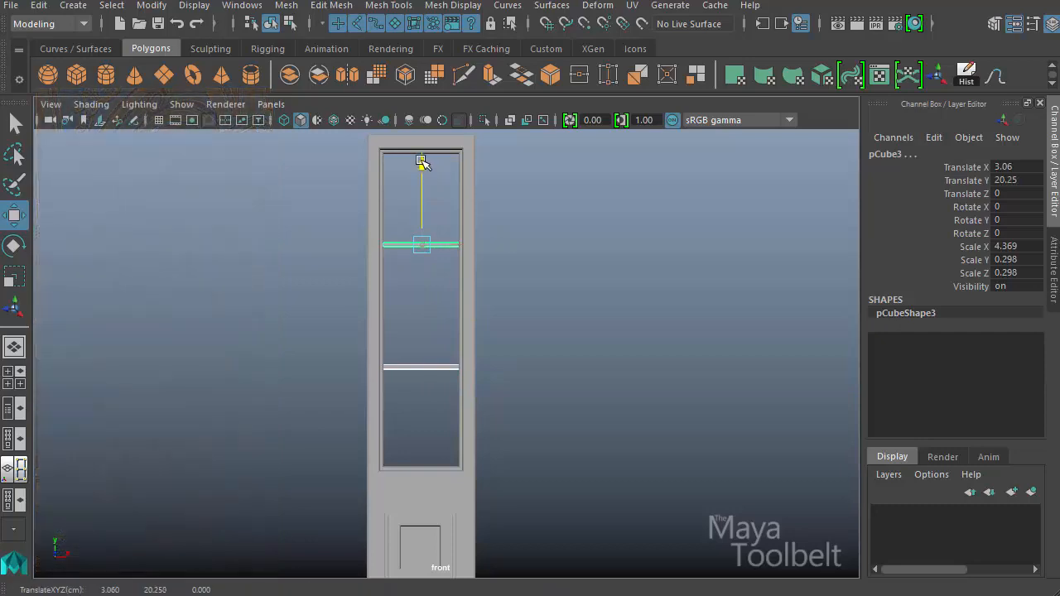
key(space)
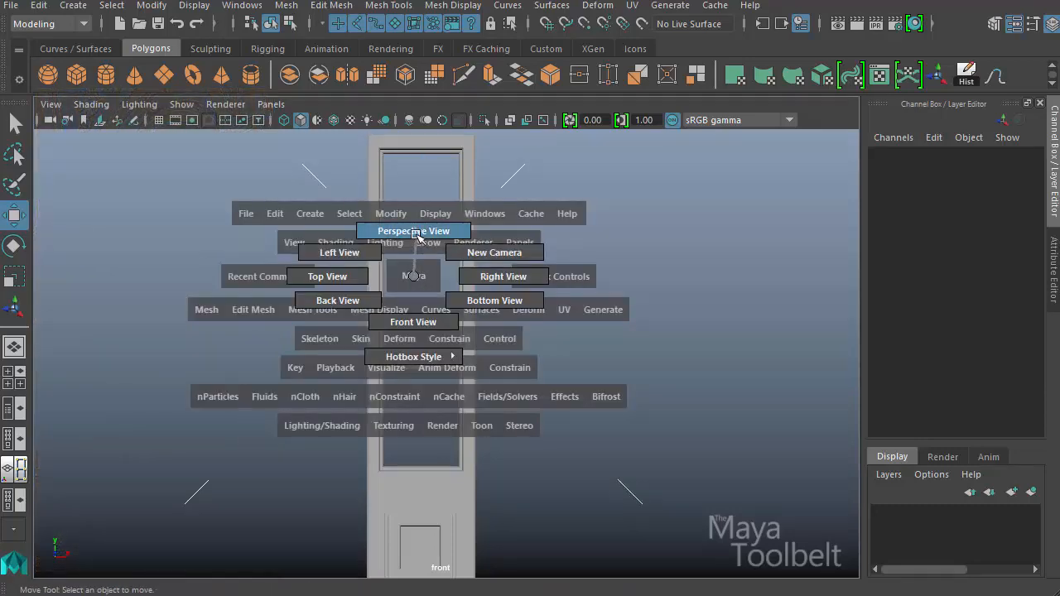
click(412, 231)
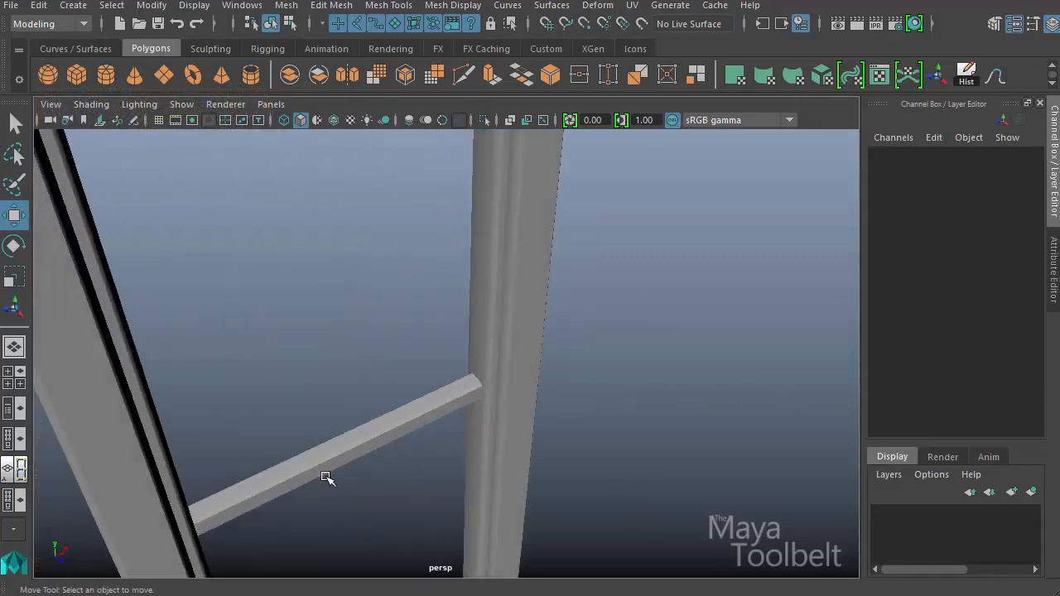
click(325, 479)
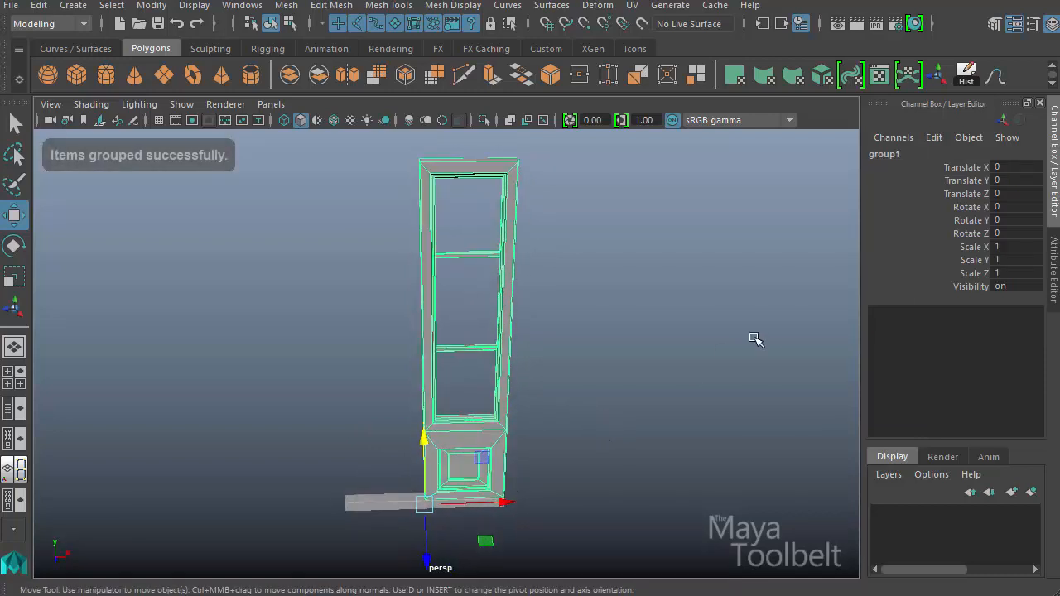
- Mirror the grouped door into a second leaf and inspect the double doors up close
click(1014, 247)
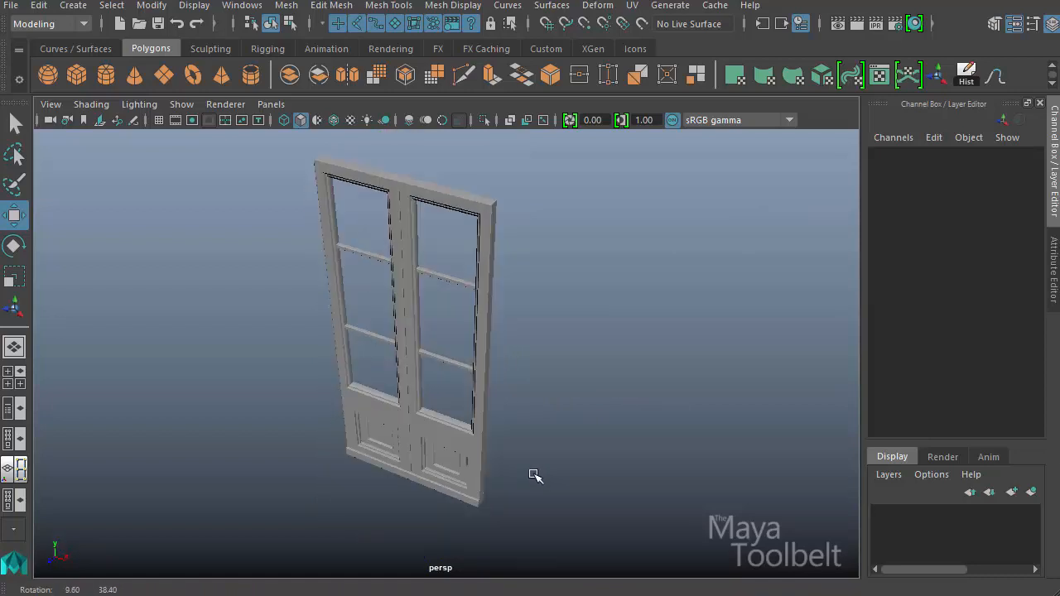
drag(534, 476, 586, 403)
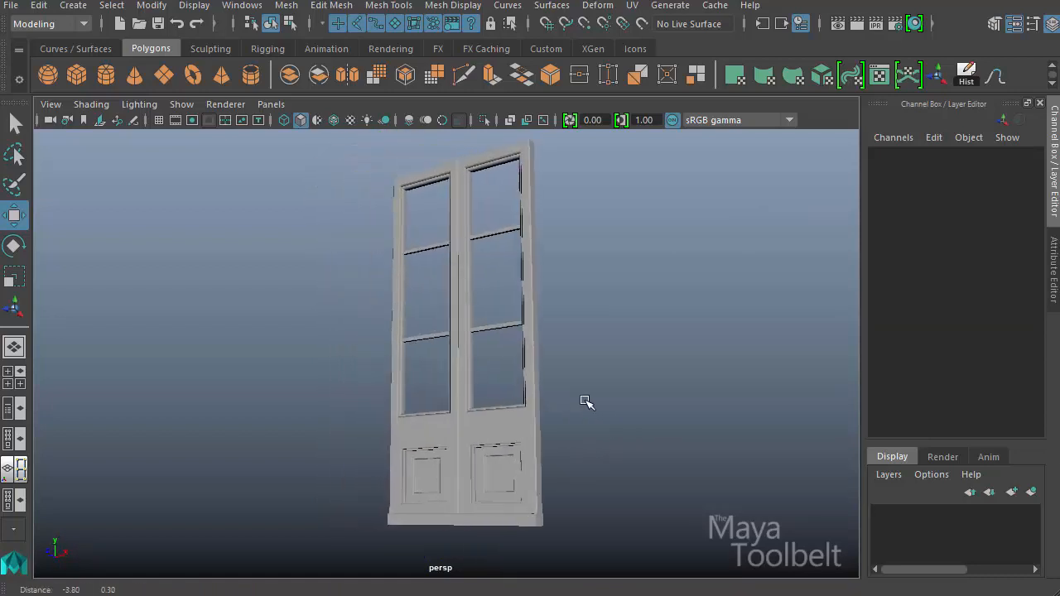
drag(587, 403, 693, 428)
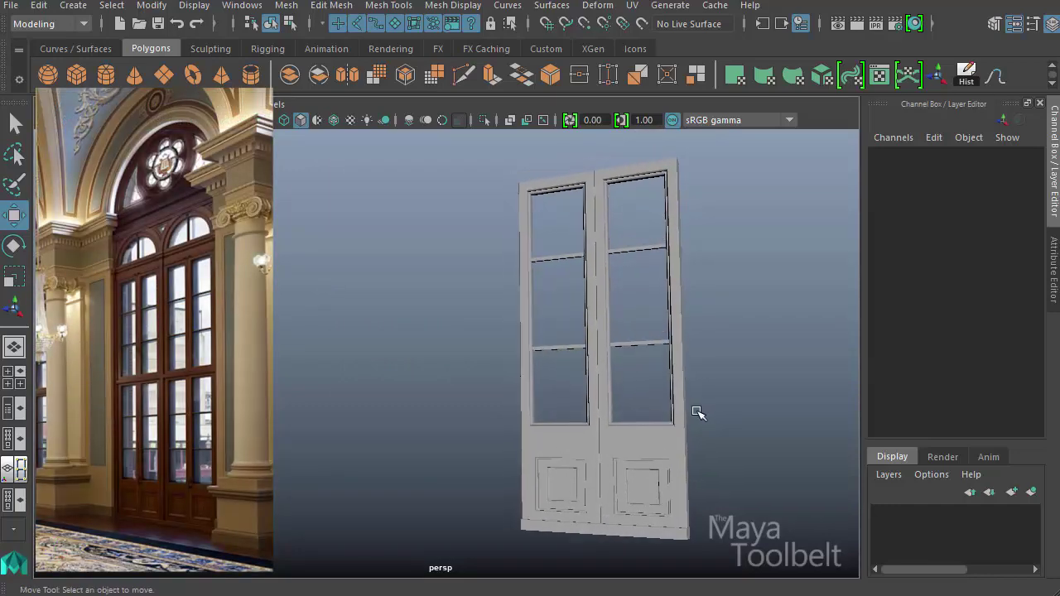
drag(700, 413, 712, 534)
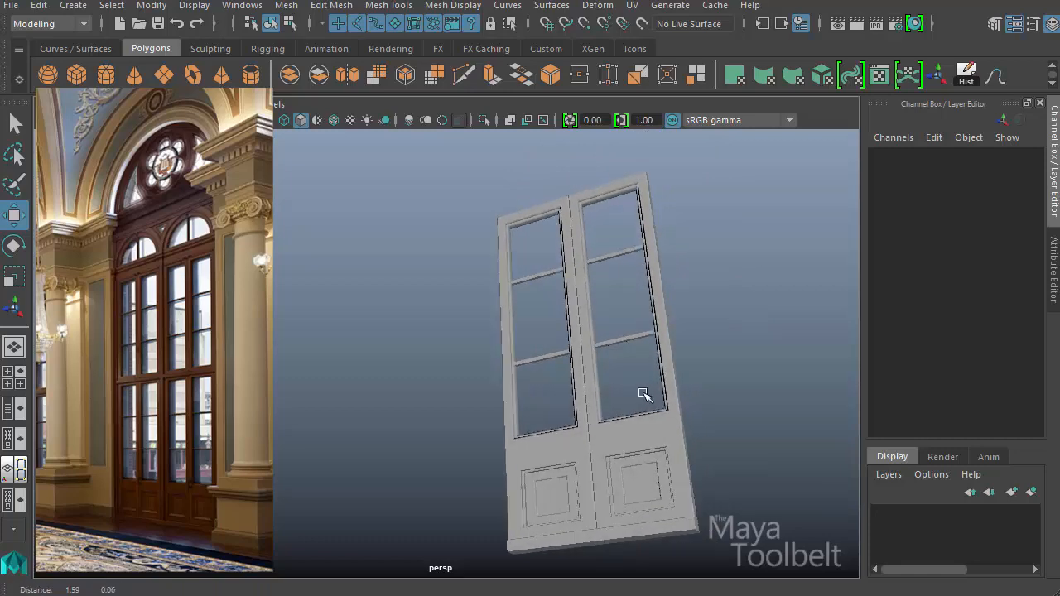
drag(645, 394, 698, 459)
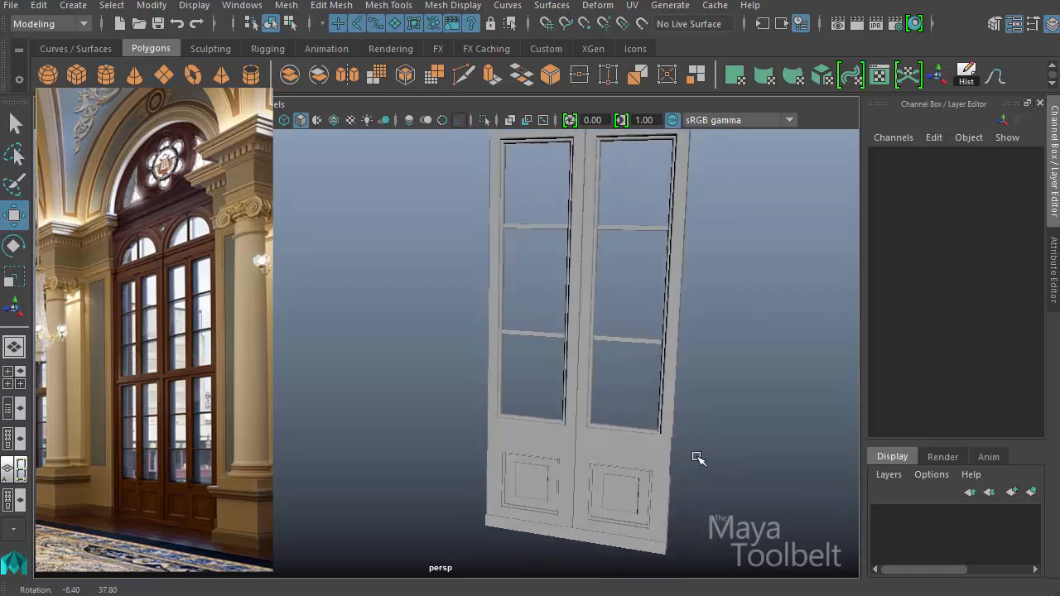
drag(698, 458, 775, 458)
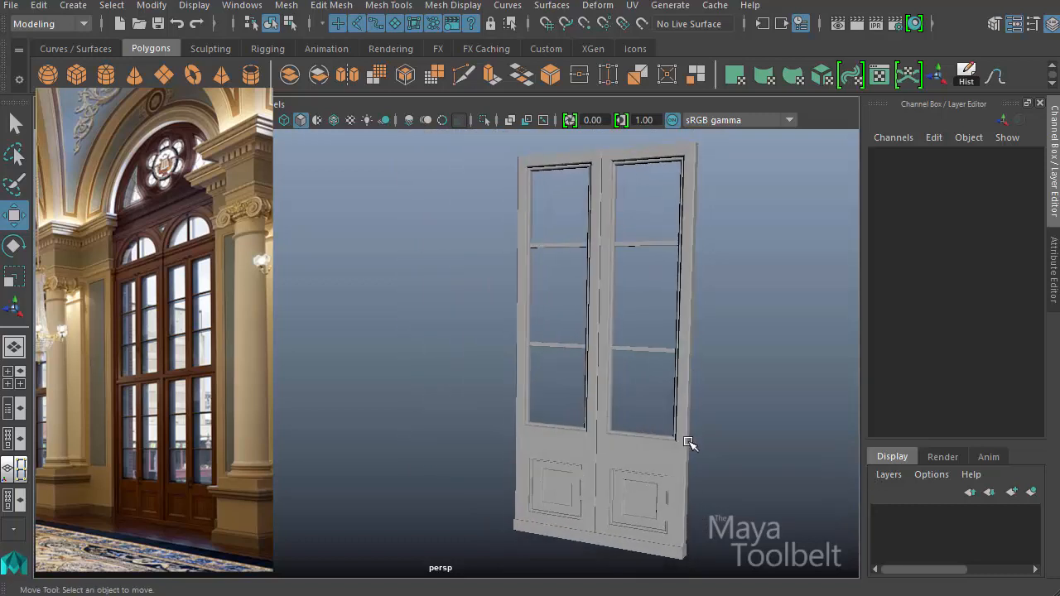
drag(692, 443, 711, 447)
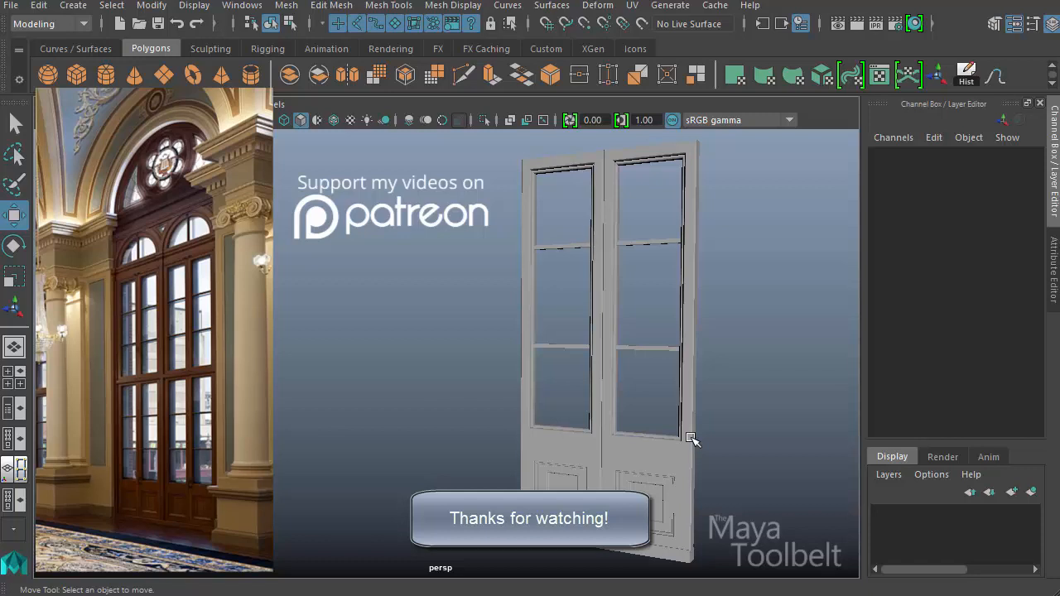
mouse_move(704, 374)
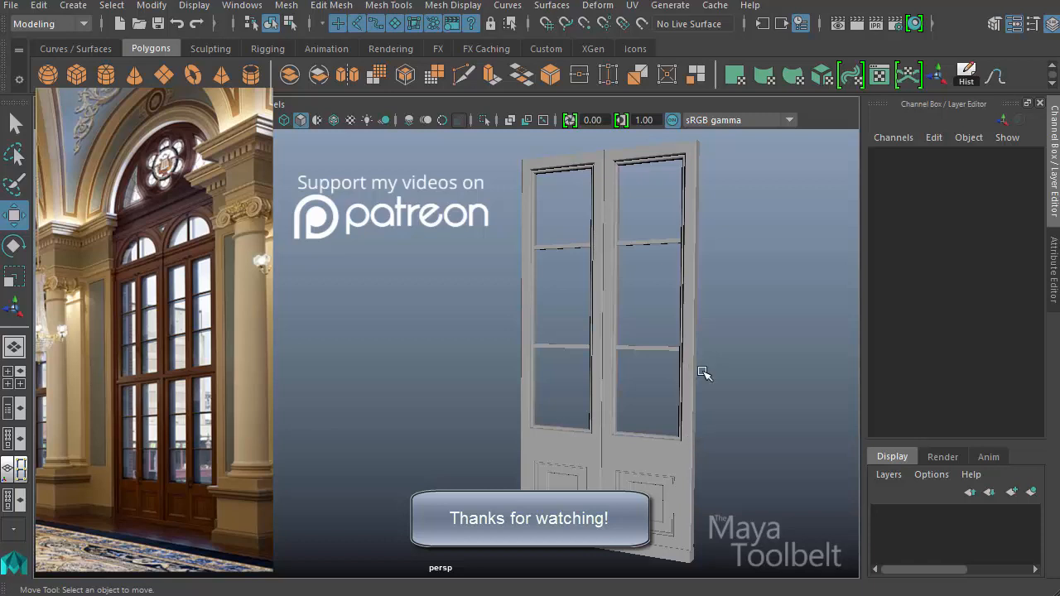
mouse_move(726, 411)
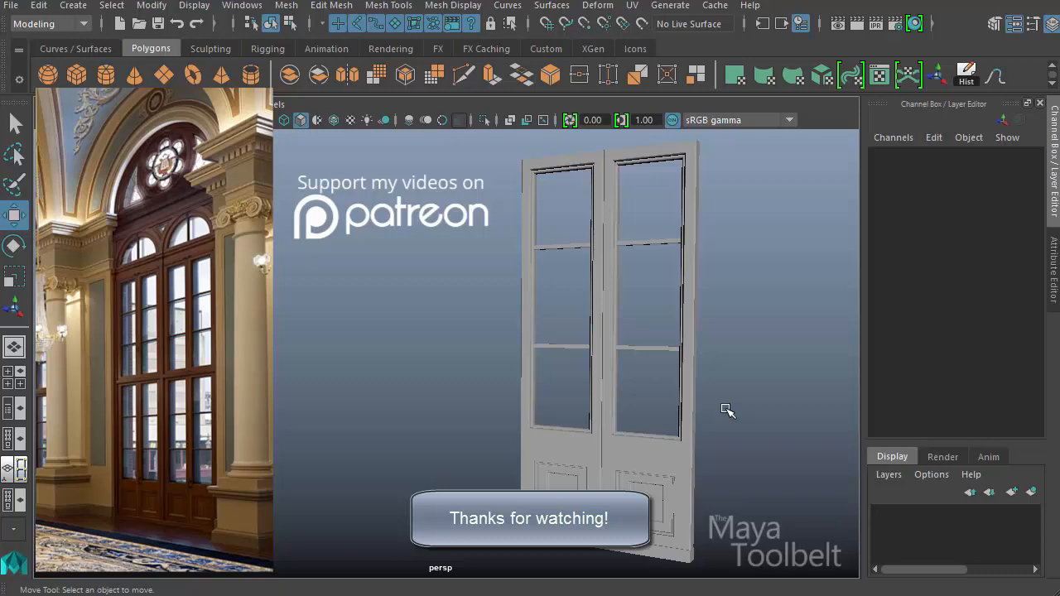
mouse_move(757, 429)
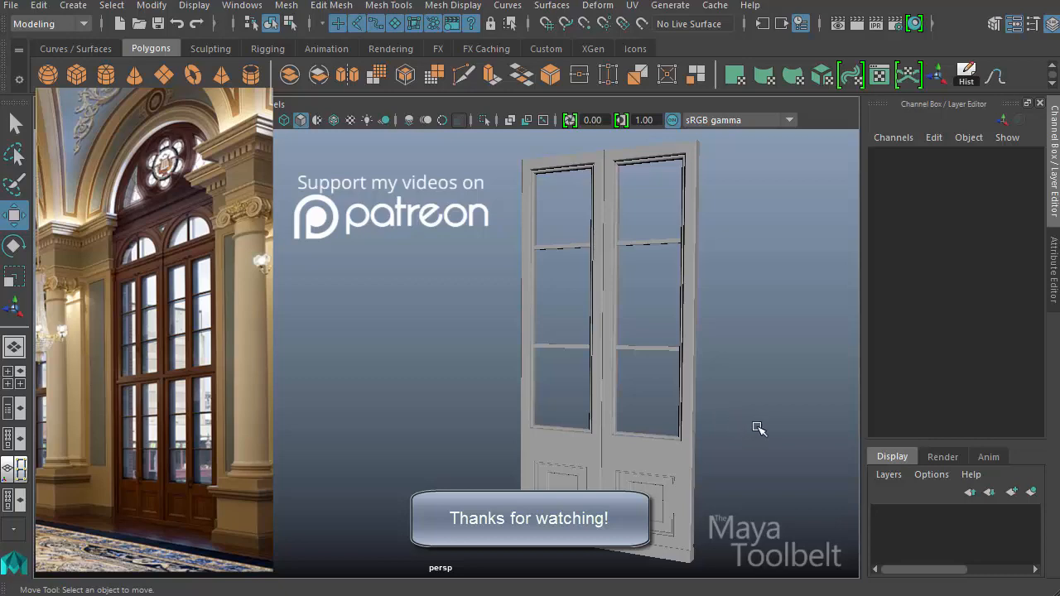